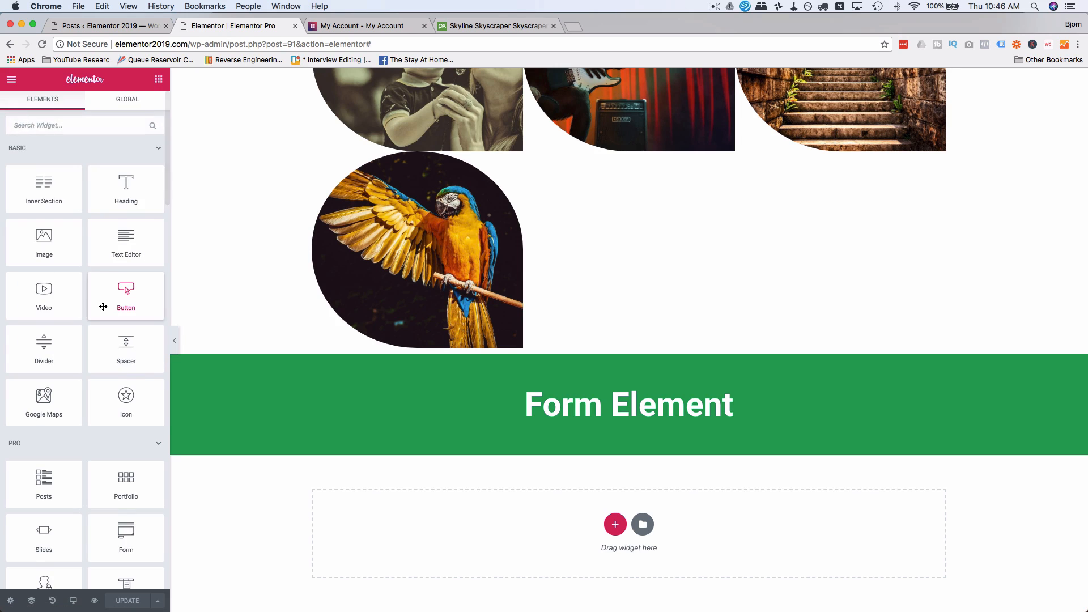
Step: Drop the Form widget into the empty section, giving Name, Email, Message fields and a SEND button
scroll(down, 3)
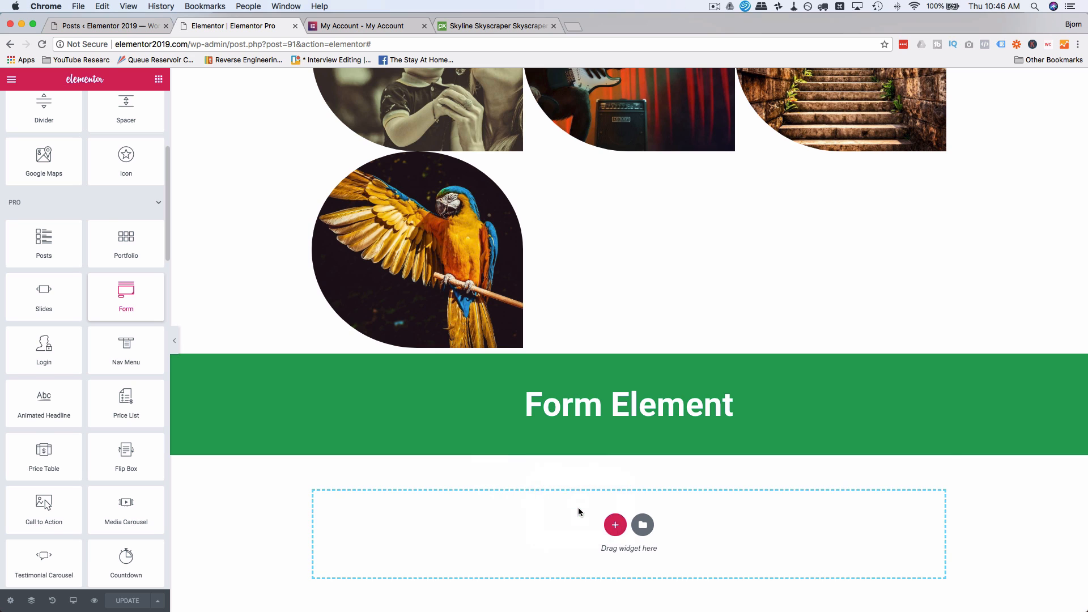
click(615, 523)
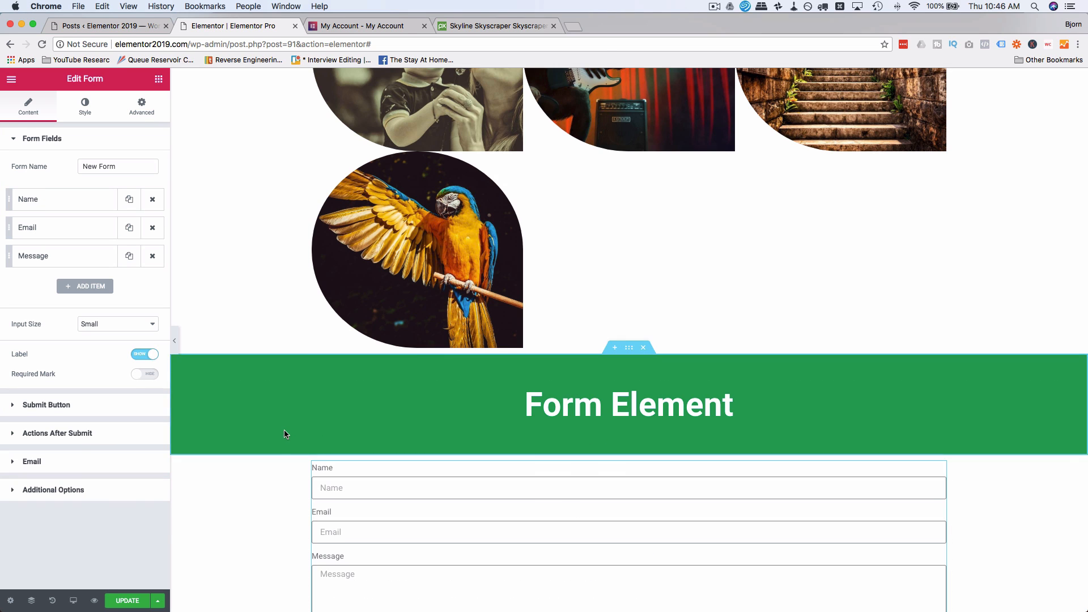
scroll(down, 3)
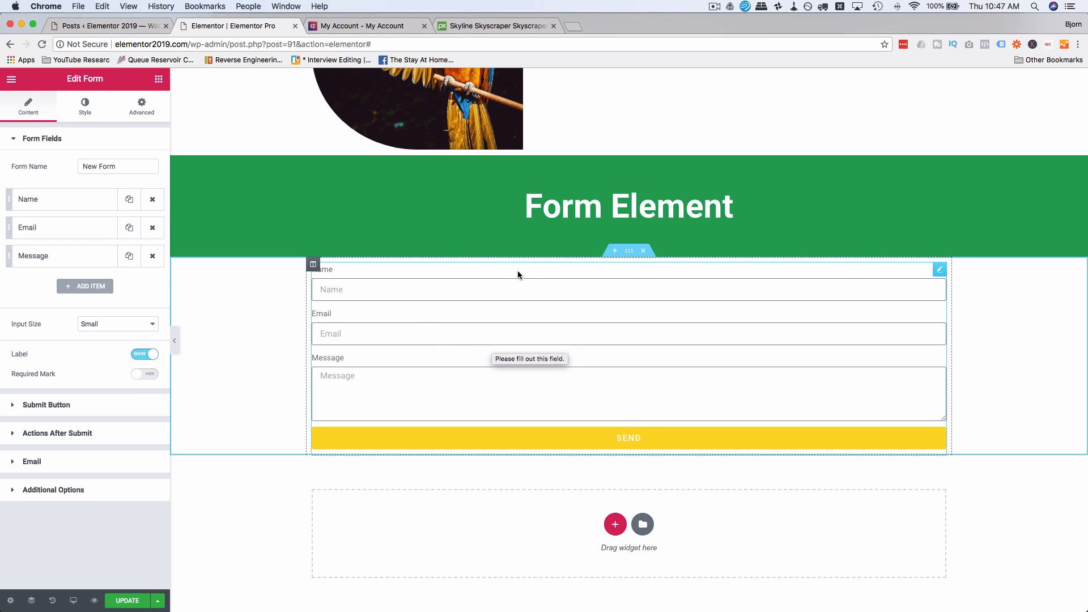
Step: Set the heading section's bottom margin to 50 in its Advanced spacing settings
click(141, 108)
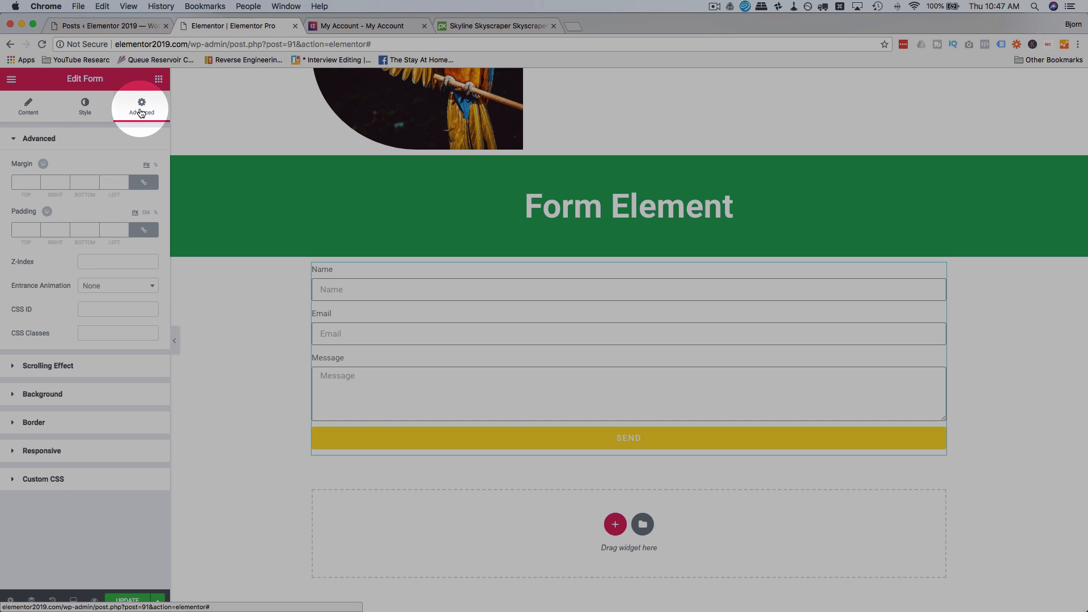
click(27, 181)
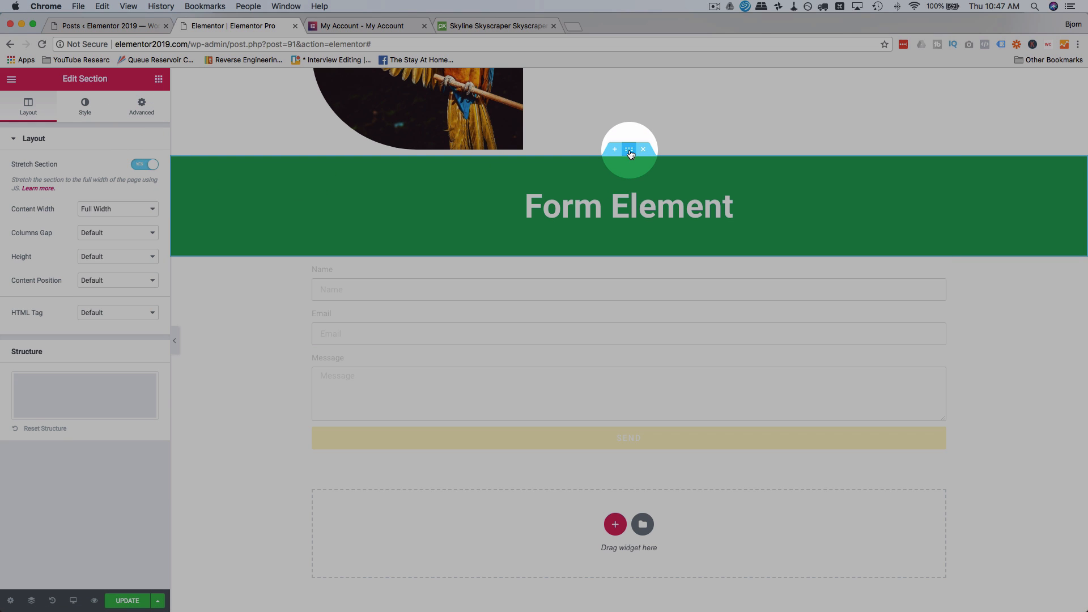
click(141, 105)
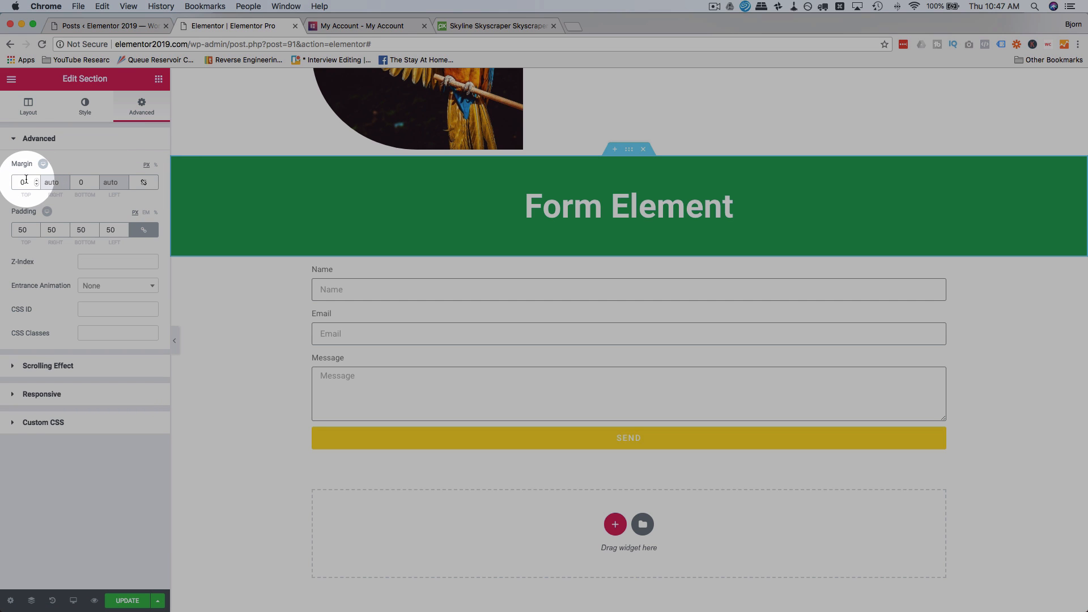
text(5)
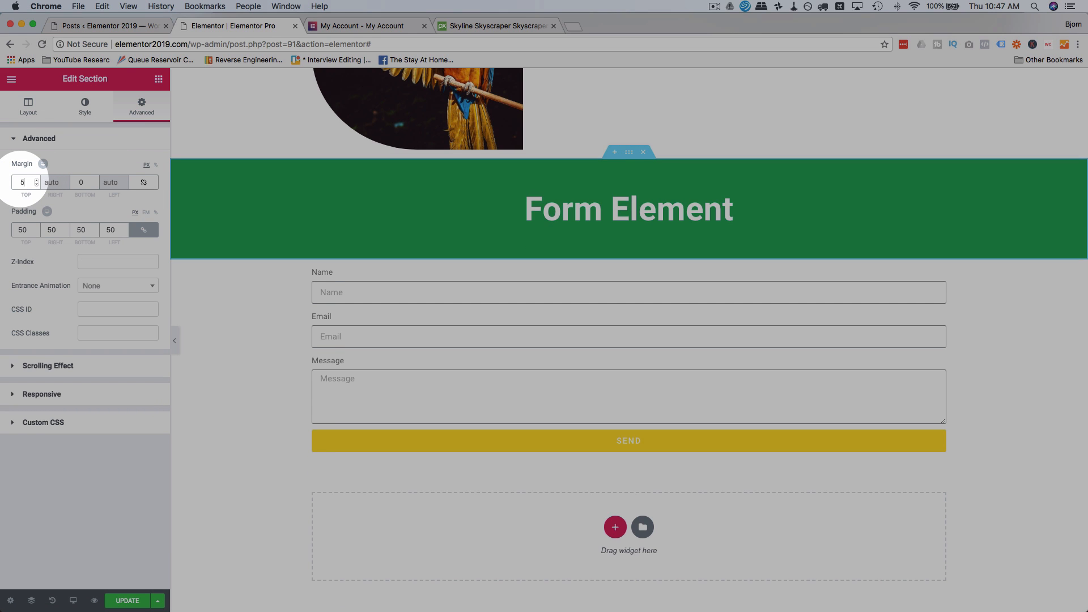
click(22, 181)
text(0)
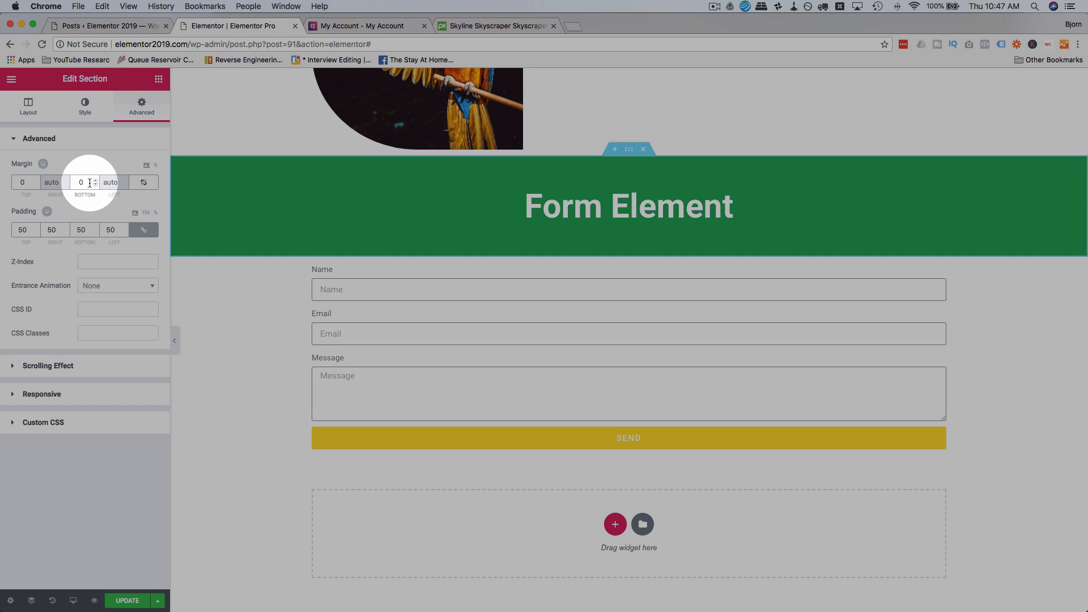
text(50)
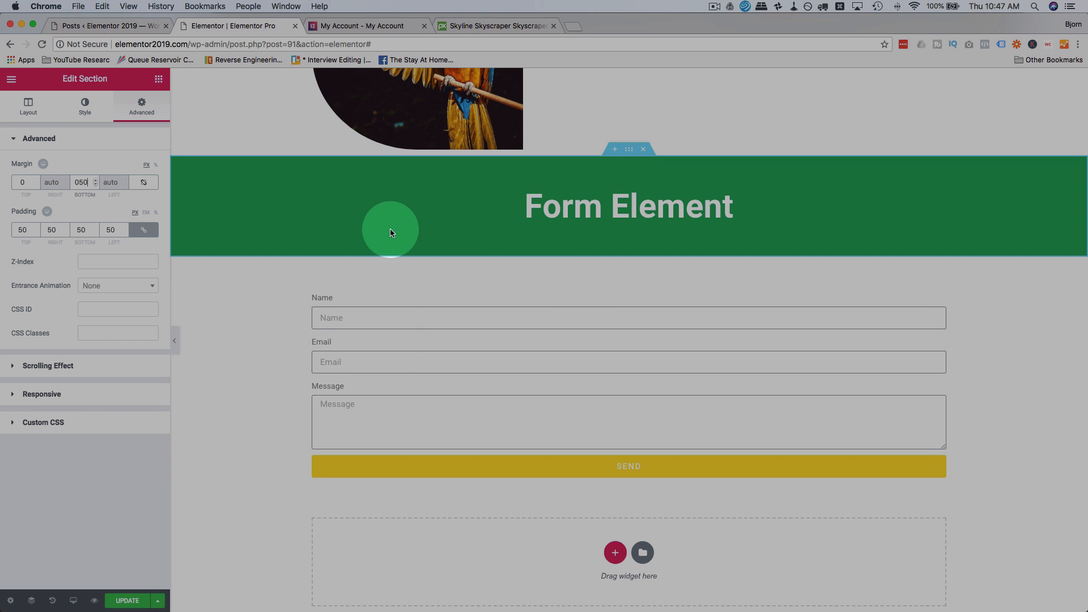
click(628, 317)
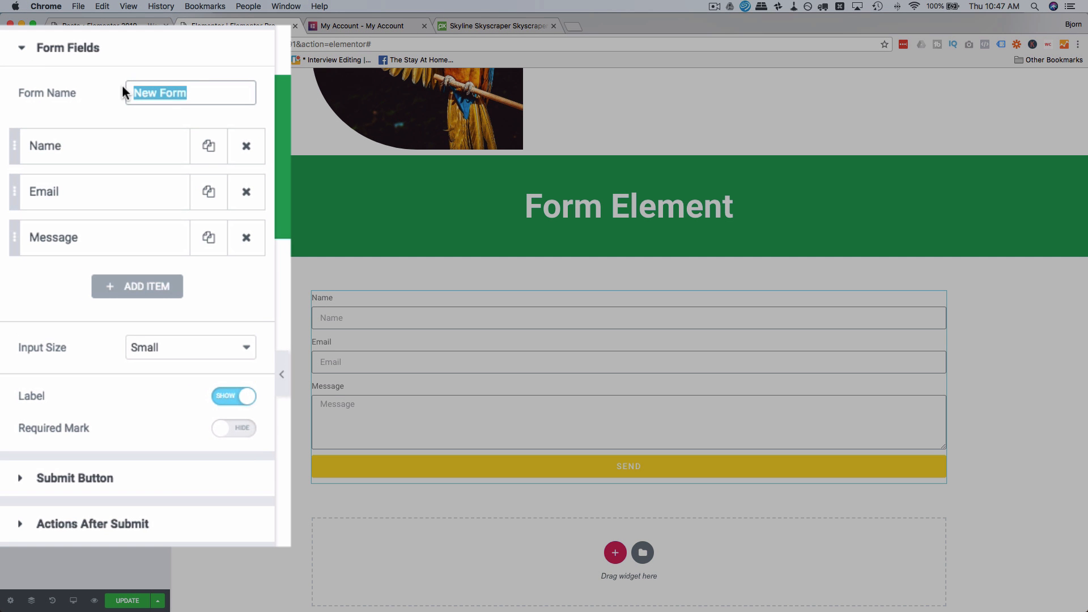
Step: Name the form Contact Form in its settings
text(Contact)
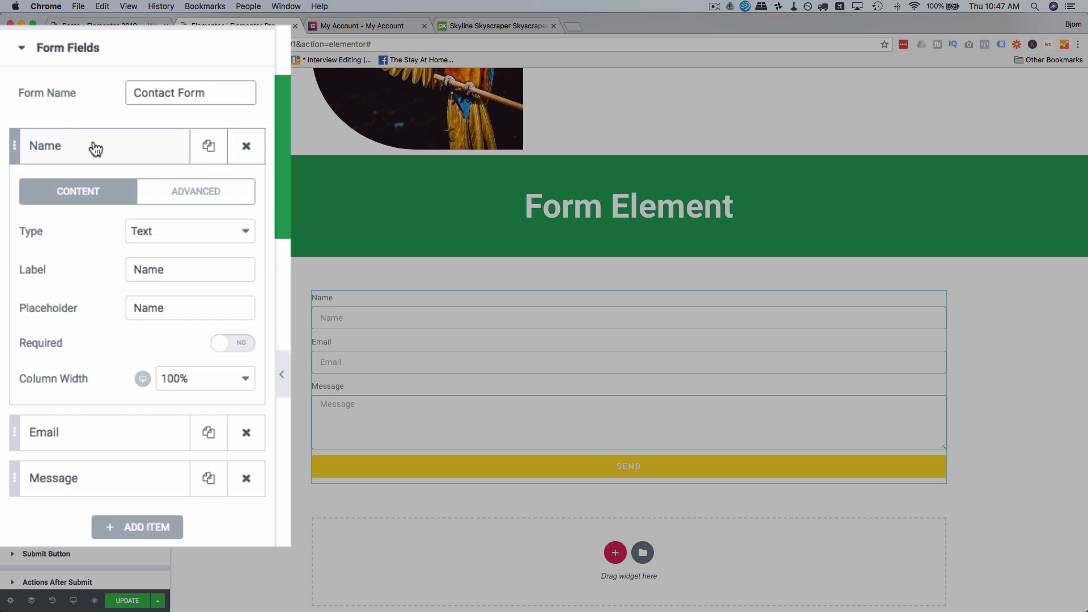
scroll(down, 3)
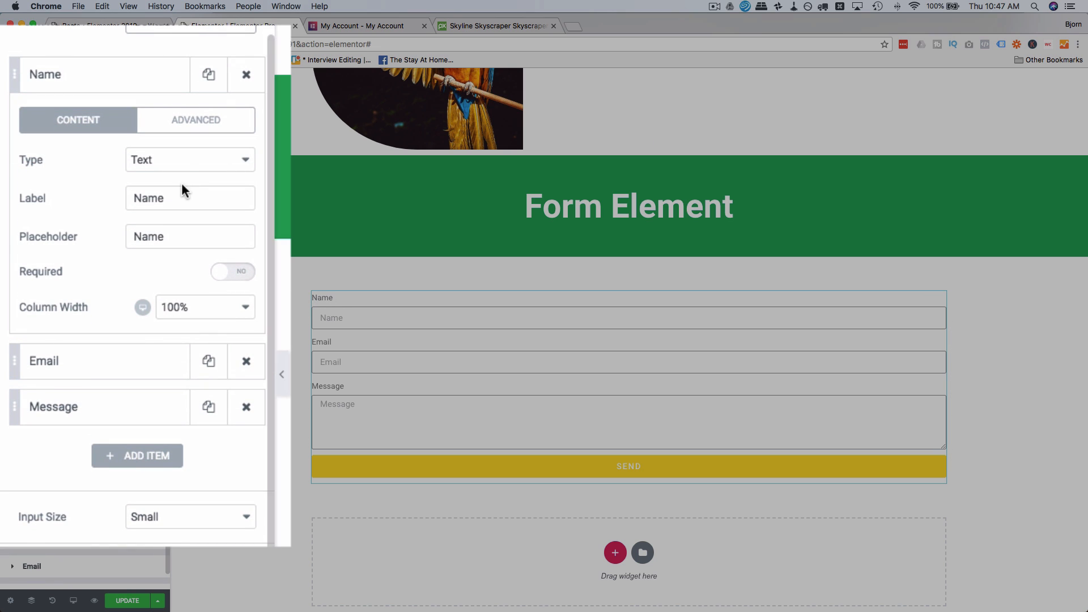
click(189, 160)
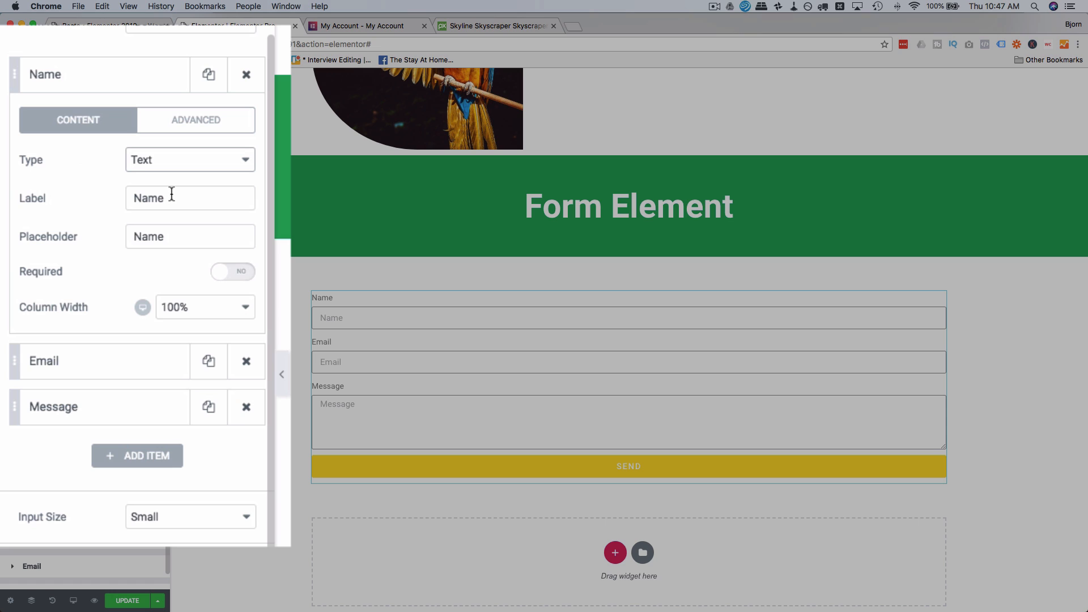
Step: Make the first field required with placeholder 'Please enter your name' and no label
double_click(148, 198)
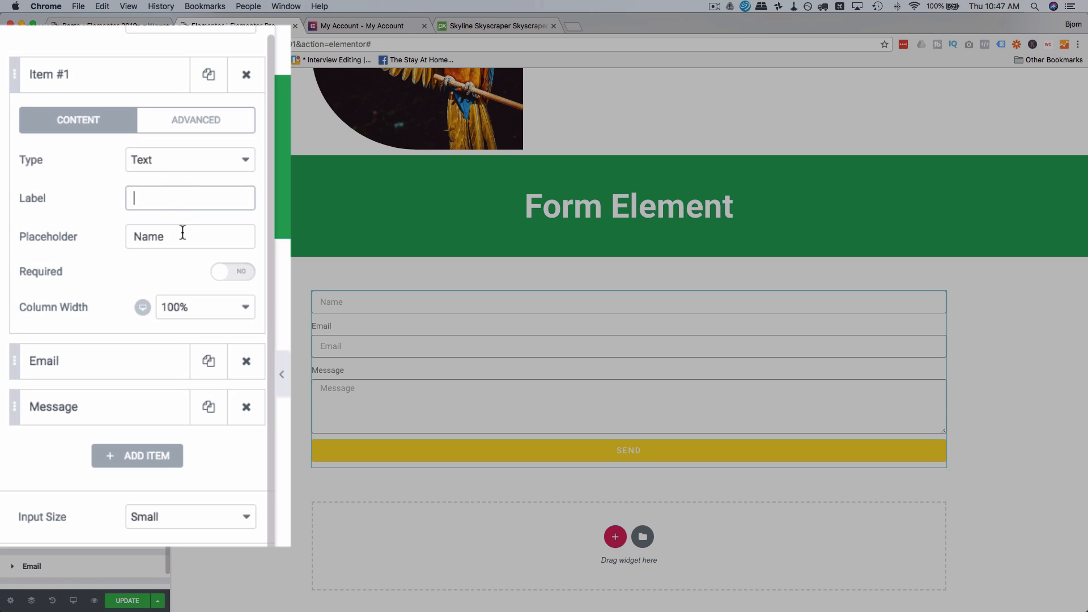
double_click(147, 235)
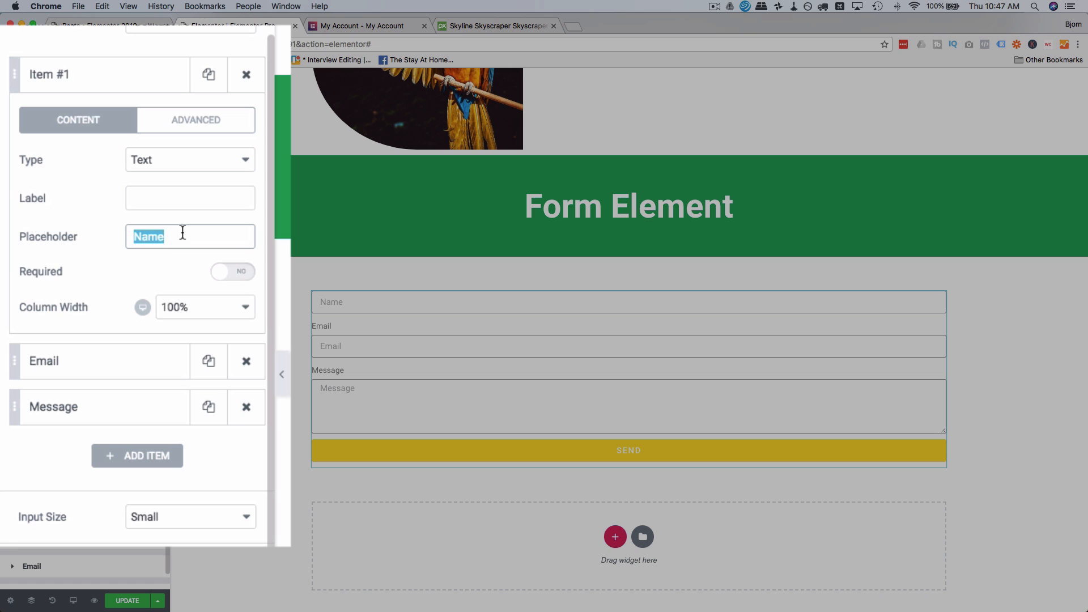
text(Please enter your name)
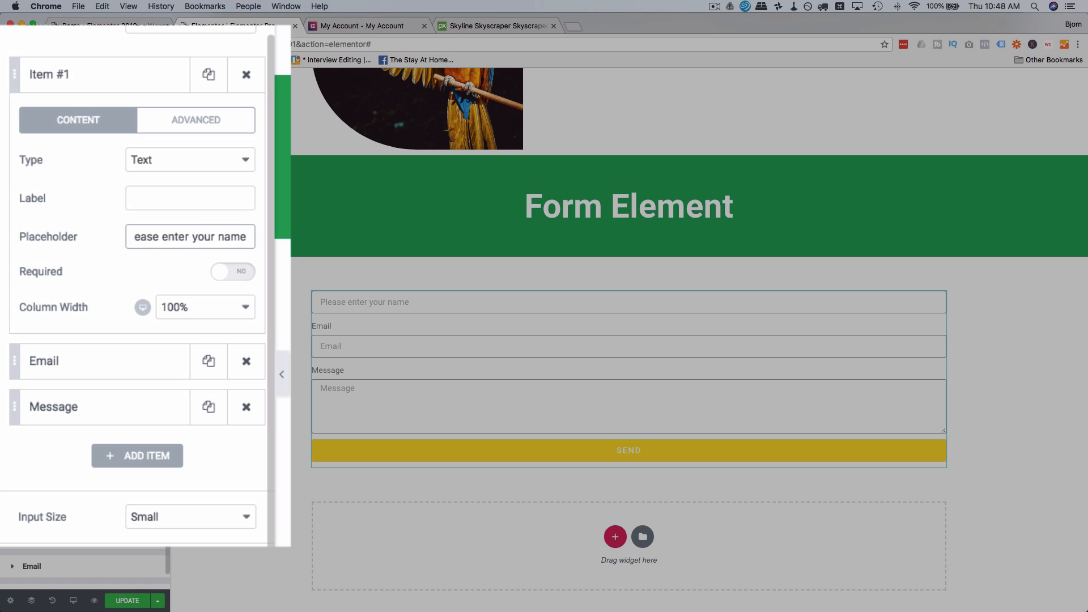
click(232, 271)
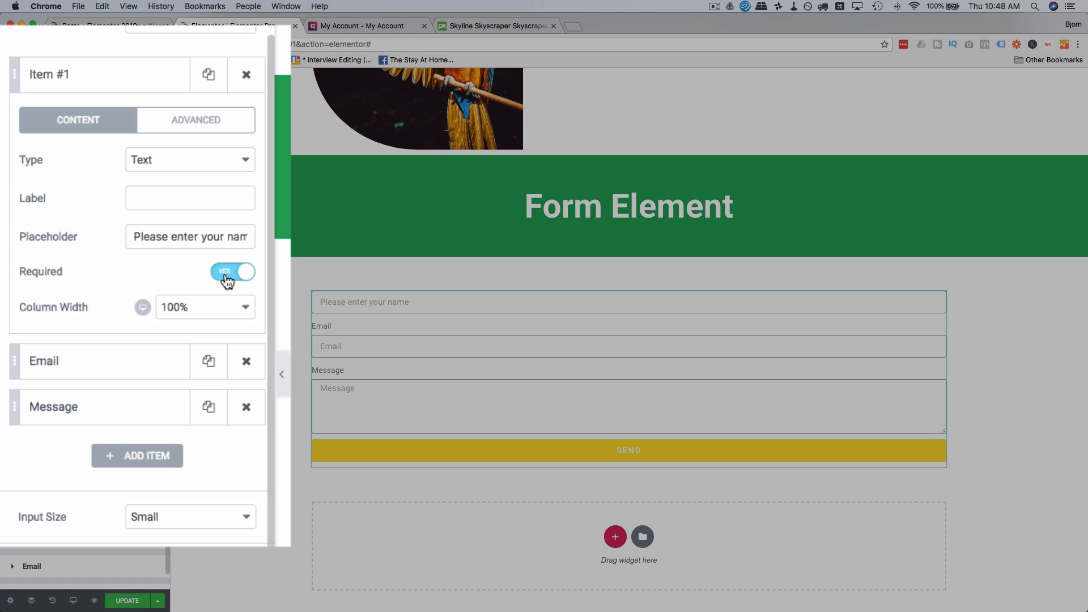
click(189, 198)
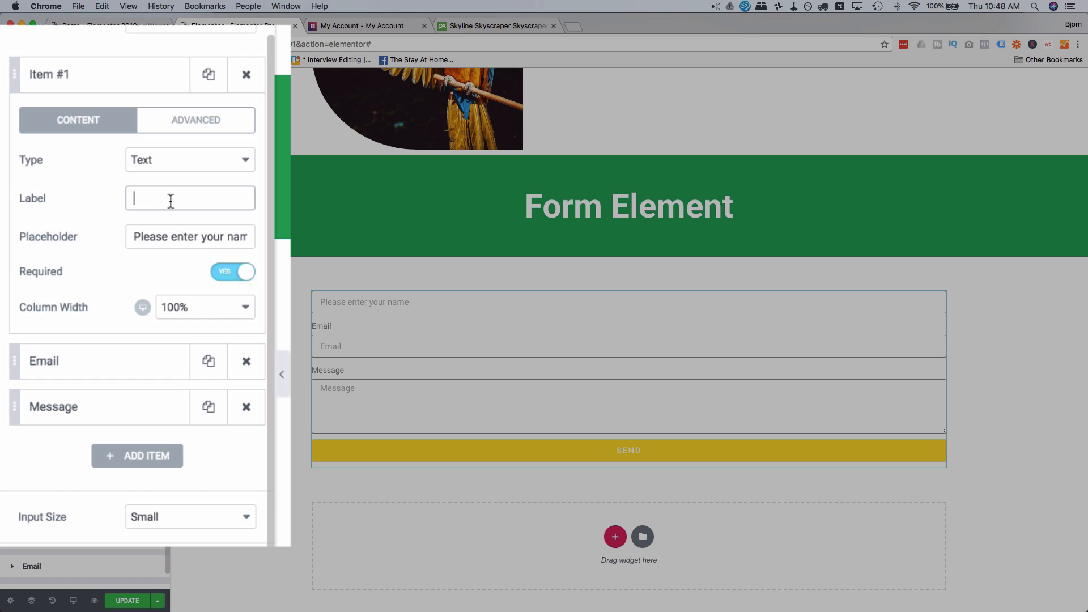
text(Name)
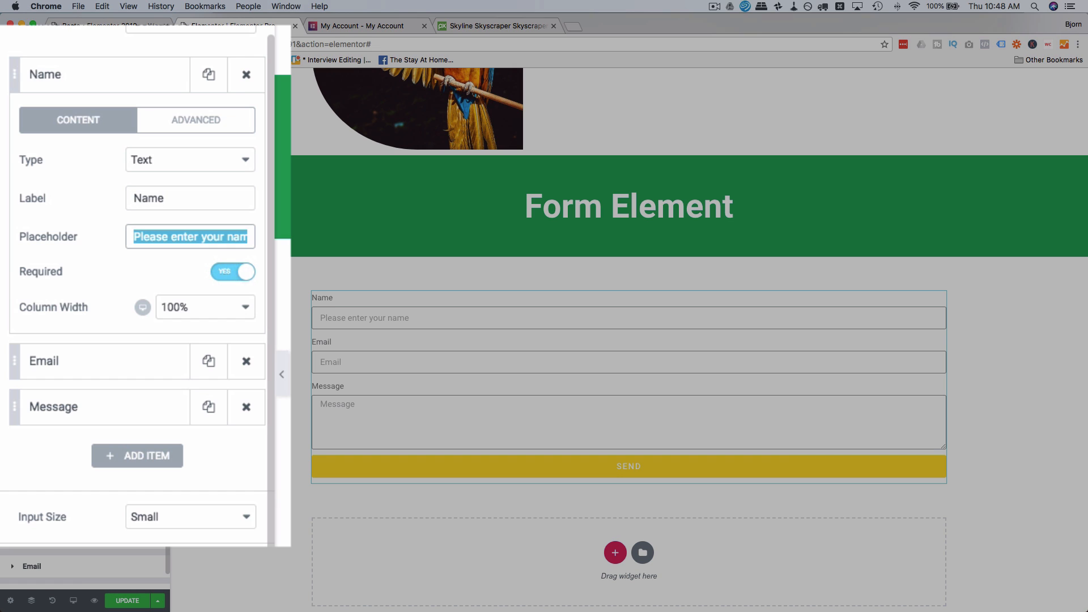
click(190, 197)
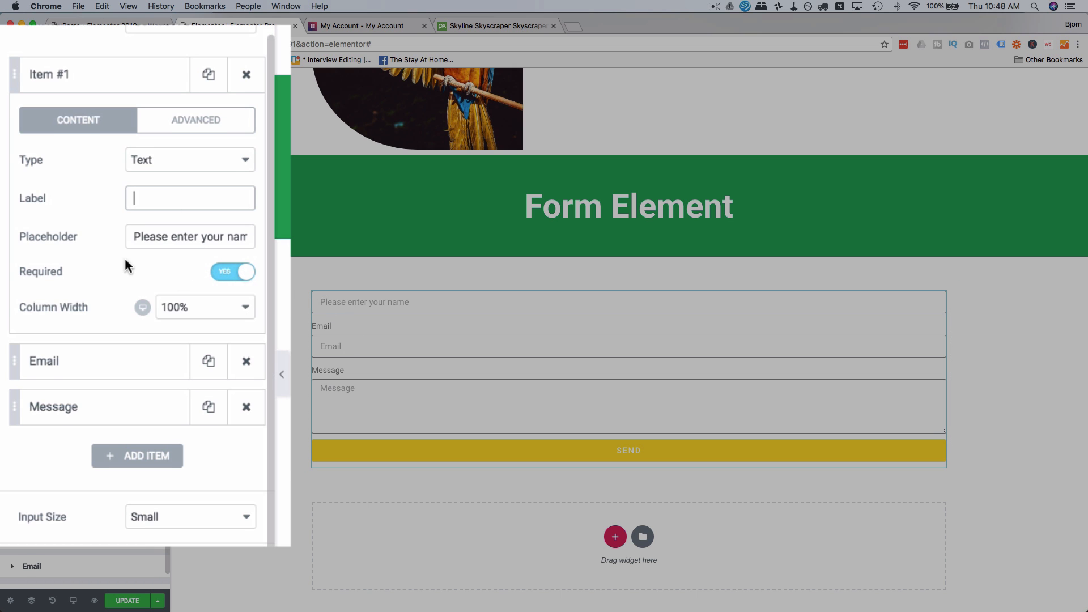
Step: Set the first name field to 50% column width and adjust its placeholder
click(205, 307)
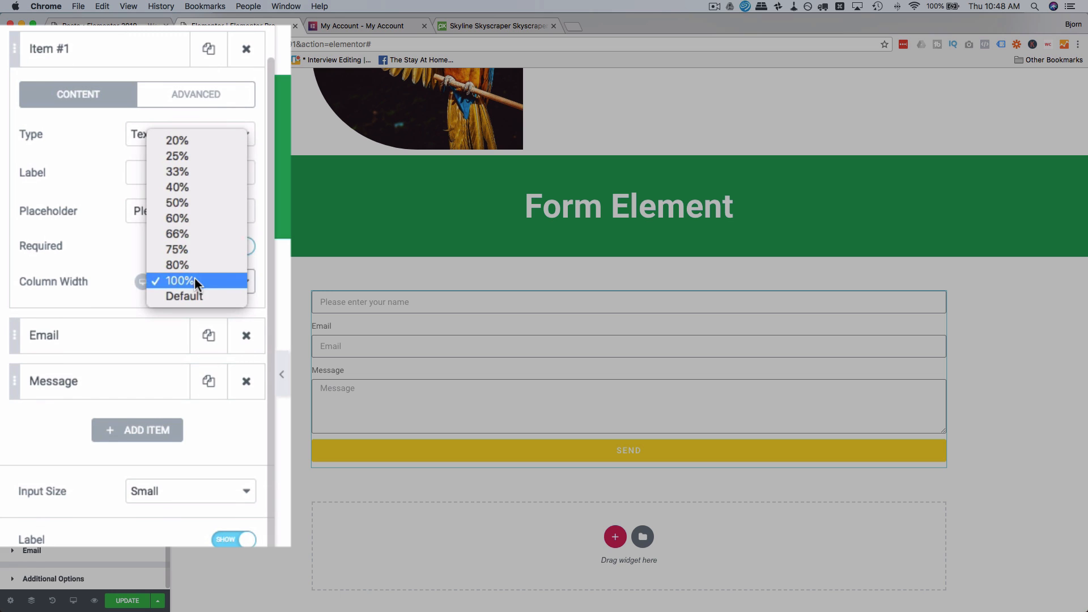
click(183, 281)
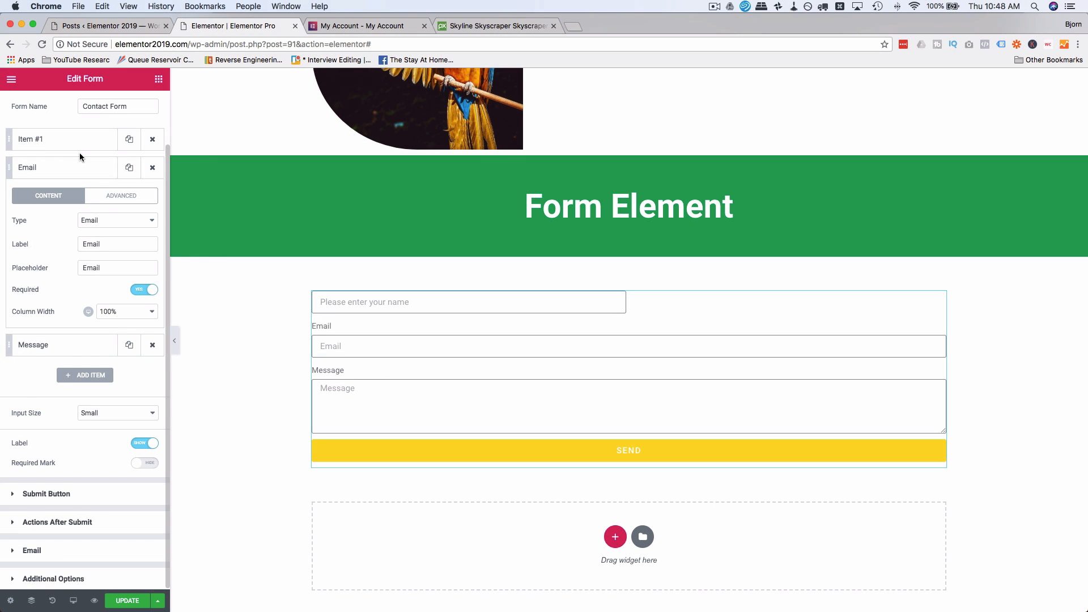
click(62, 138)
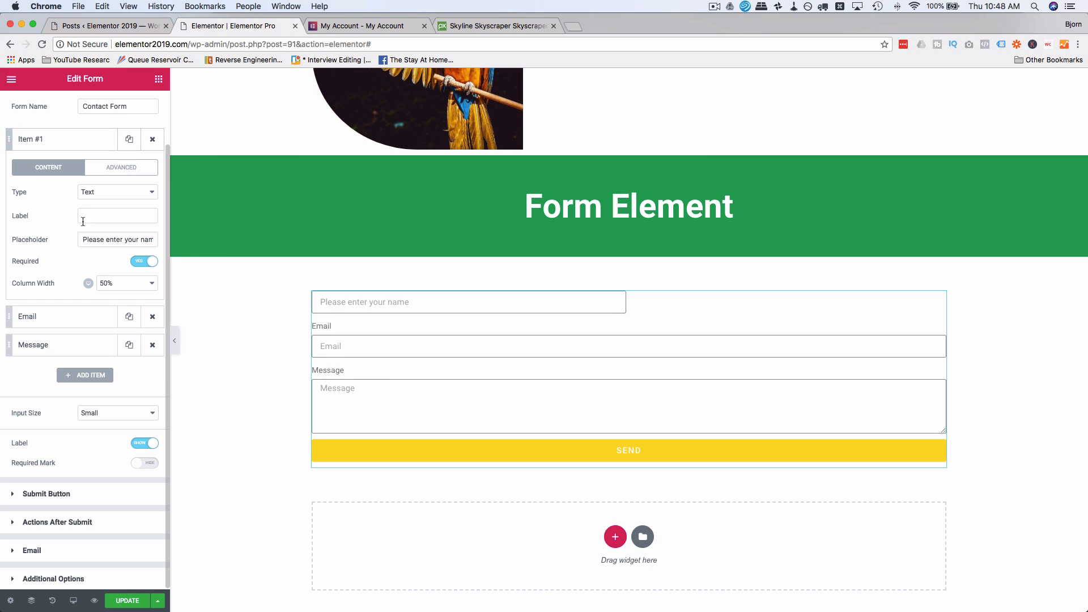
click(144, 261)
text(first )
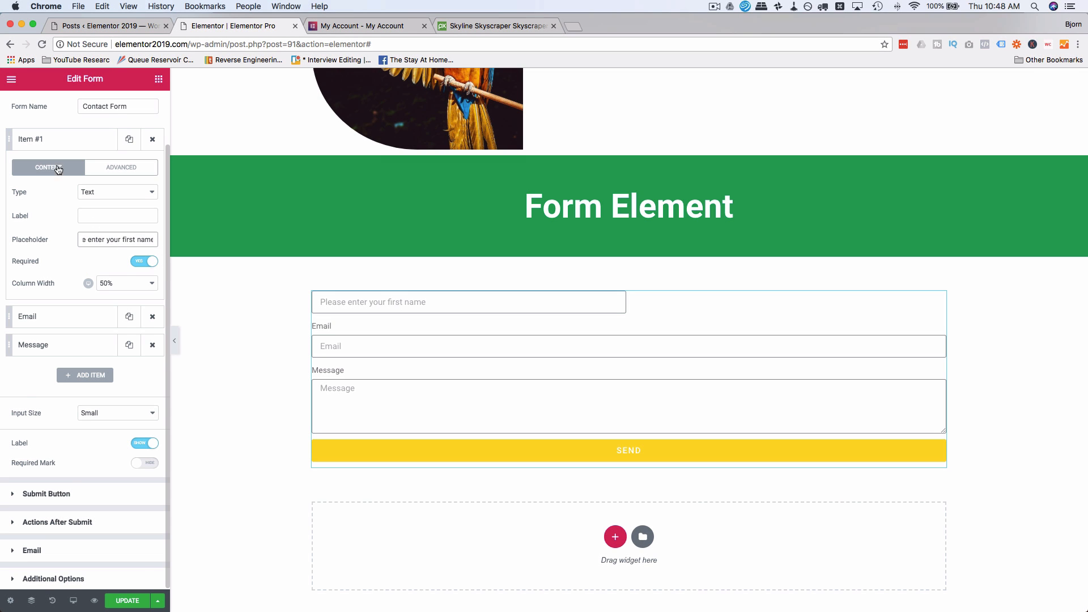
click(63, 138)
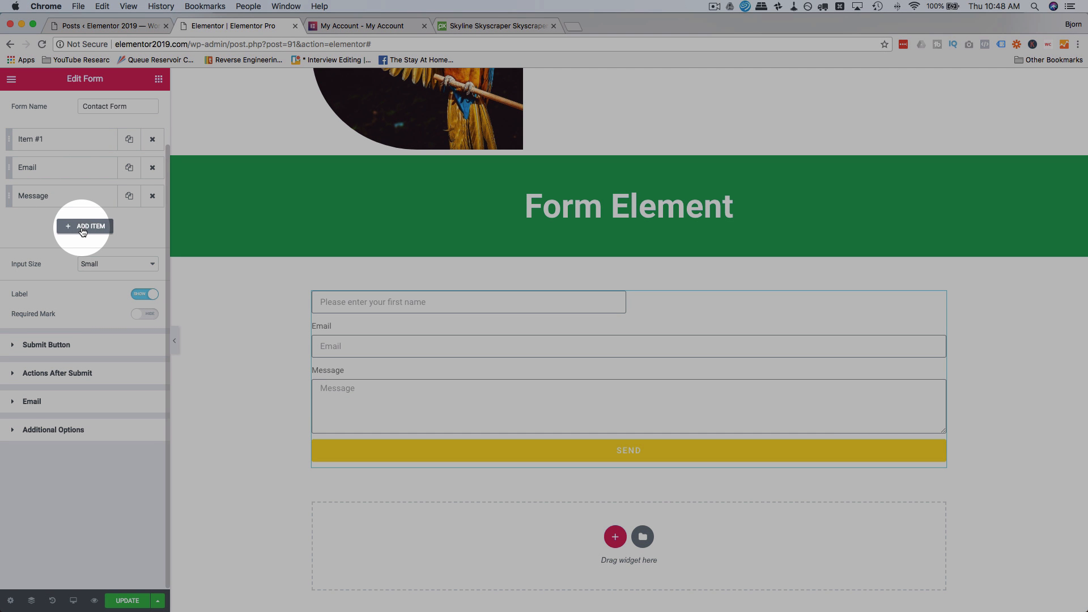
Step: Duplicate the first-name field as a last-name field and set it to 50% width
click(85, 226)
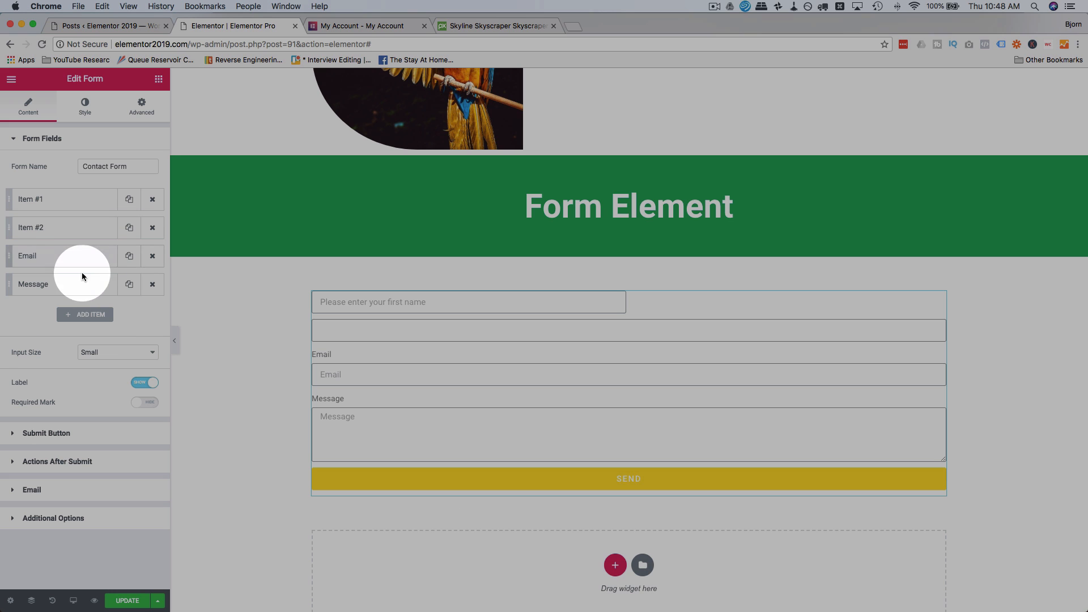
click(62, 227)
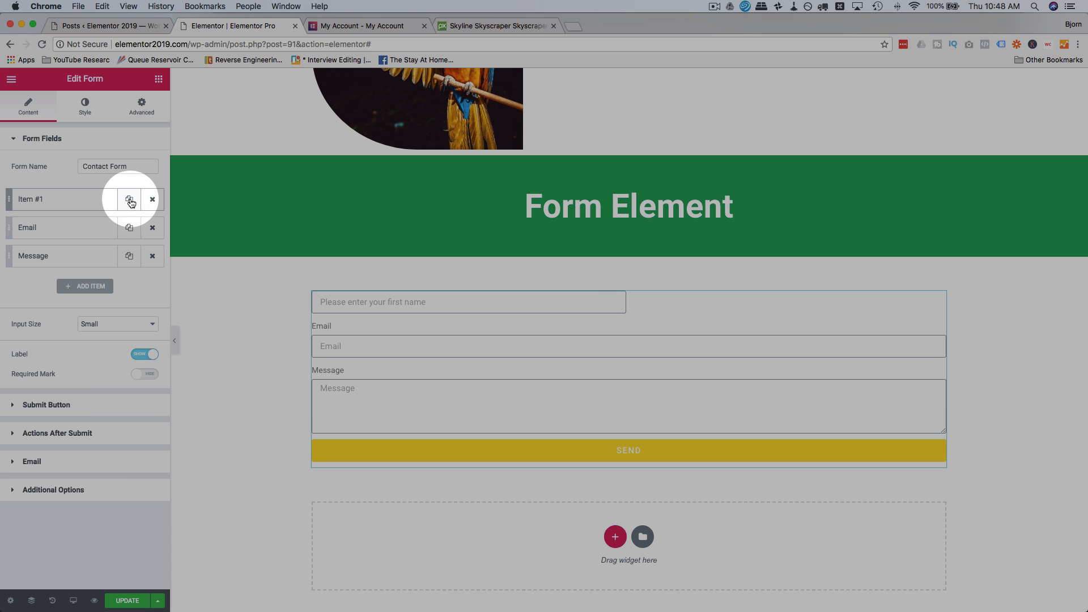
click(130, 201)
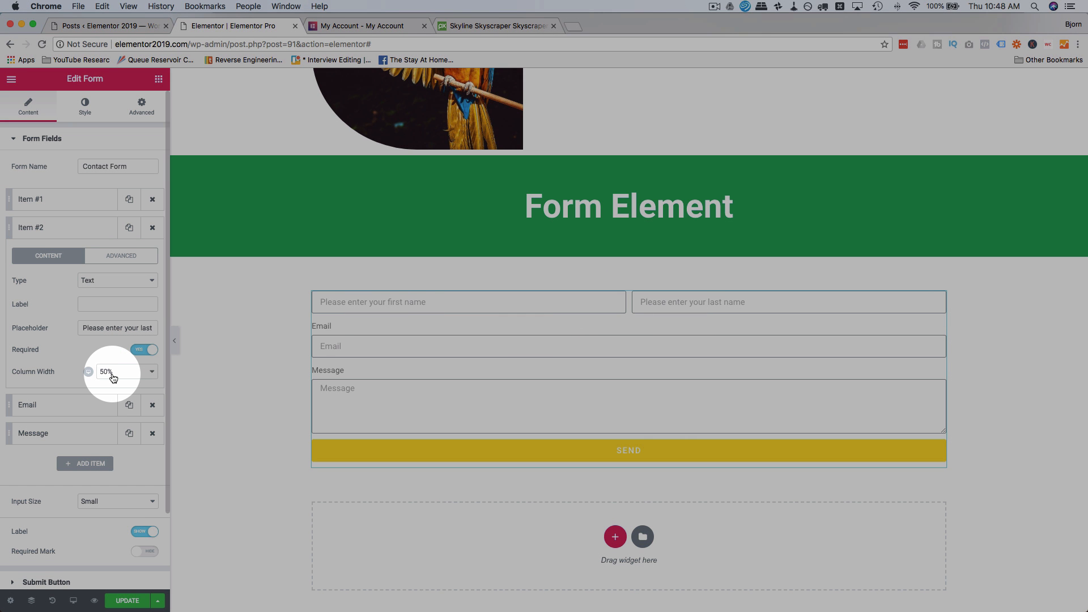
click(117, 372)
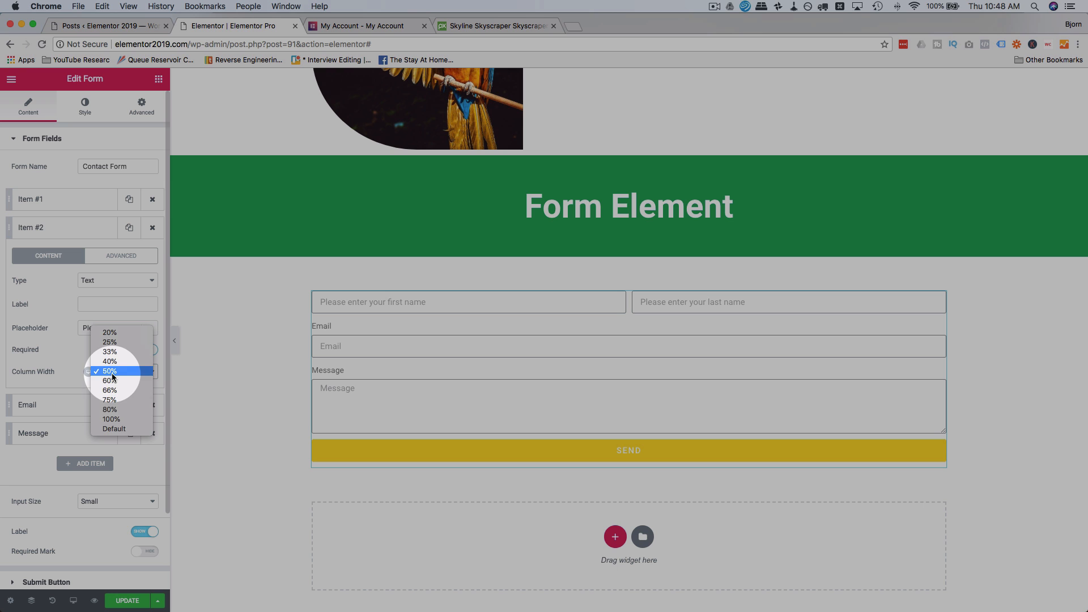
click(109, 418)
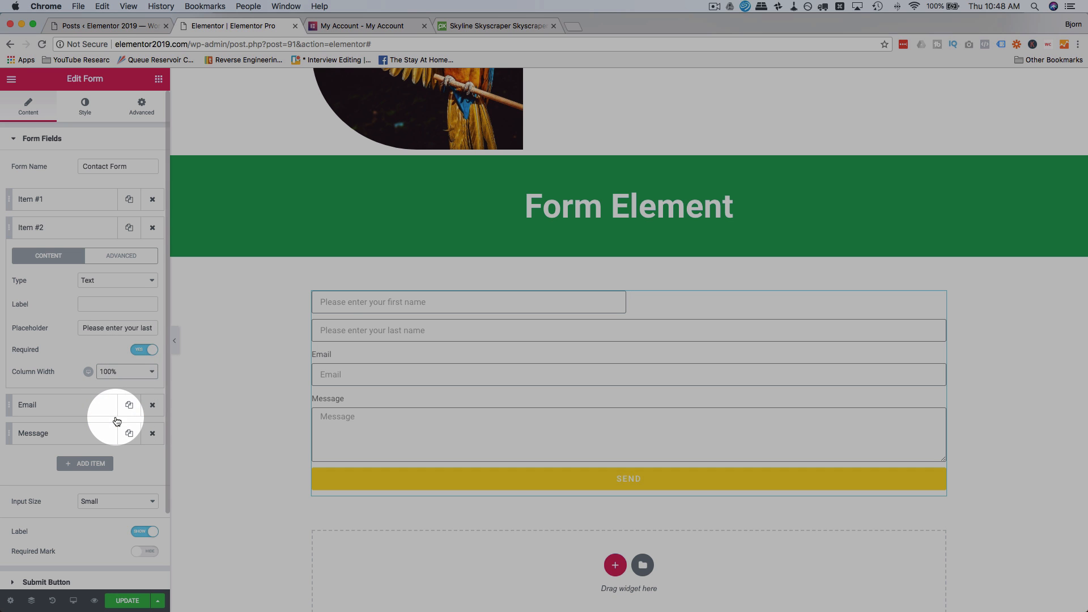
click(127, 371)
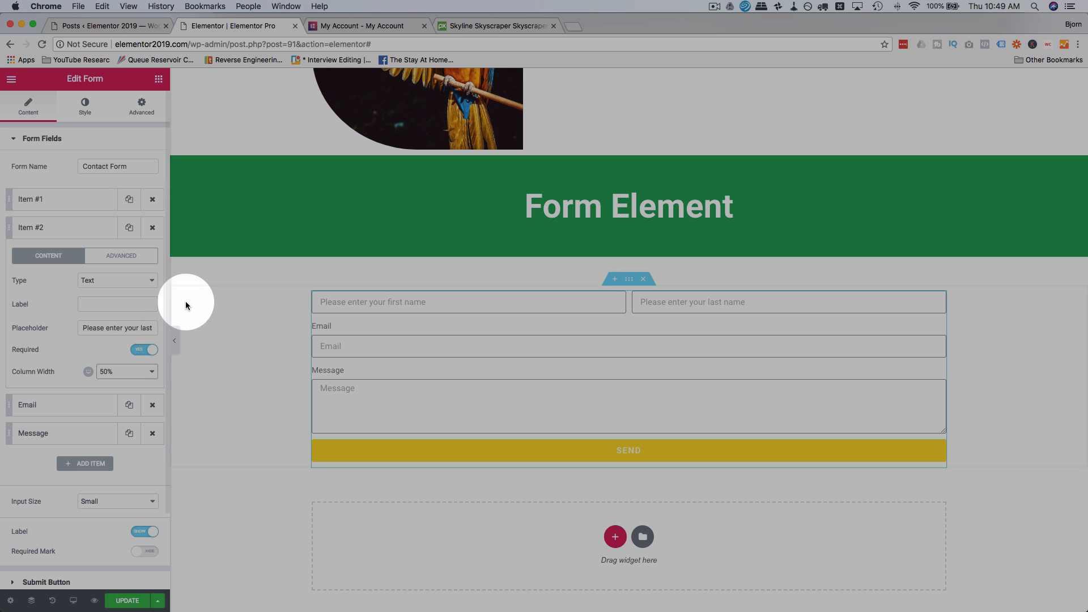
Step: Set first and last name fields to 33% width and duplicate one as a middle-name field with its own placeholder
scroll(down, 3)
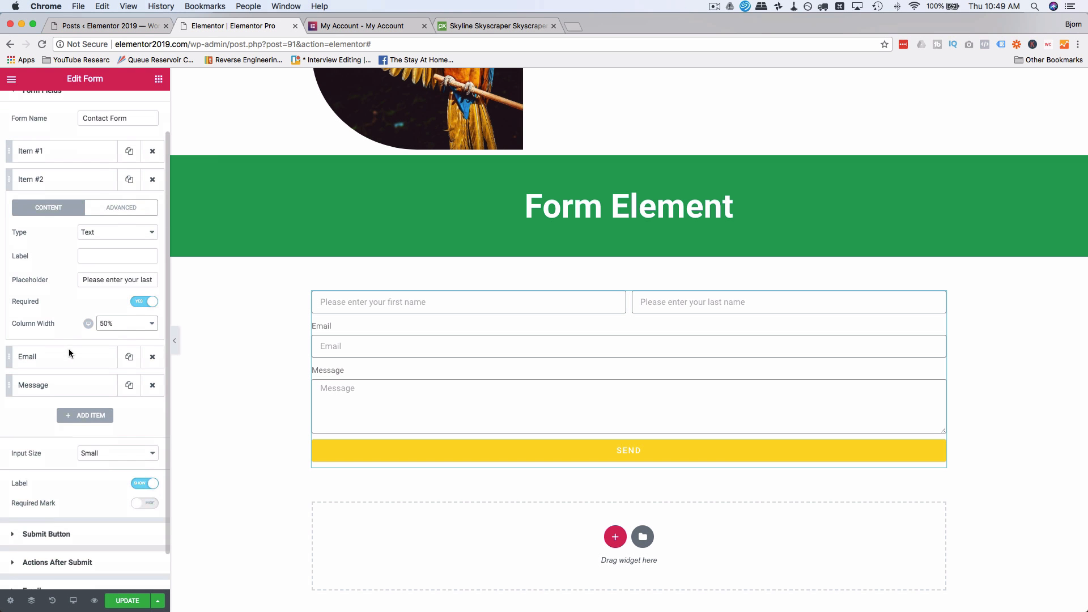
click(126, 323)
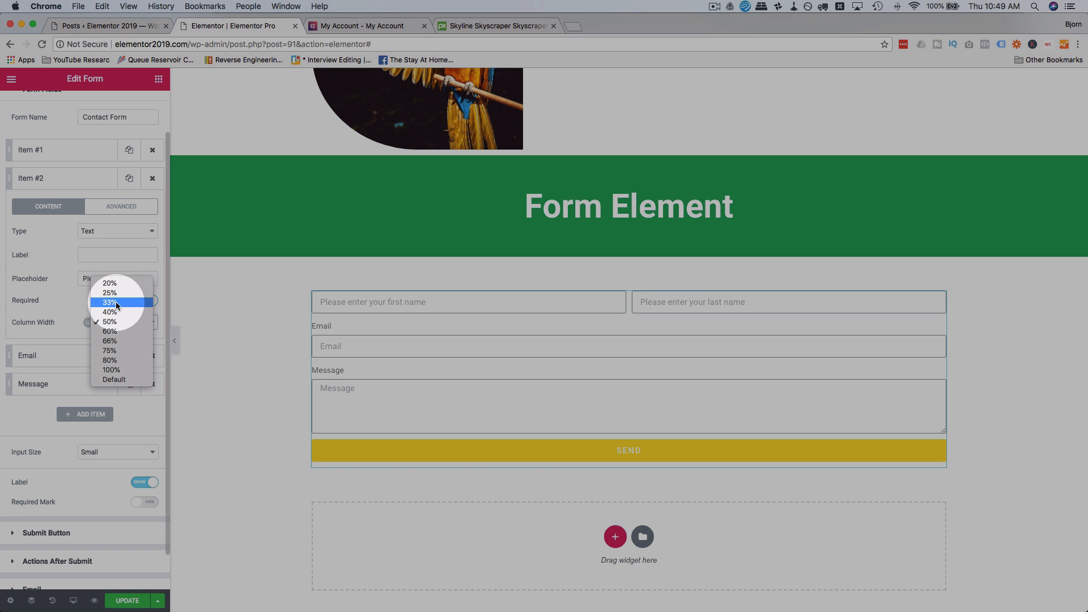
click(109, 303)
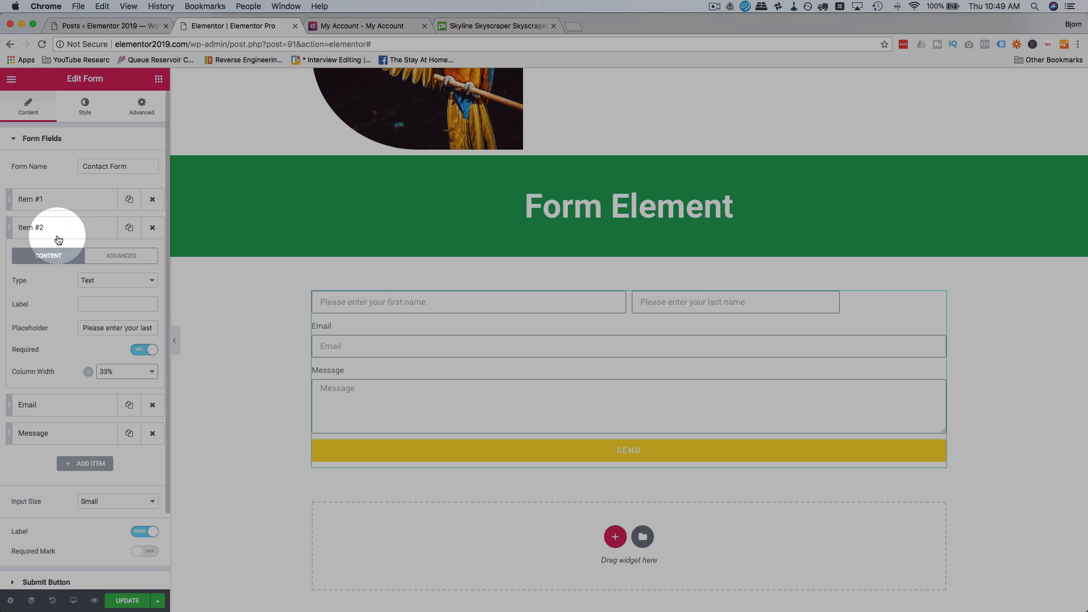
click(127, 372)
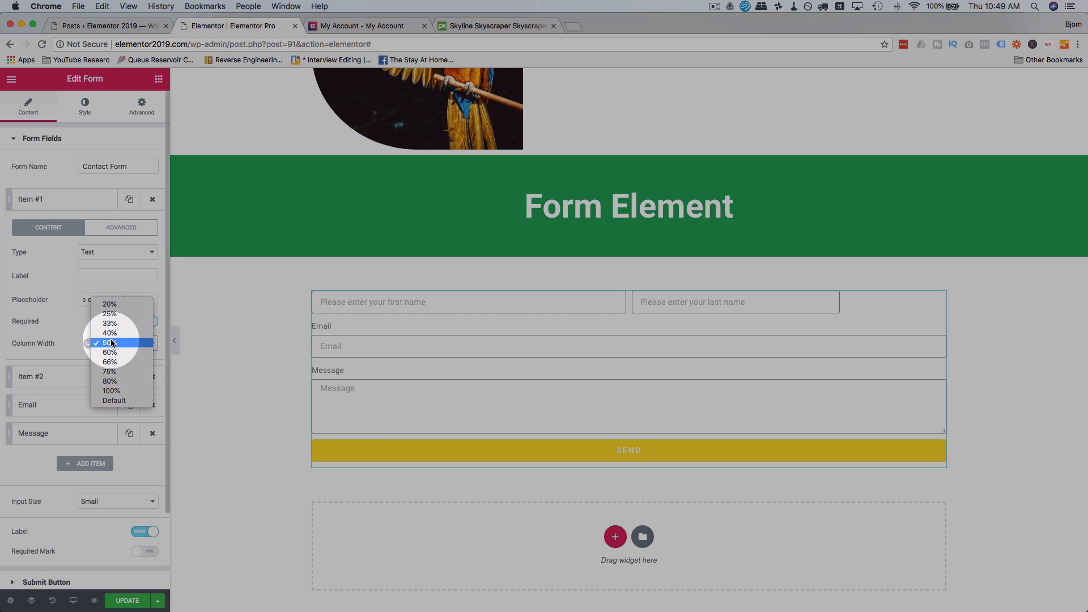
click(109, 323)
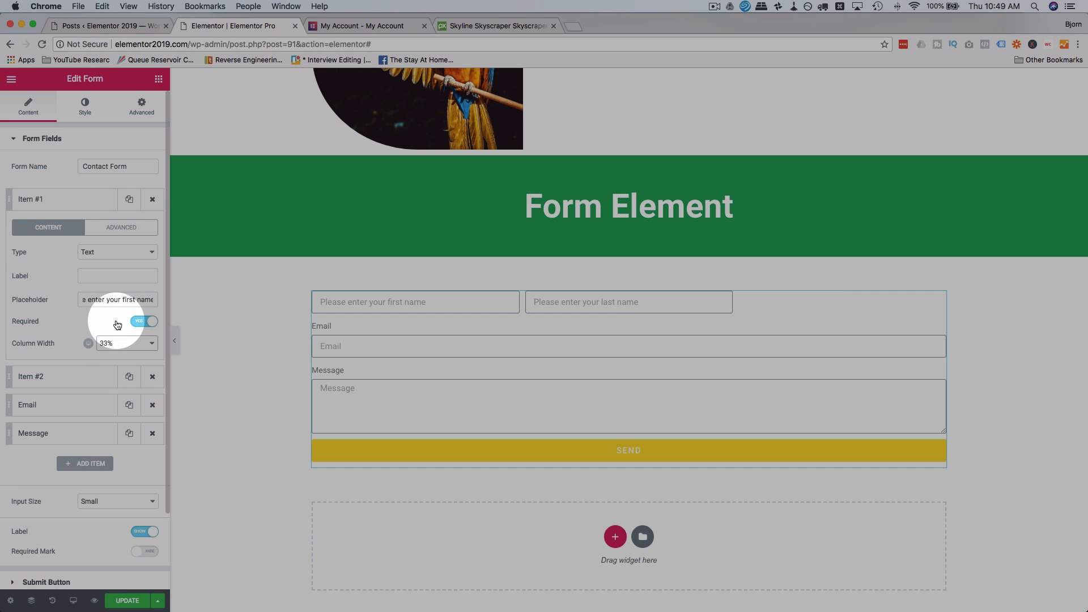
click(63, 200)
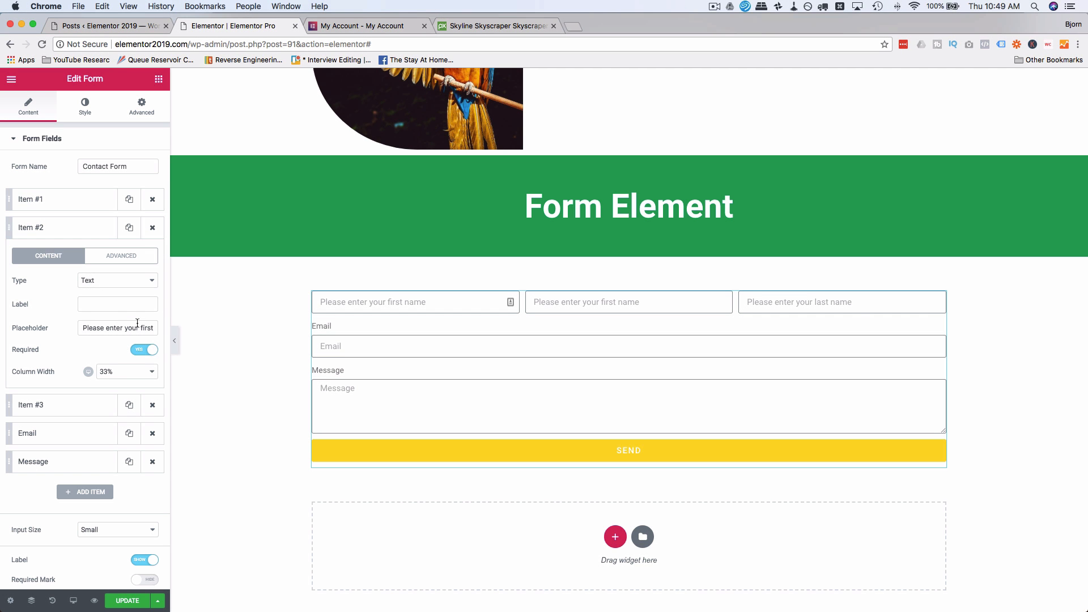
click(144, 349)
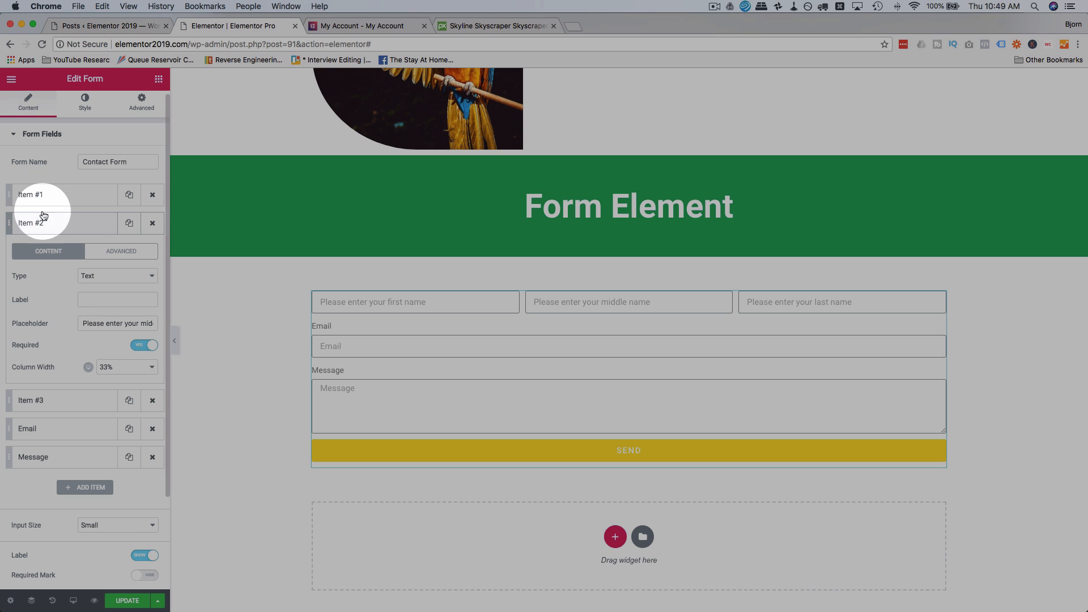
Step: Review the first- and last-name fields' settings and custom IDs
click(31, 194)
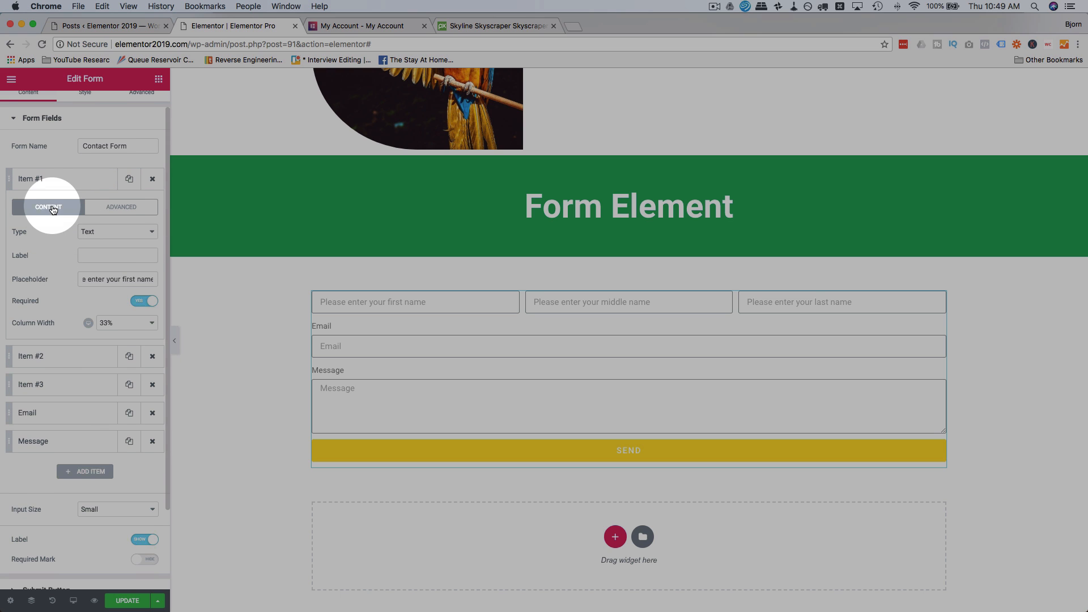
click(121, 207)
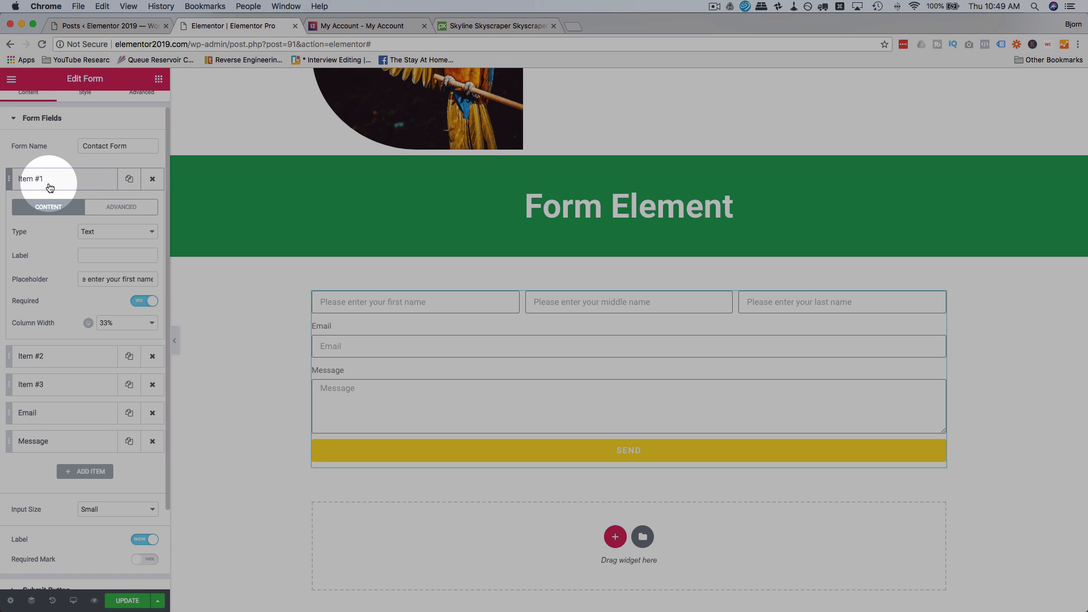
click(119, 206)
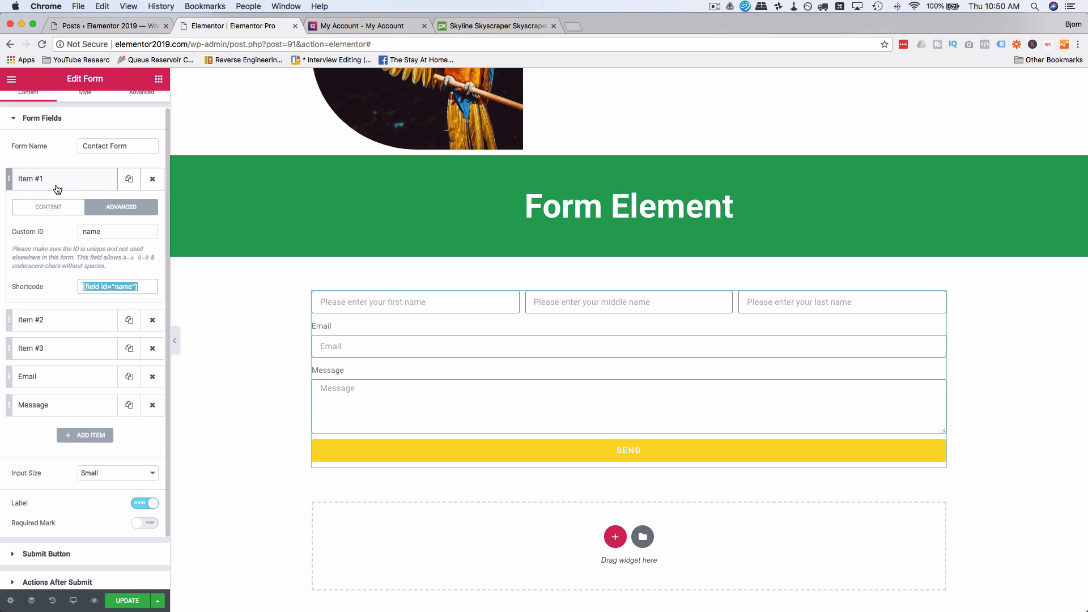
click(63, 179)
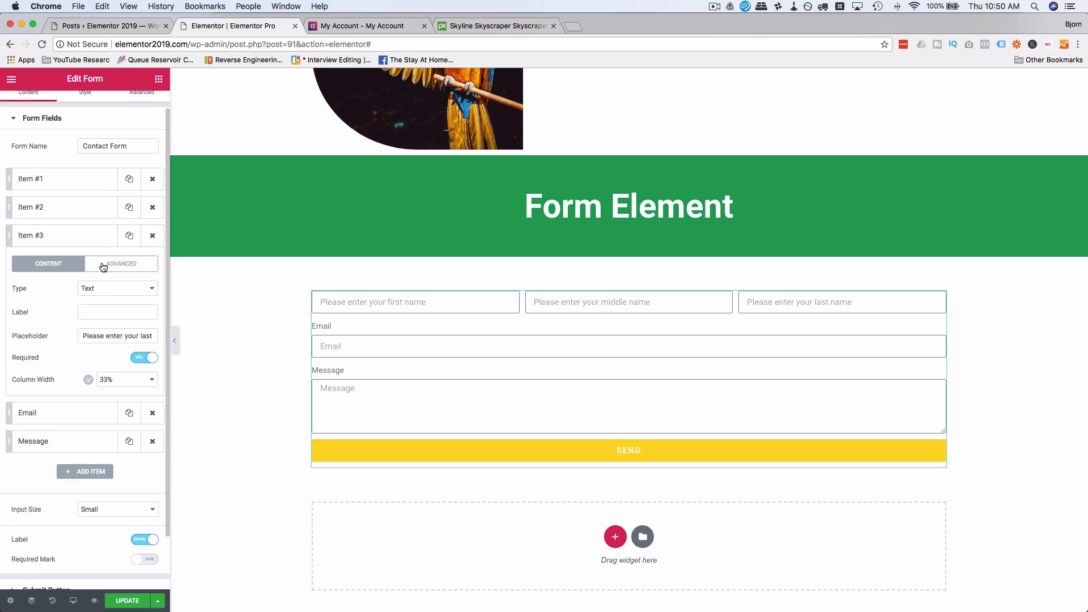
Step: Give the email and message fields placeholders 'Please enter your best email' and 'Please write your message here' without labels
click(121, 263)
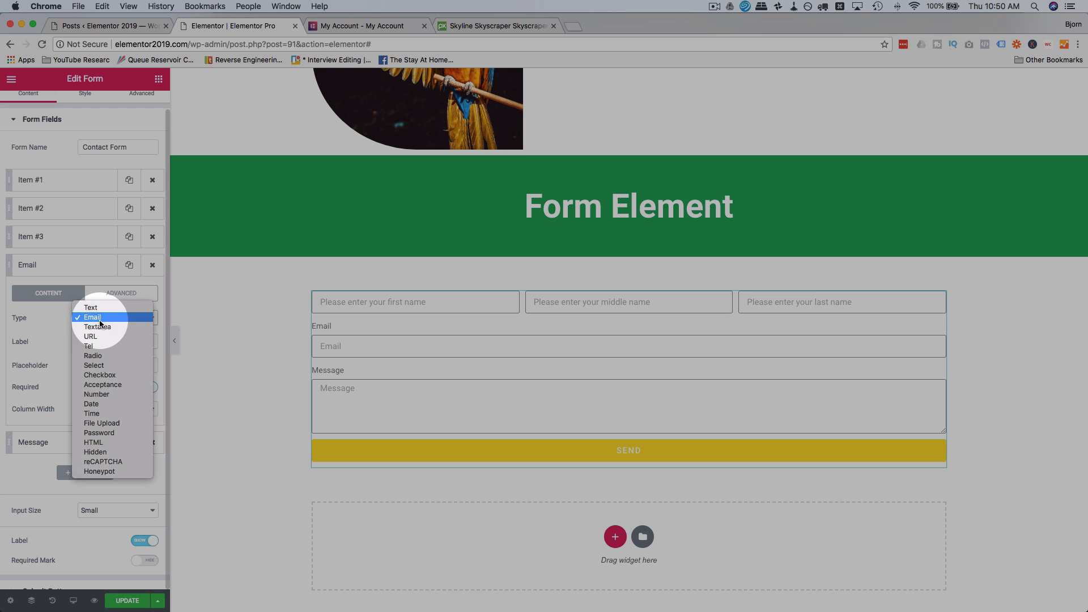
click(92, 318)
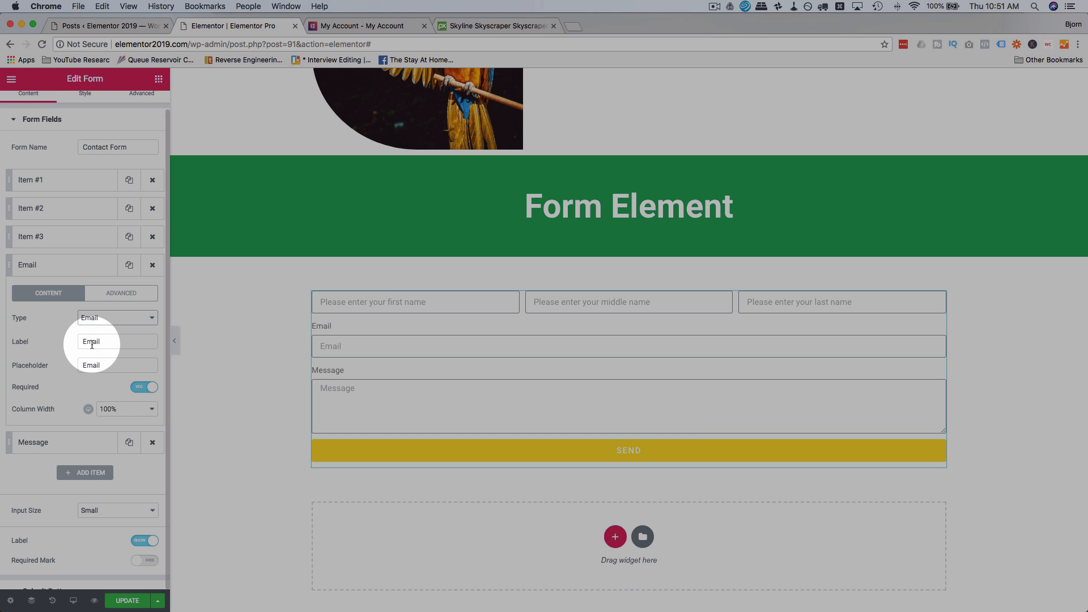
text(P)
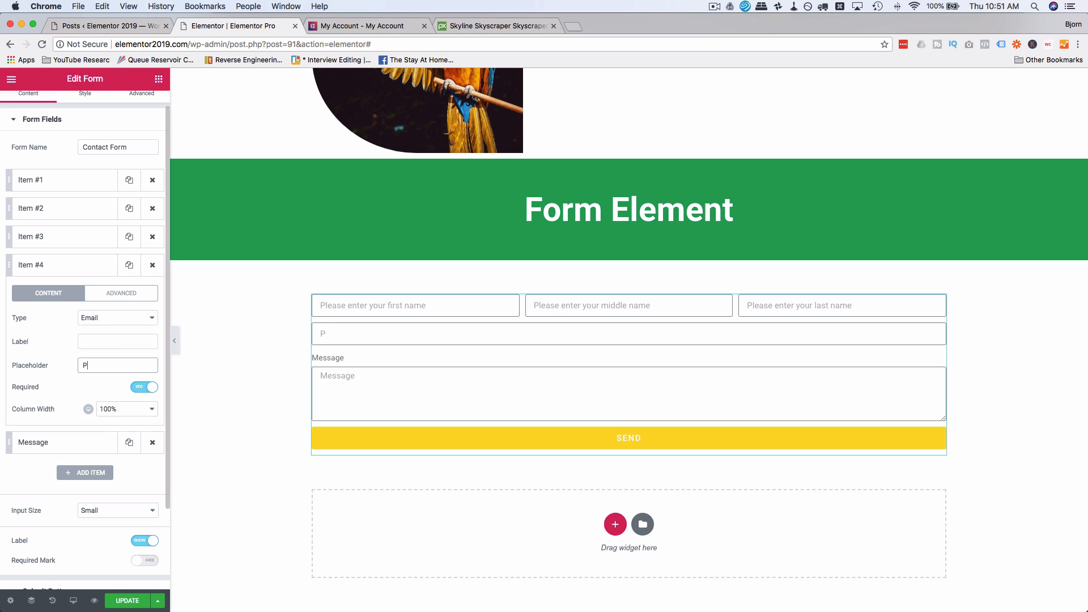
text(lease net)
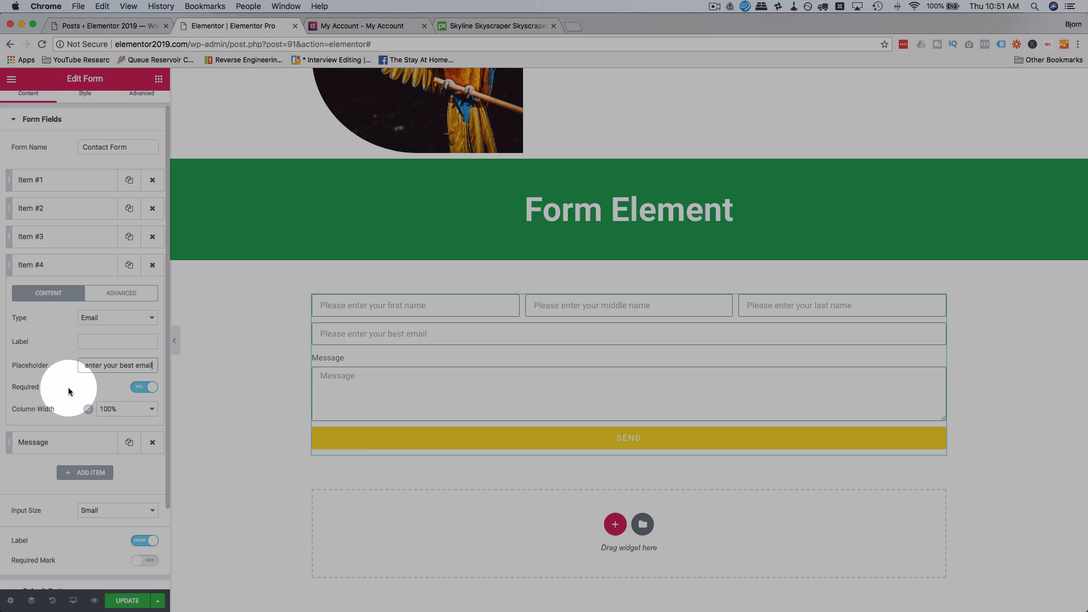
click(62, 442)
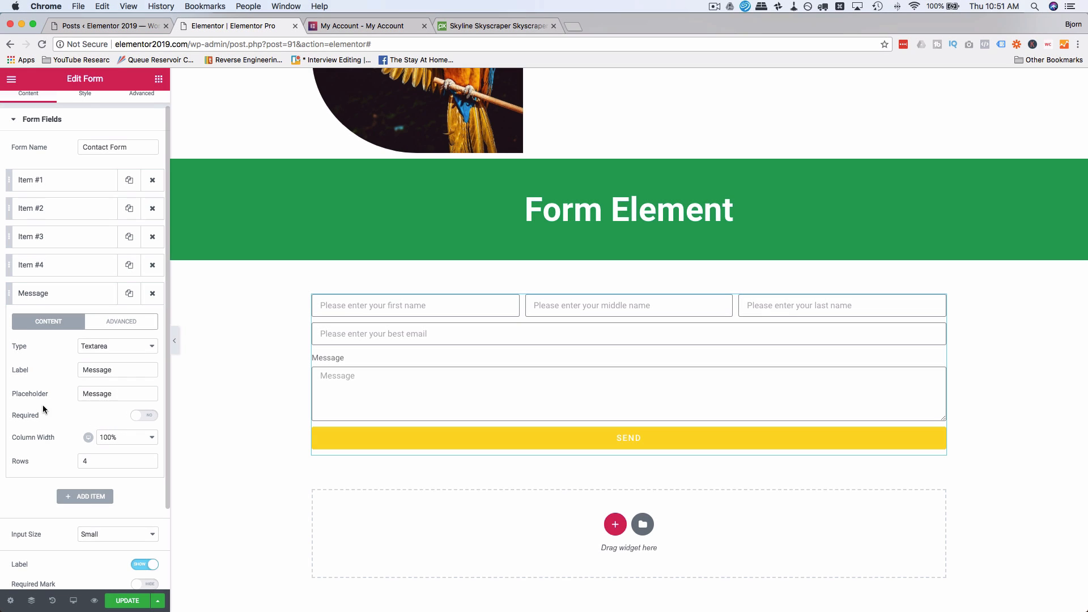
text(Please write your m)
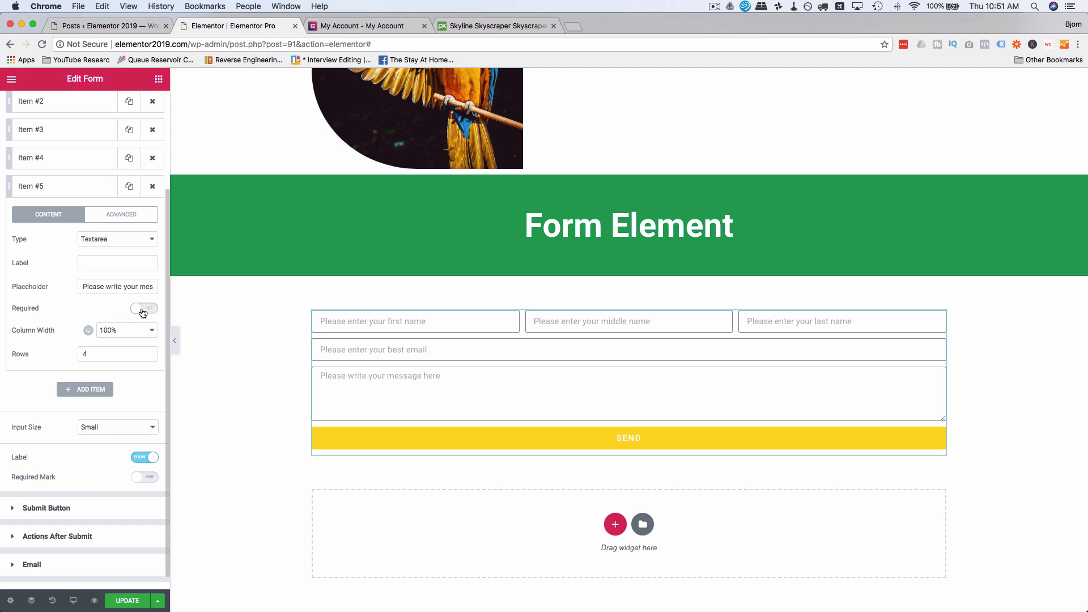
click(144, 309)
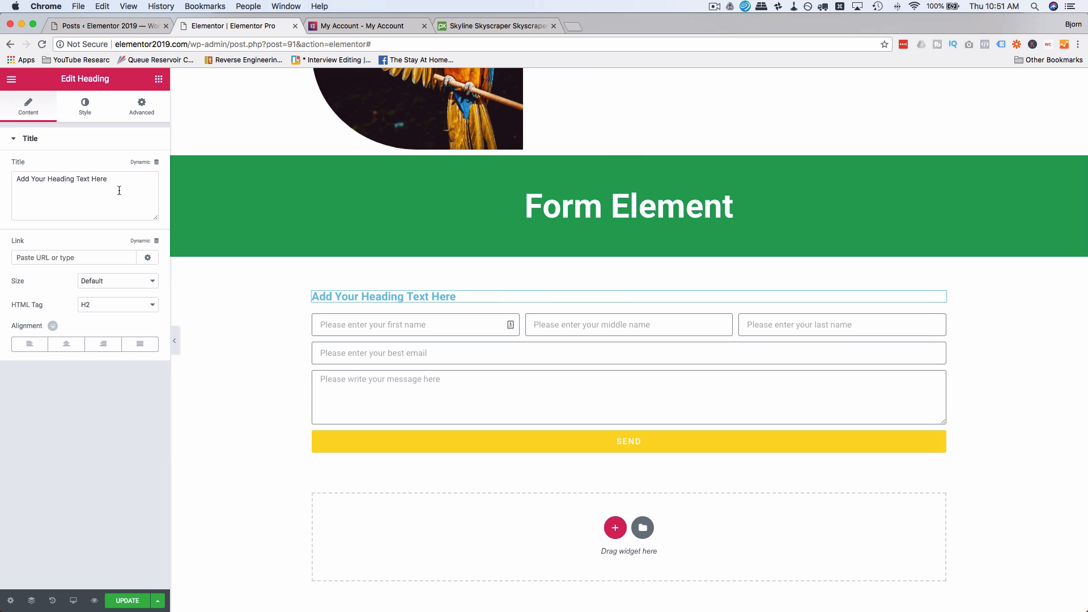
Step: Write 'Drop us a line!' in the new heading and enlarge its font size in Style
text(Drop us a line!)
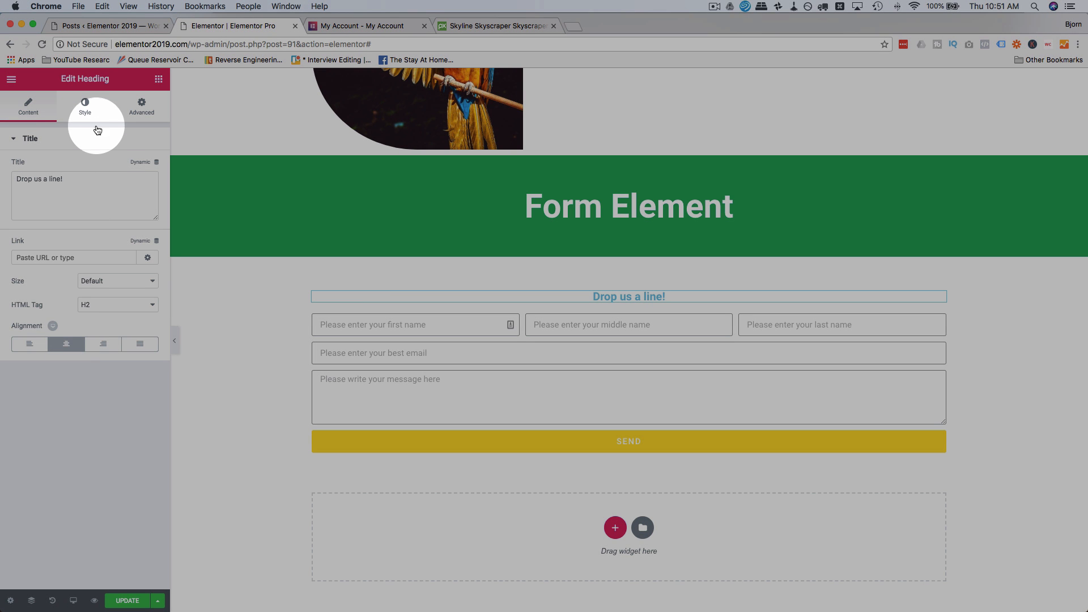
click(84, 107)
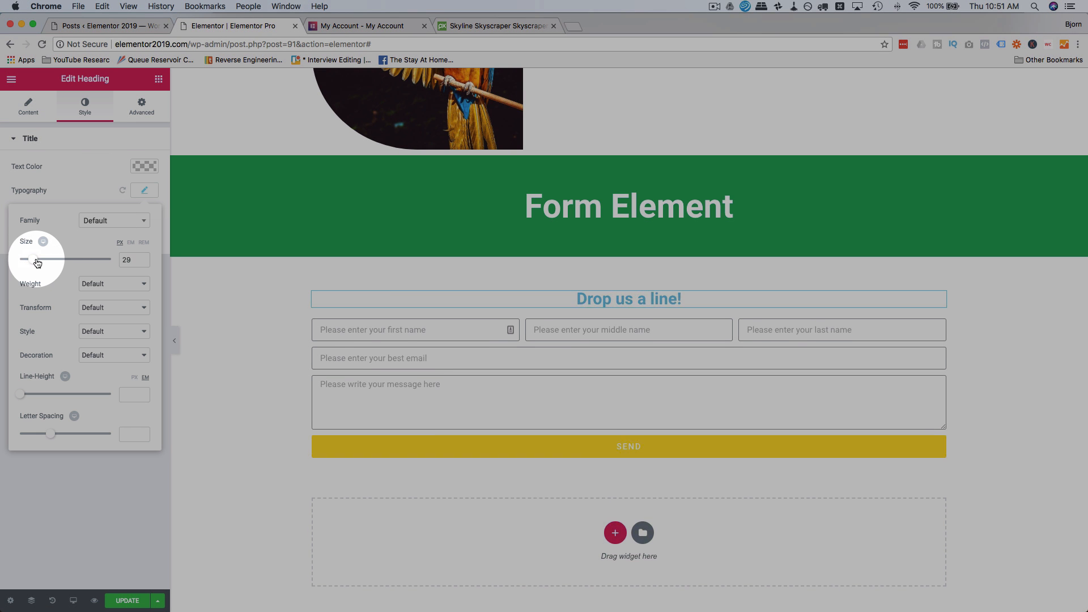
click(144, 166)
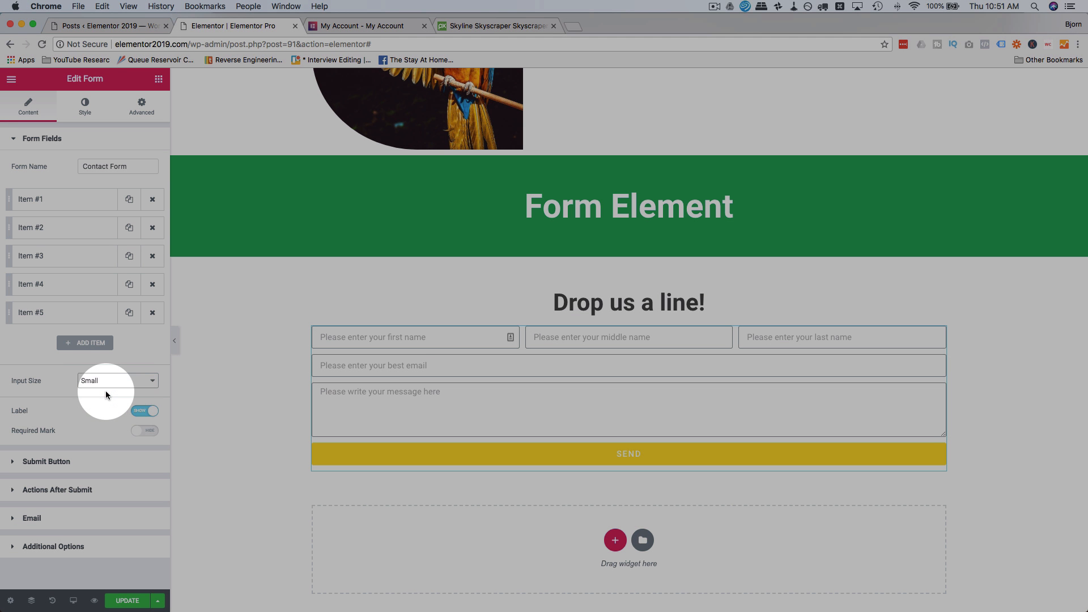
Step: Set the form field size to extra large and toggle label visibility
click(117, 380)
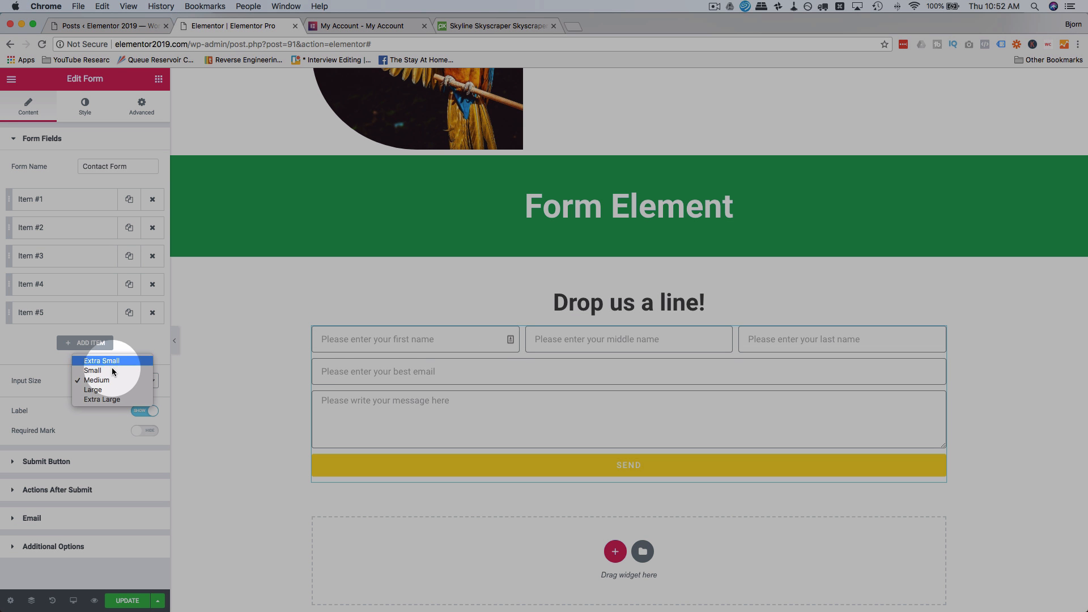
click(100, 399)
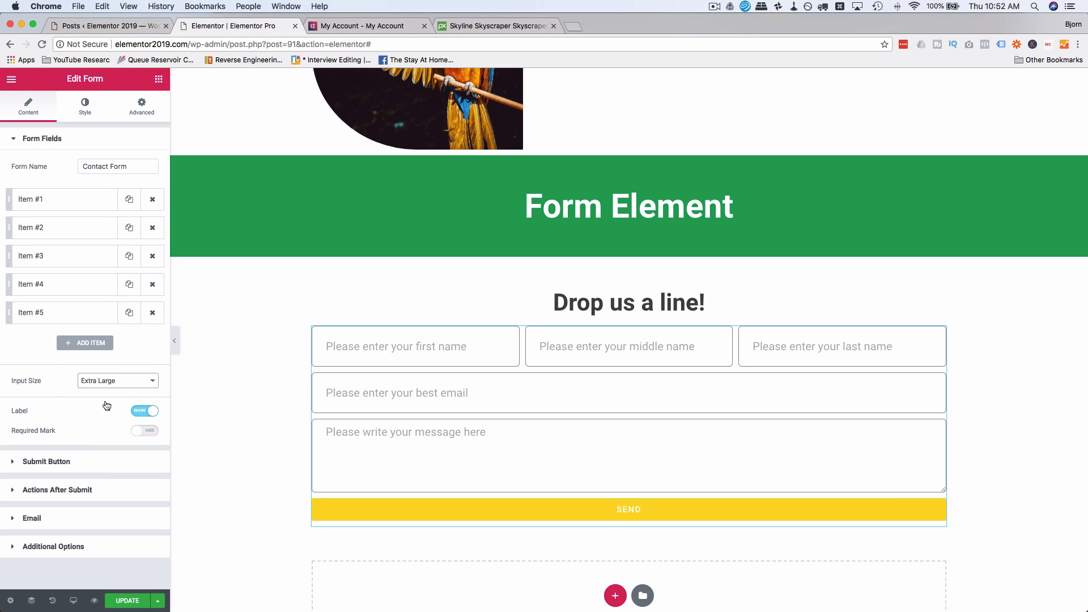
click(117, 381)
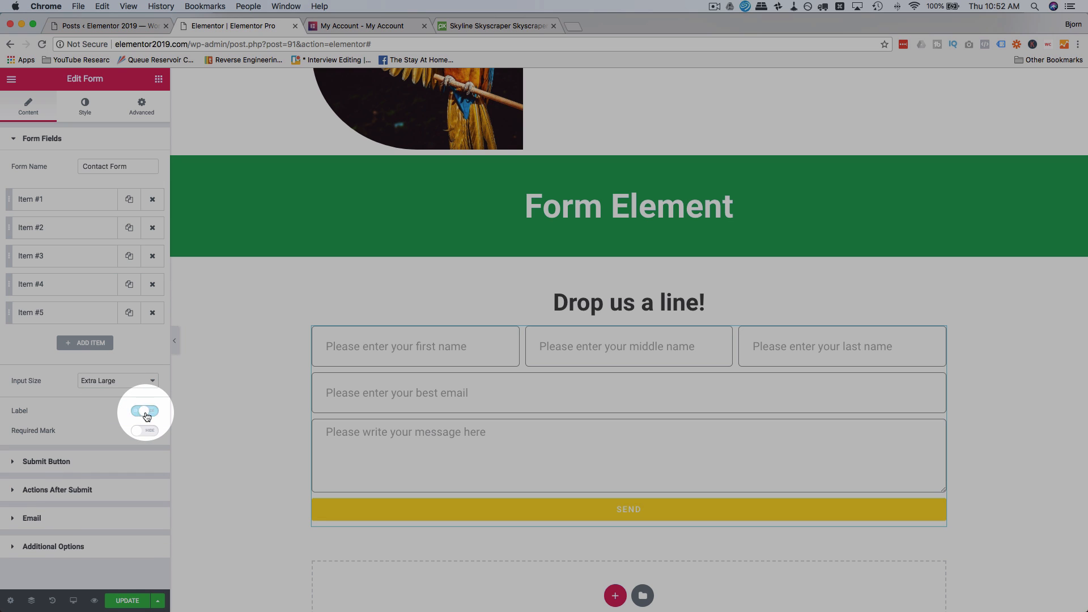
click(144, 411)
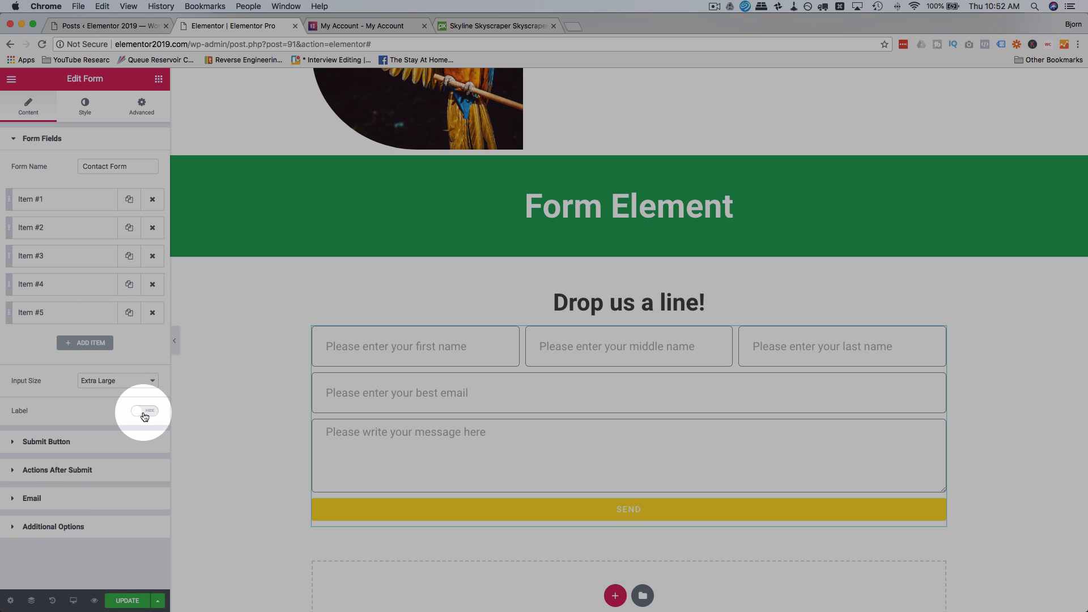
click(144, 411)
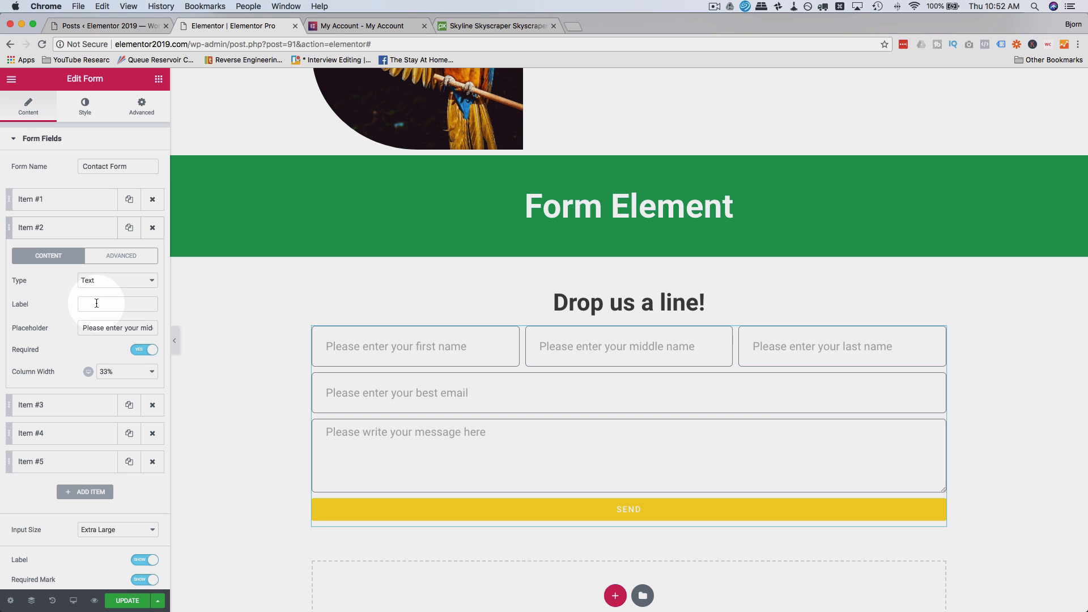
Step: Label the middle field Middle Name, enable the required mark and leave labels hidden
click(117, 304)
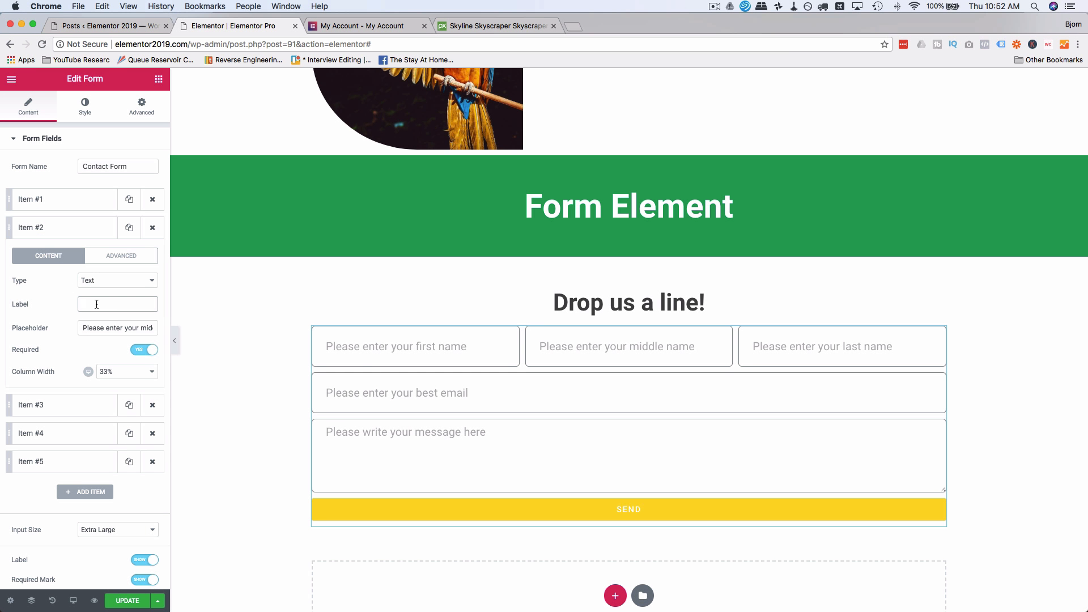
text(Middle Nm)
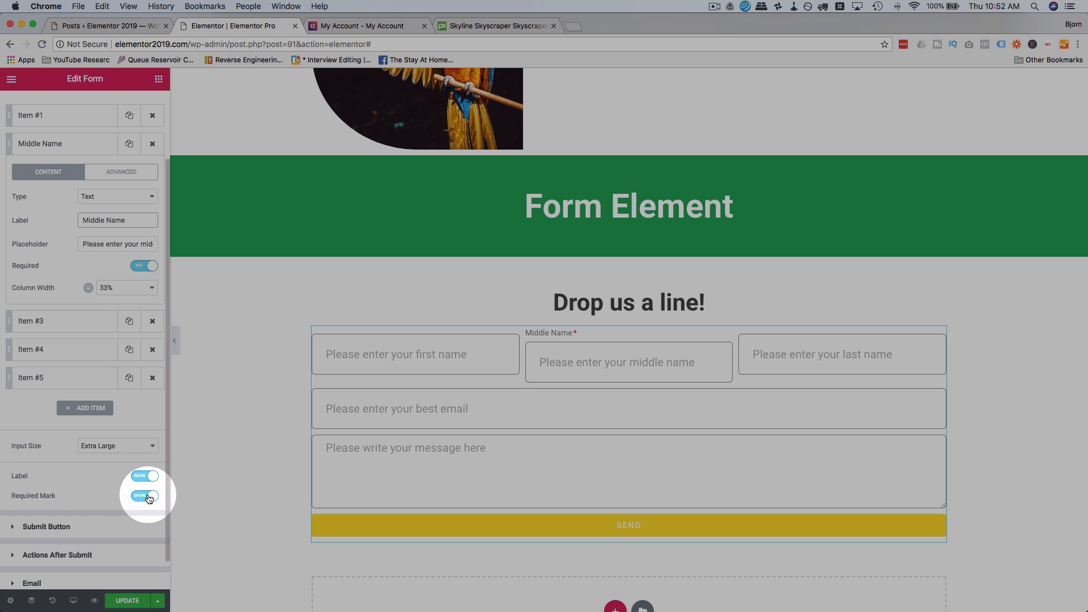
click(144, 496)
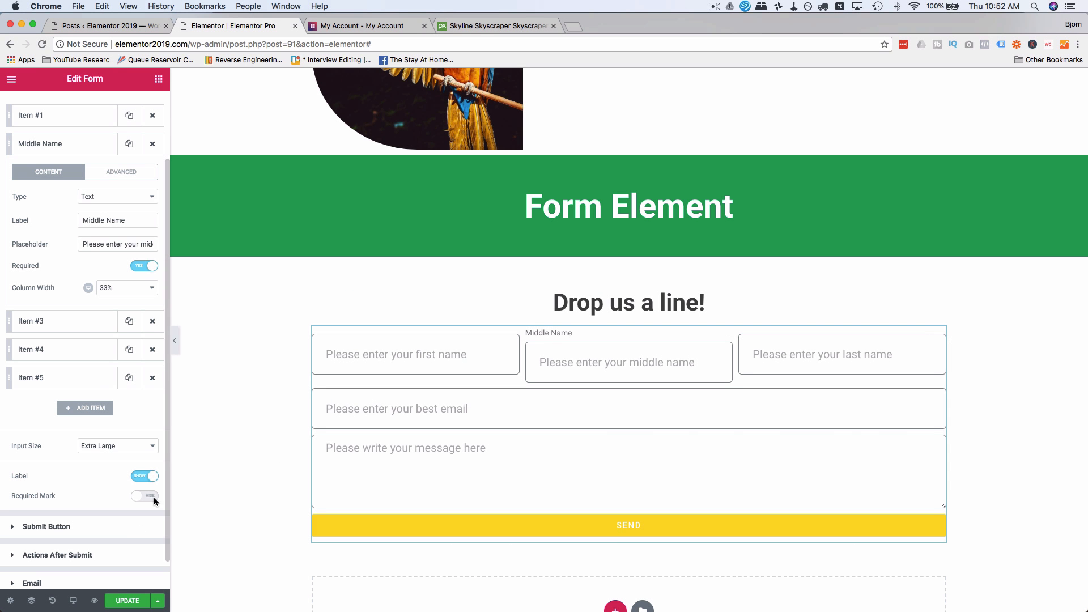
click(144, 495)
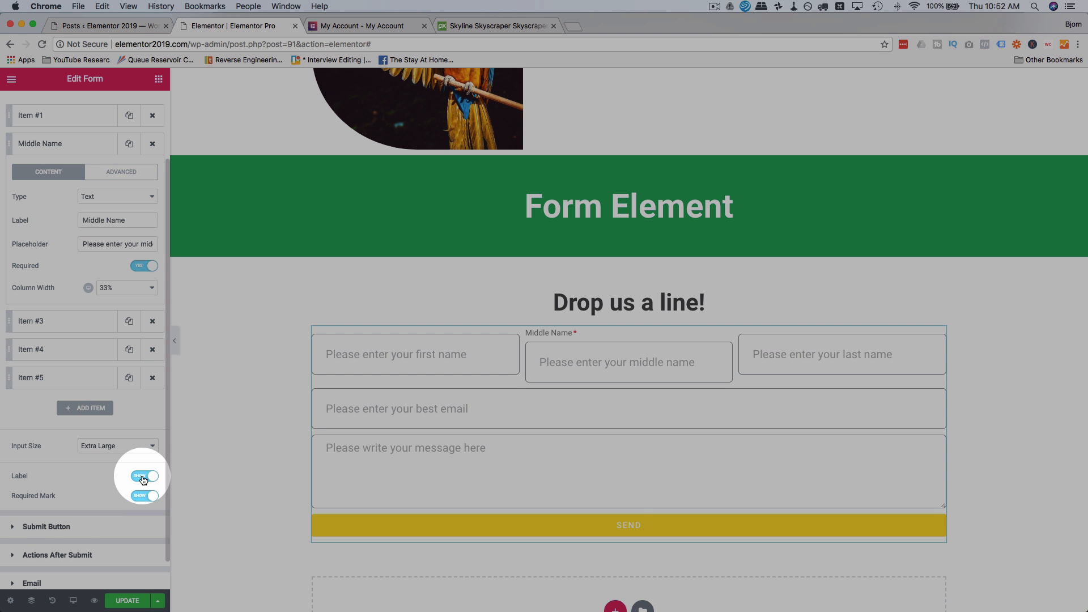
click(144, 477)
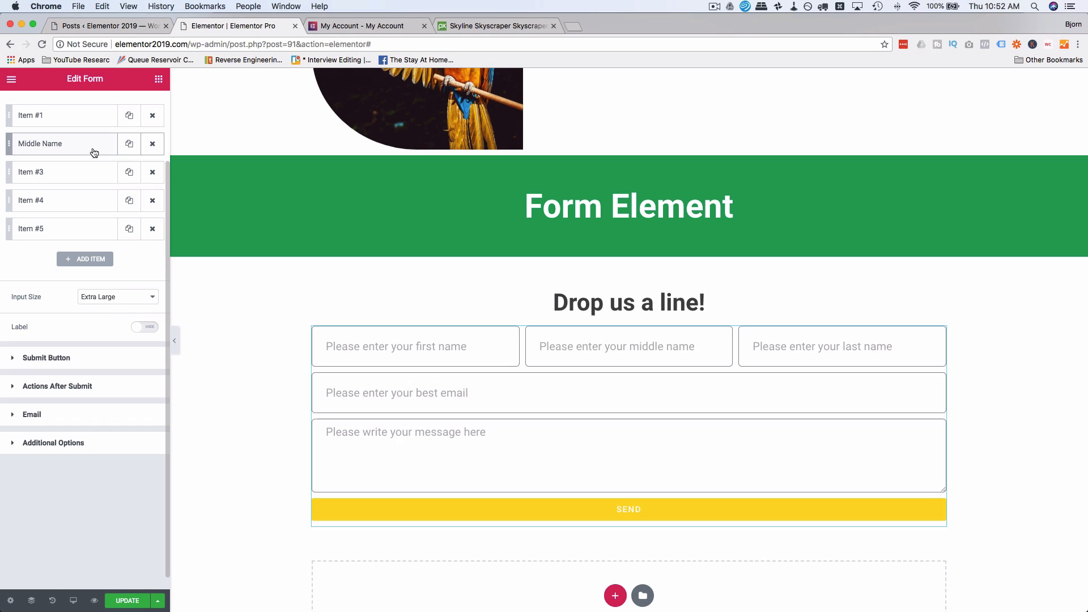
click(49, 358)
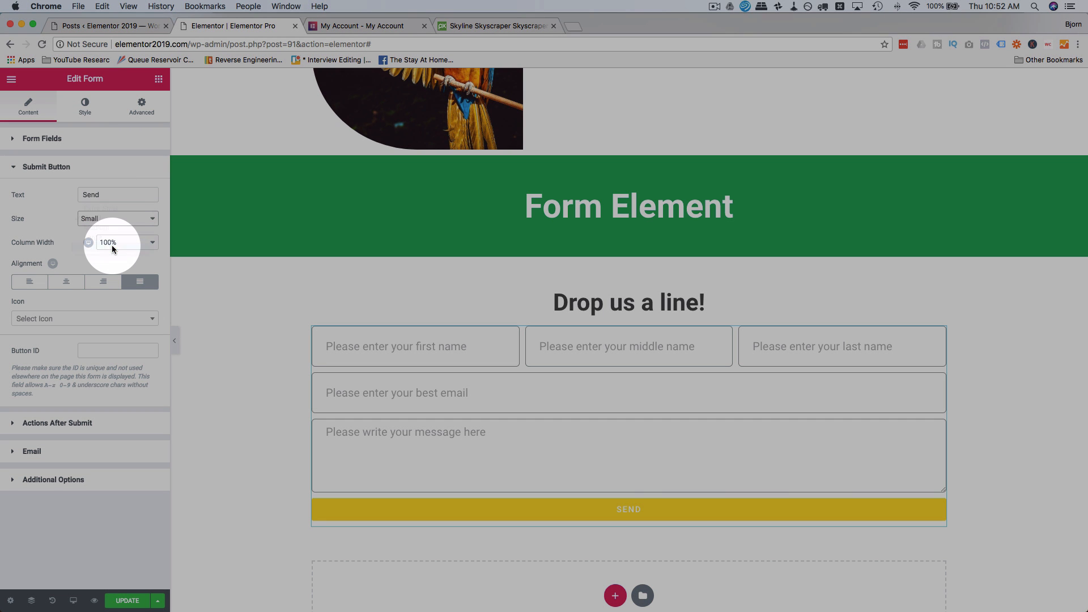
Step: Make the SEND button extra large at 100% column width with justified alignment
click(118, 242)
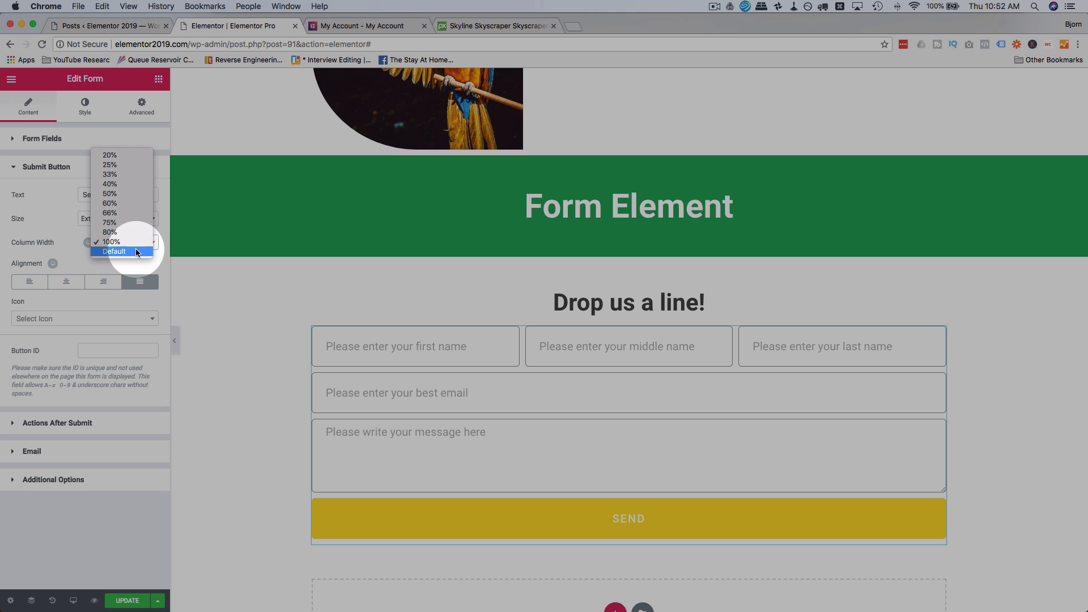
click(111, 241)
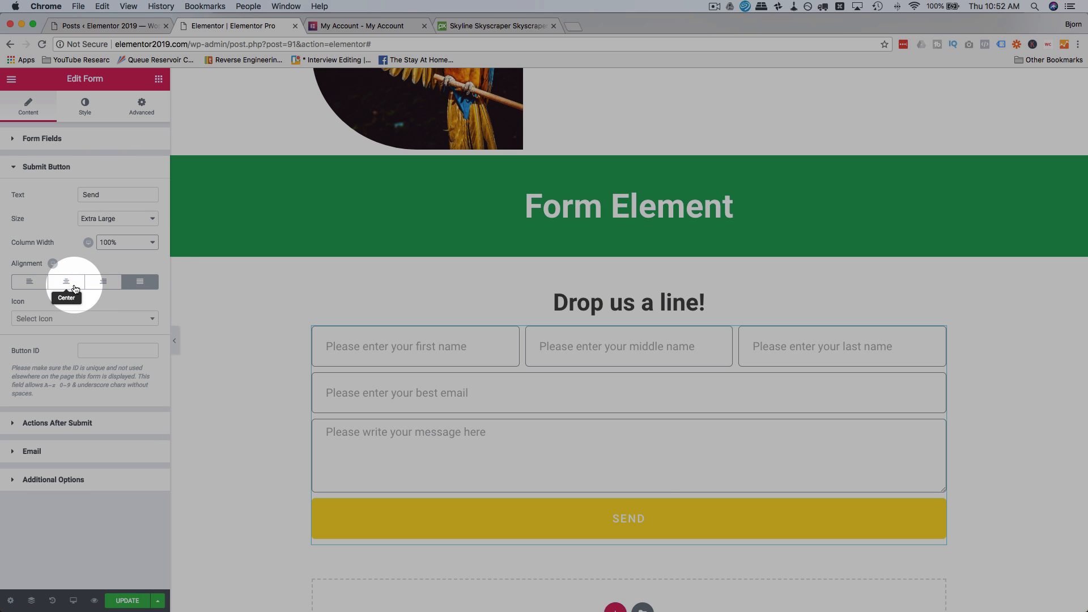
click(102, 282)
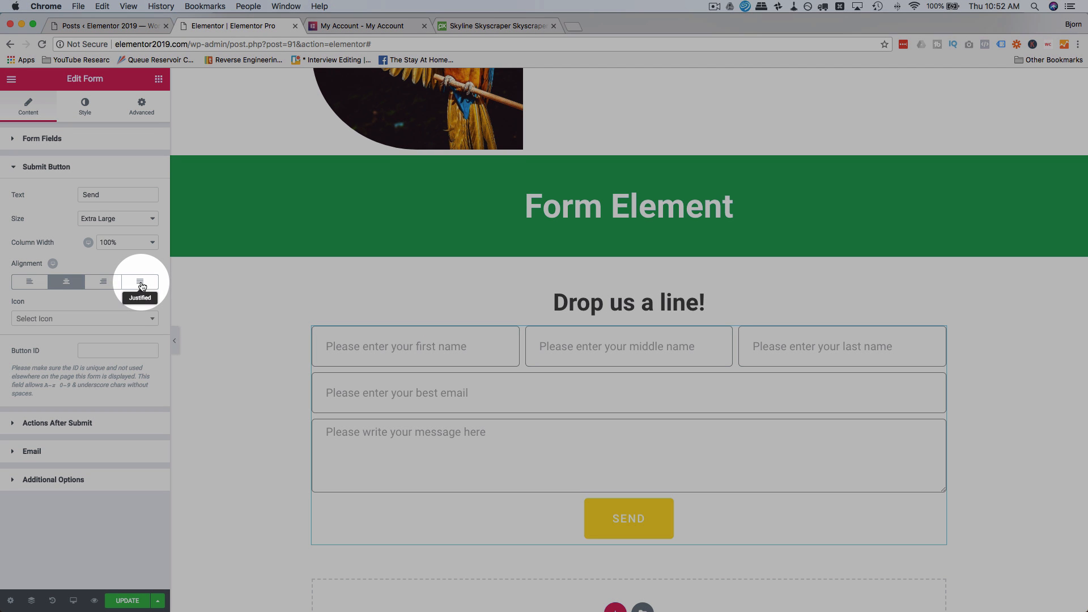
click(139, 283)
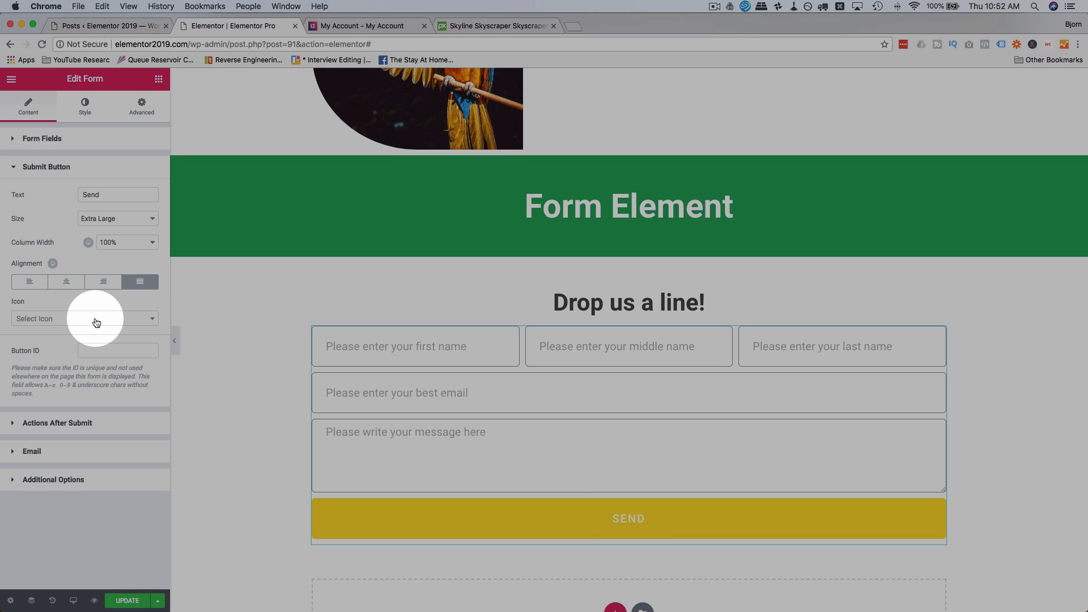
Step: Give the button an envelope icon before its text with icon spacing 11
text(email)
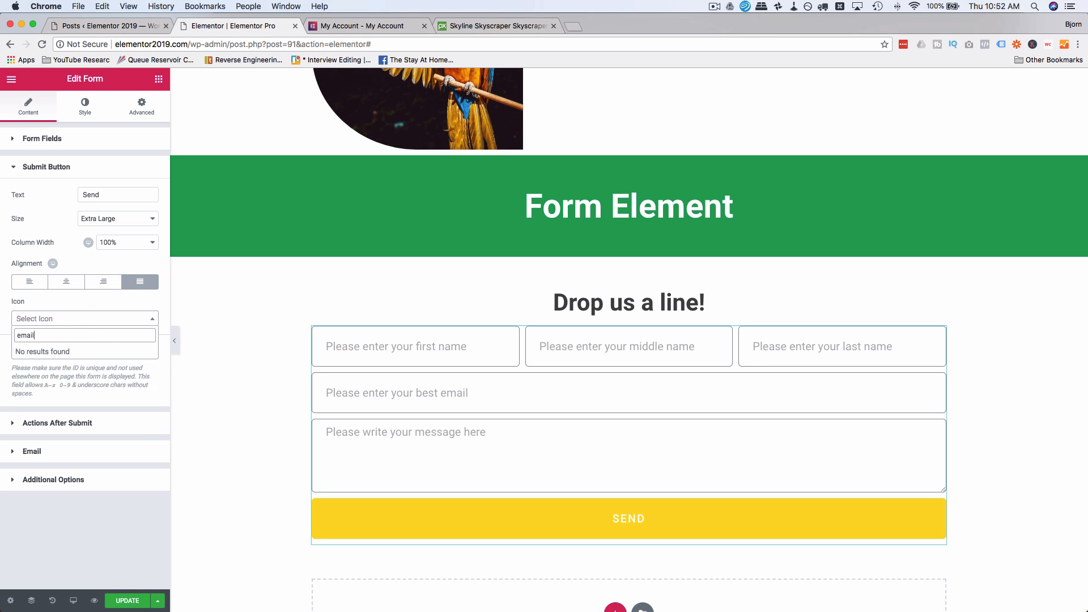
double_click(24, 336)
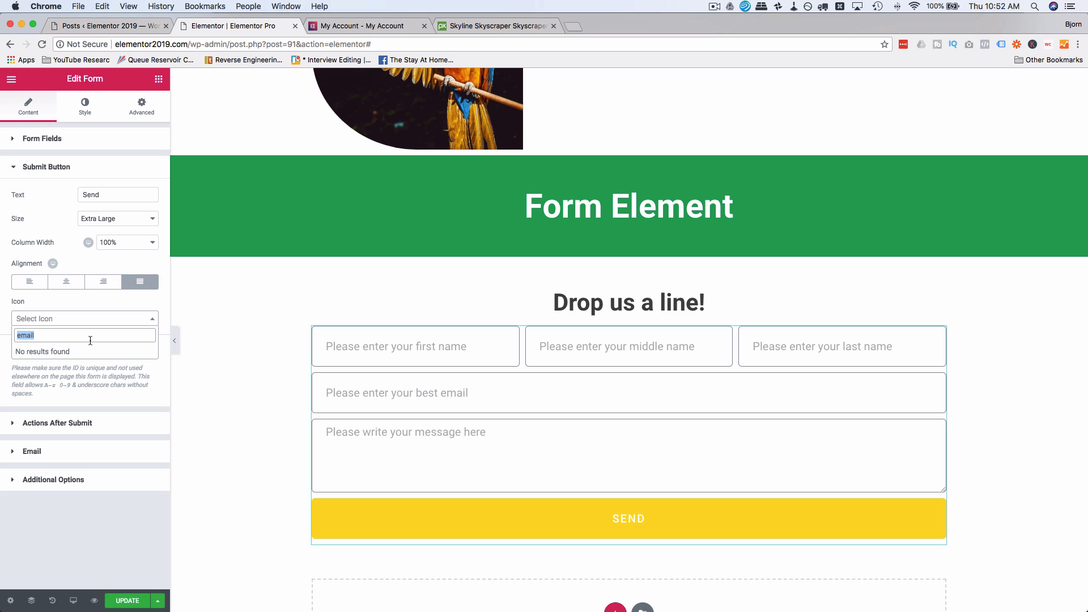
text(mail)
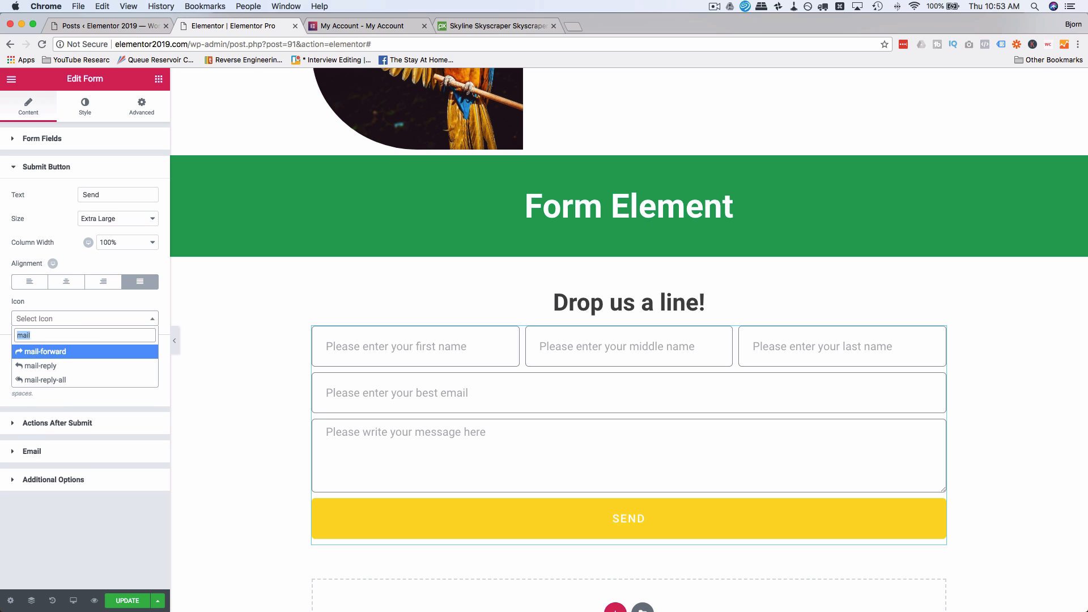
text(enve)
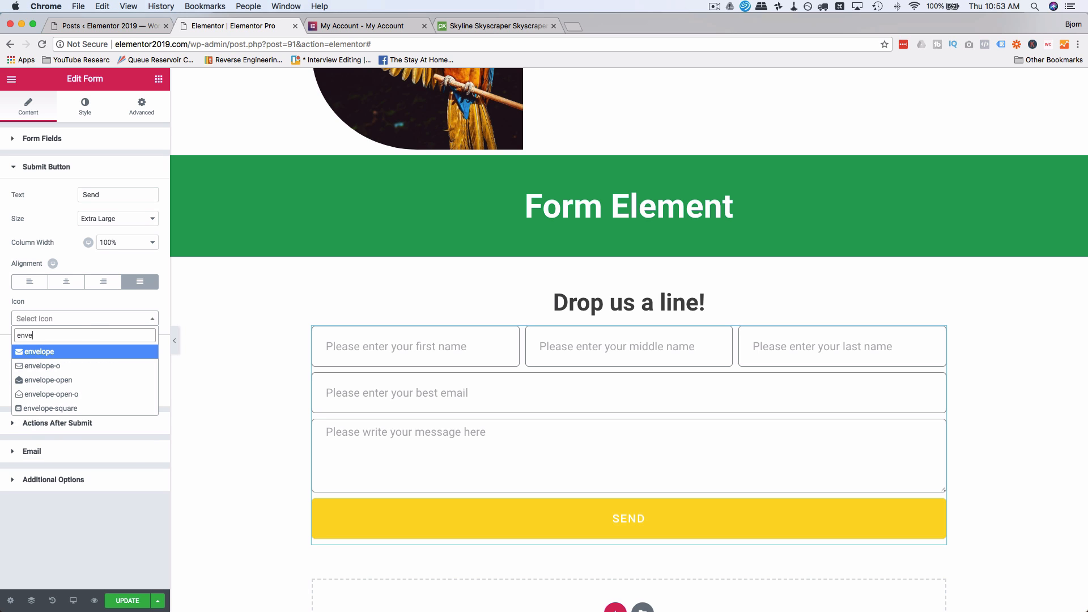
click(39, 352)
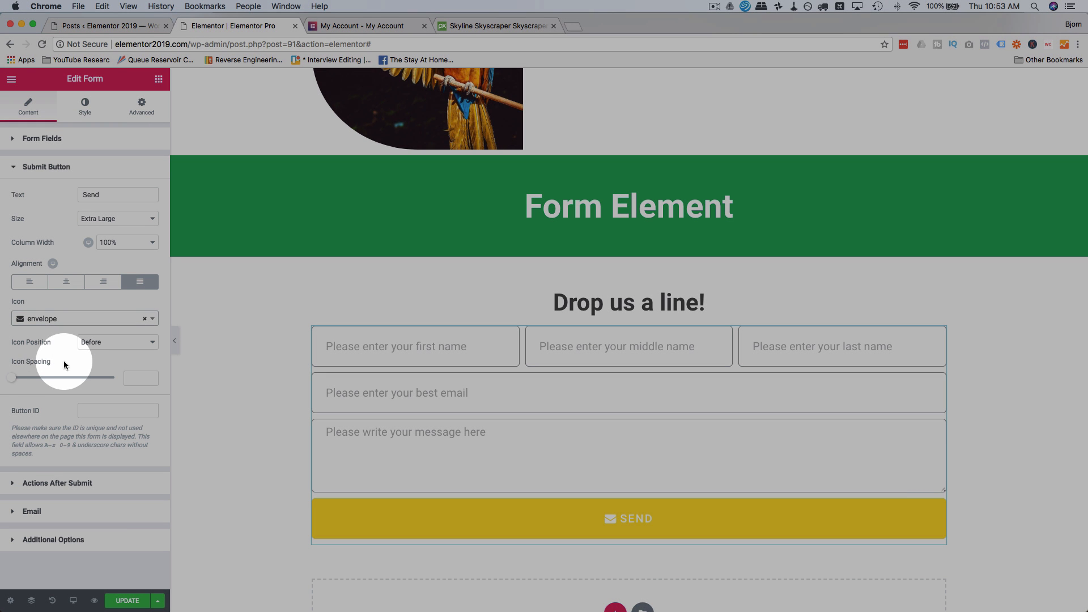
drag(12, 378, 21, 378)
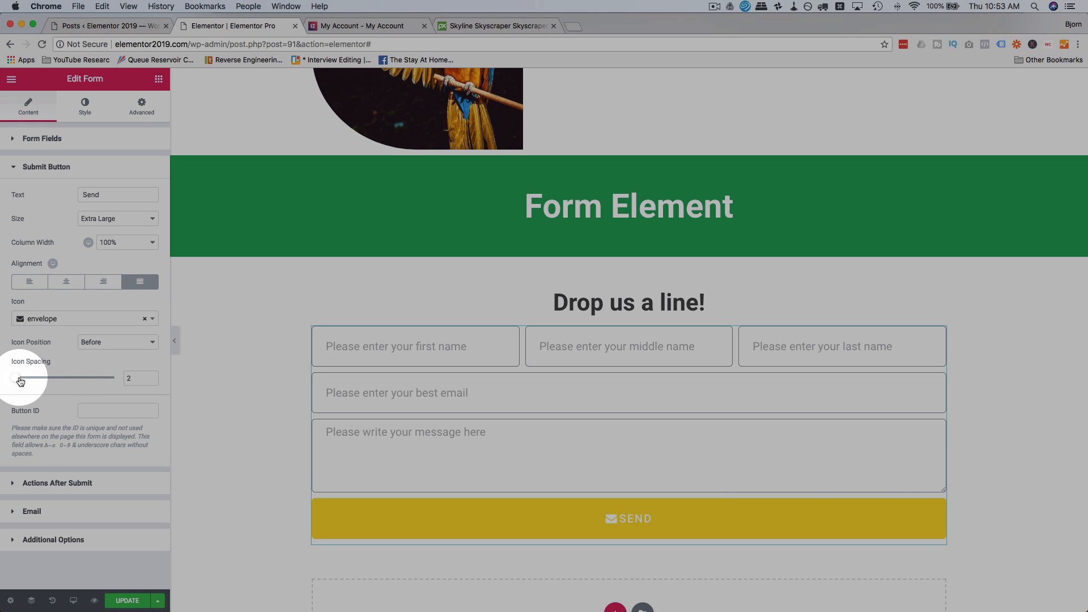
drag(19, 378, 39, 377)
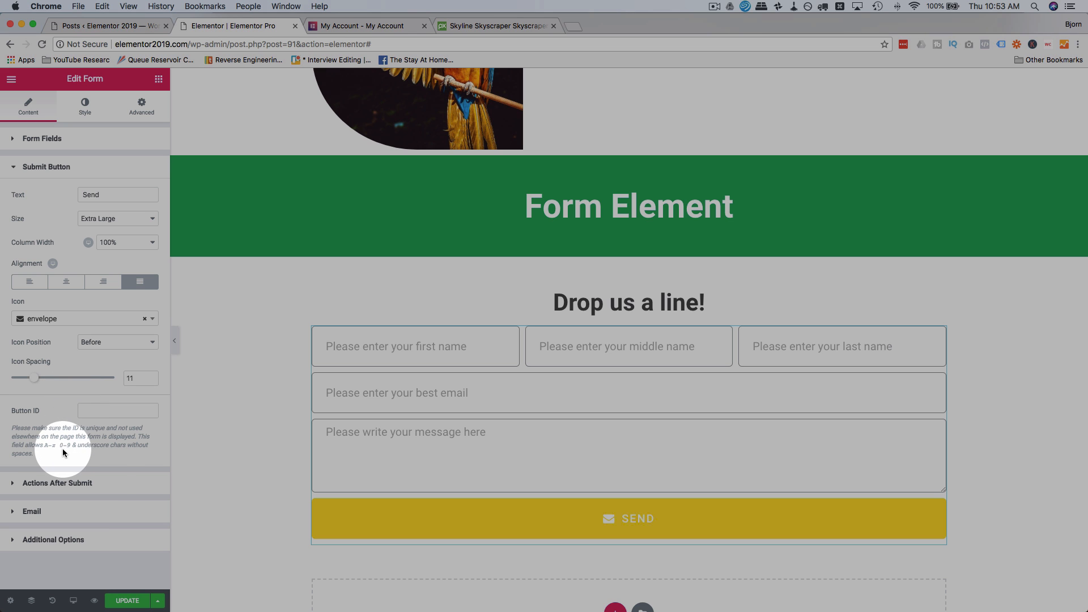
mouse_move(144, 493)
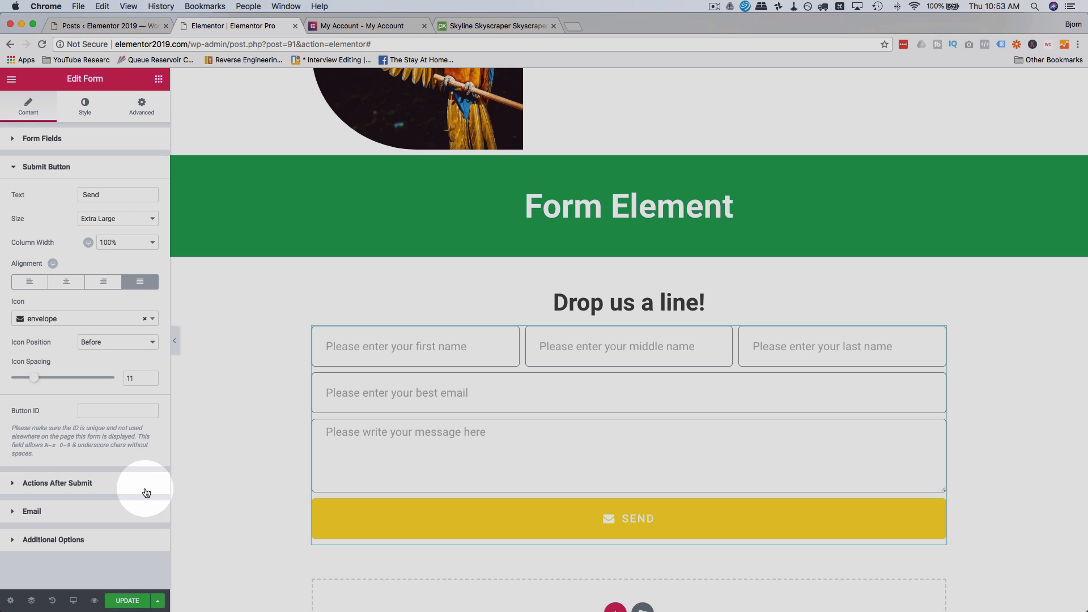
mouse_move(101, 471)
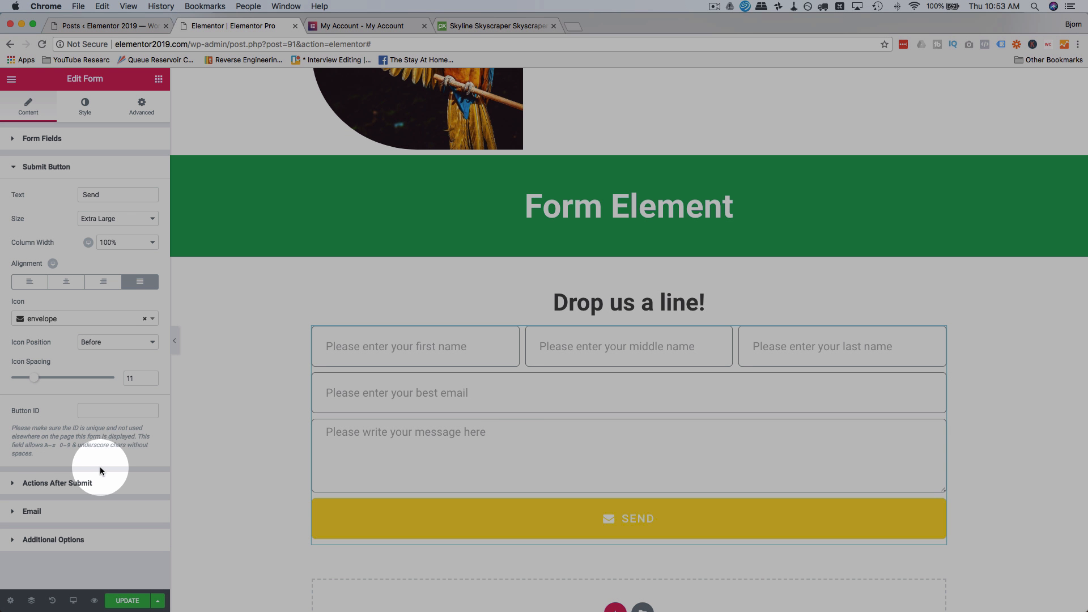
Step: Add an Email 2 action alongside Email in Actions After Submit
scroll(down, 3)
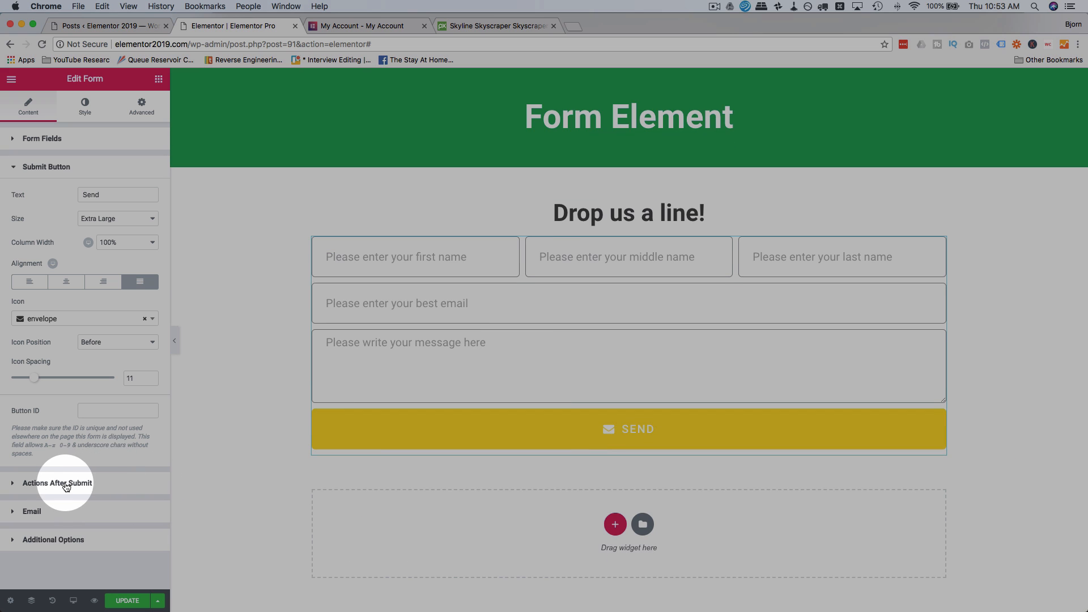
click(58, 483)
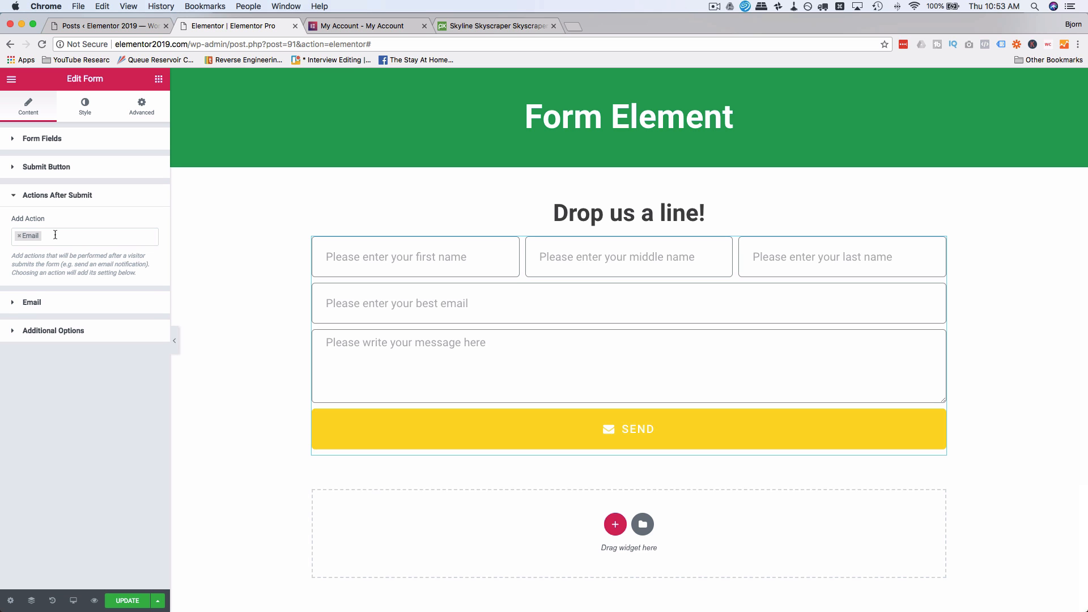
click(91, 235)
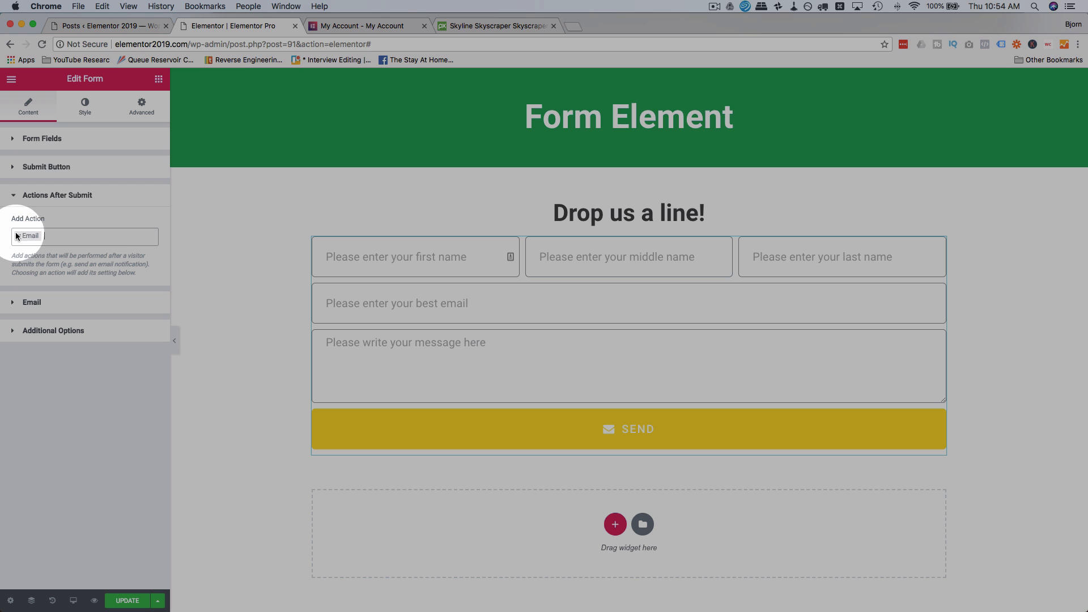
click(29, 236)
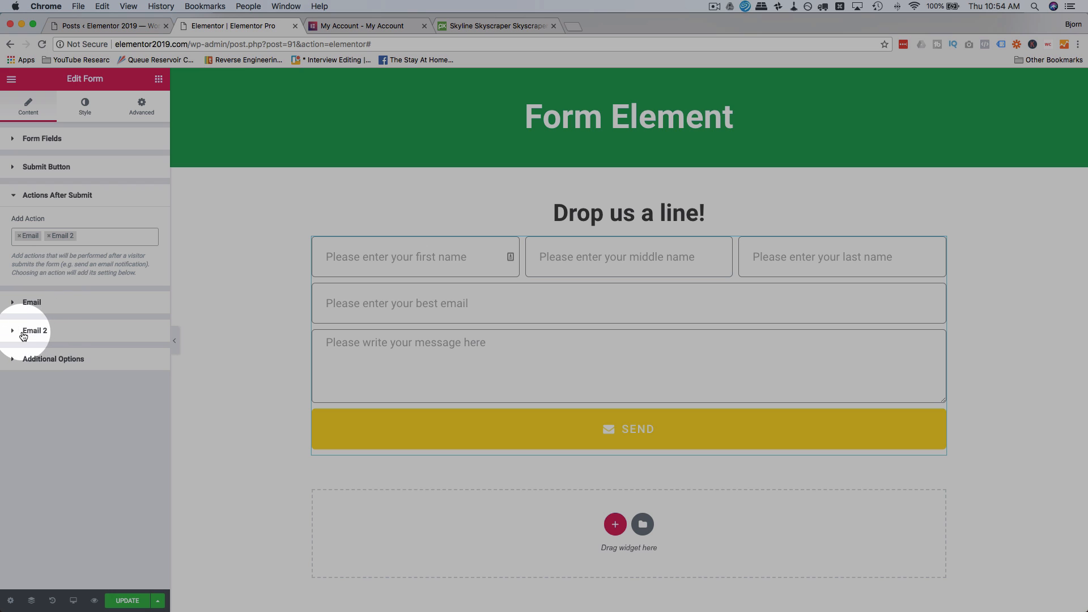
click(111, 236)
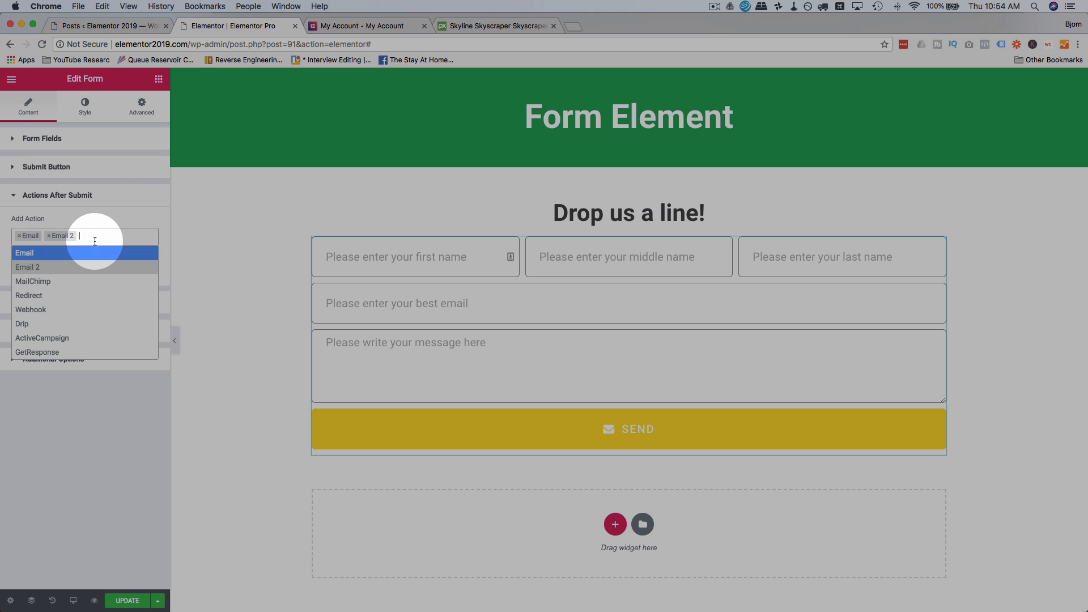
mouse_move(44, 294)
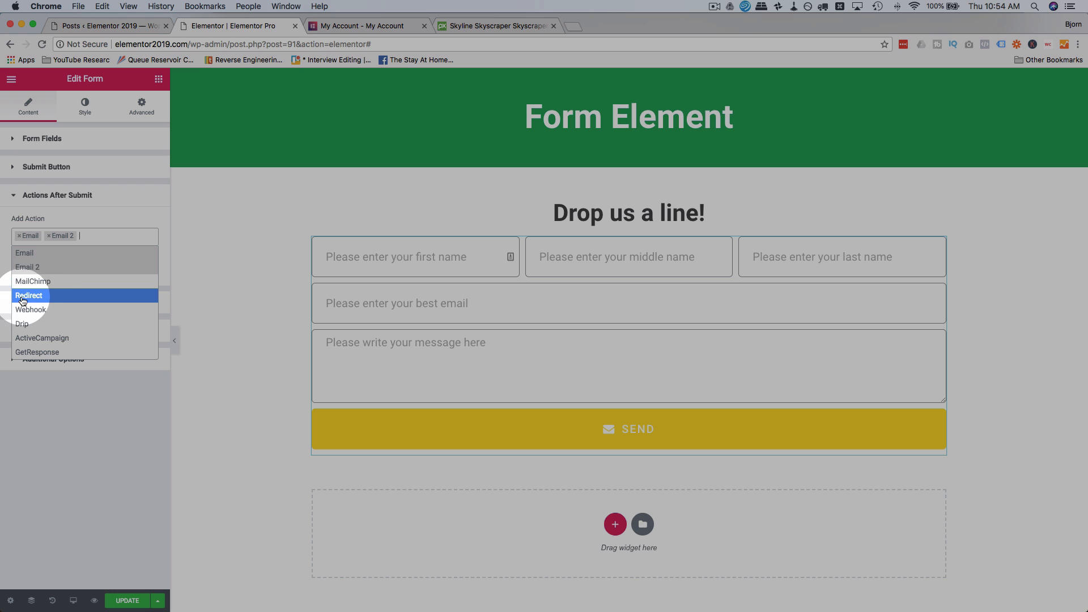
mouse_move(54, 310)
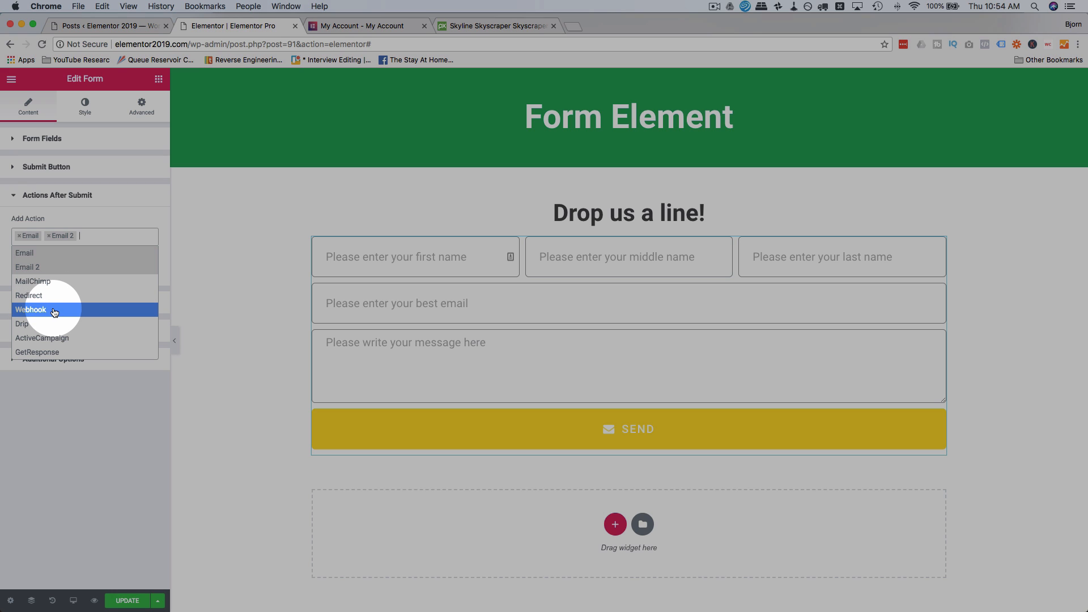
mouse_move(63, 312)
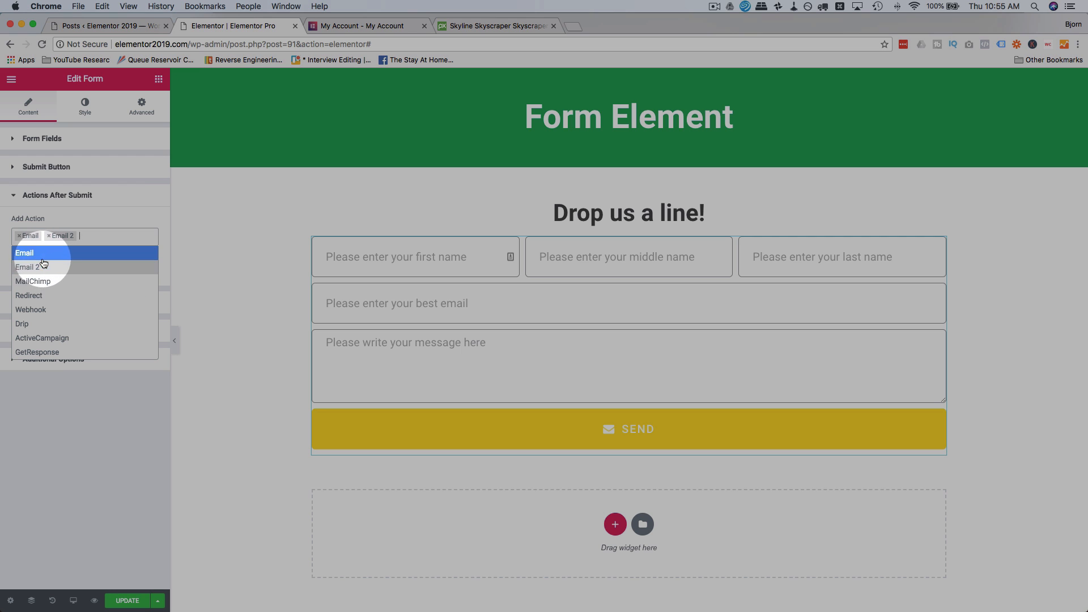
mouse_move(63, 285)
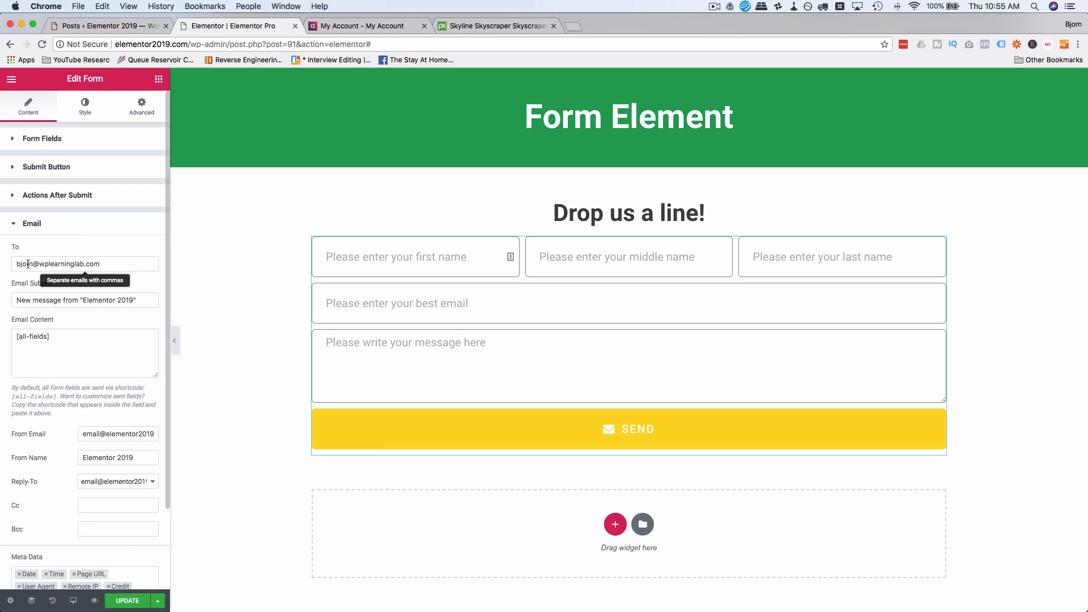
Step: Review the Email action's recipient, subject and sender, and set Reply-To to Field
double_click(57, 264)
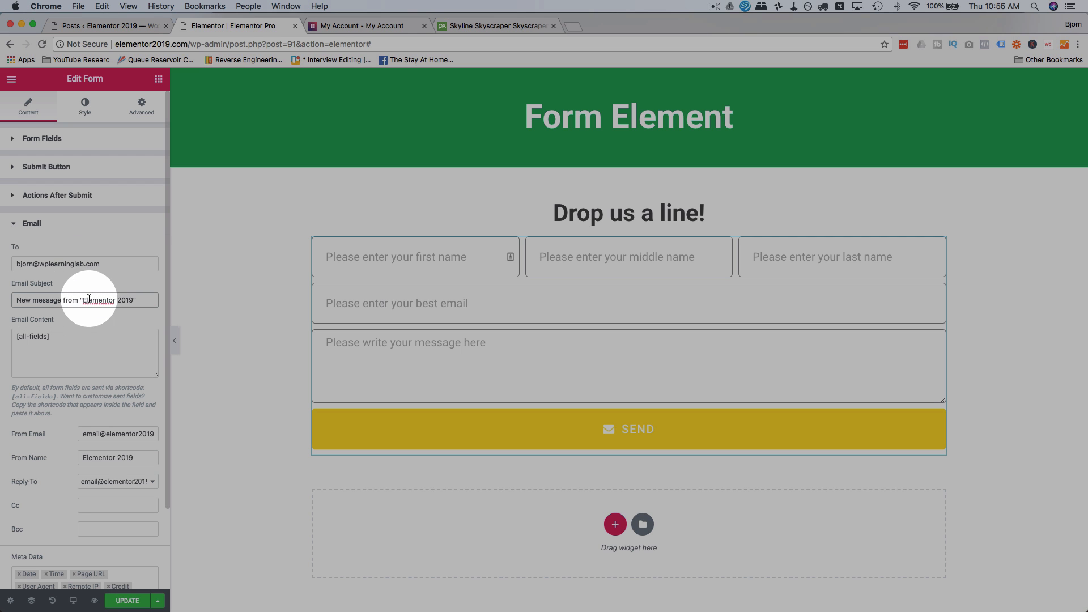
double_click(98, 299)
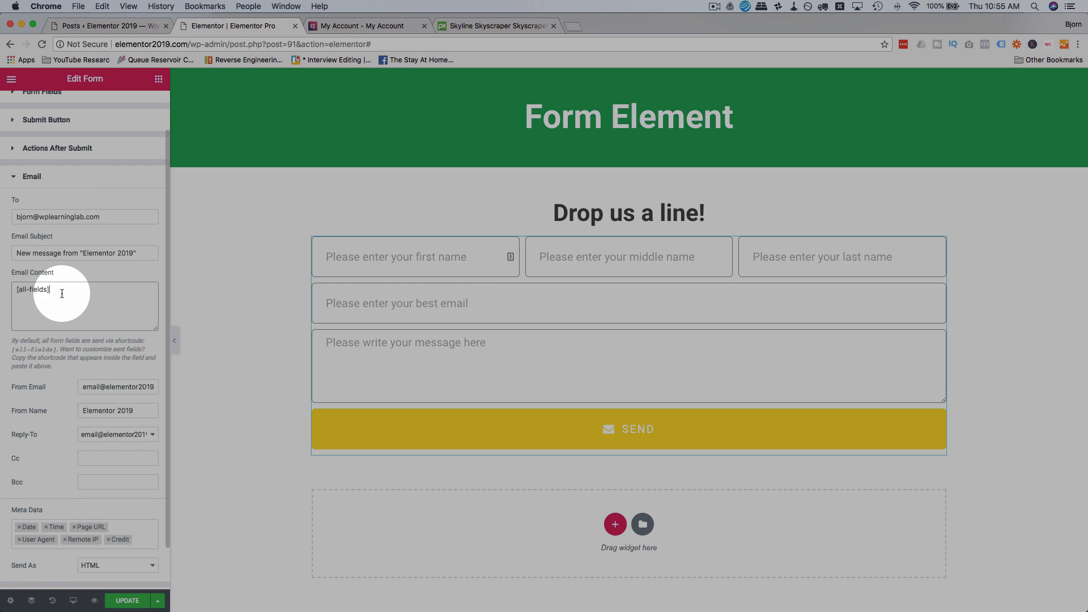
scroll(down, 3)
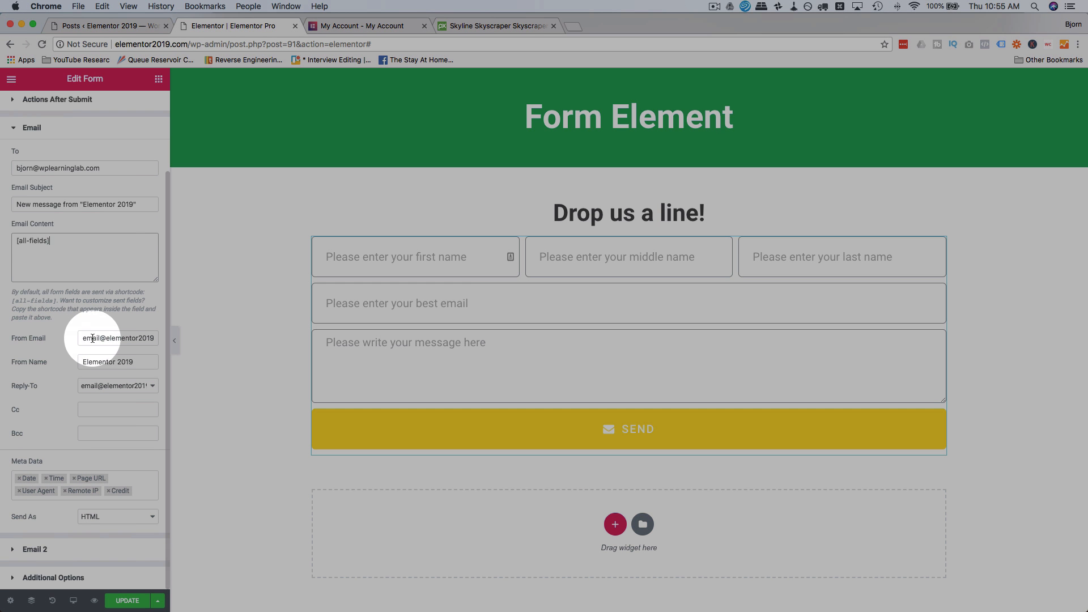
double_click(128, 338)
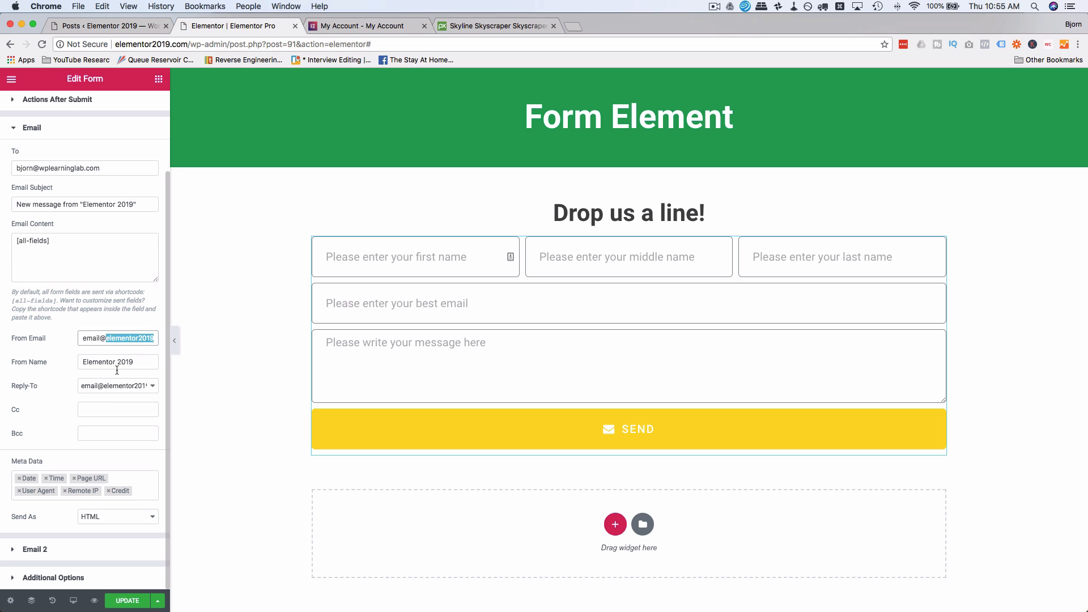
click(116, 386)
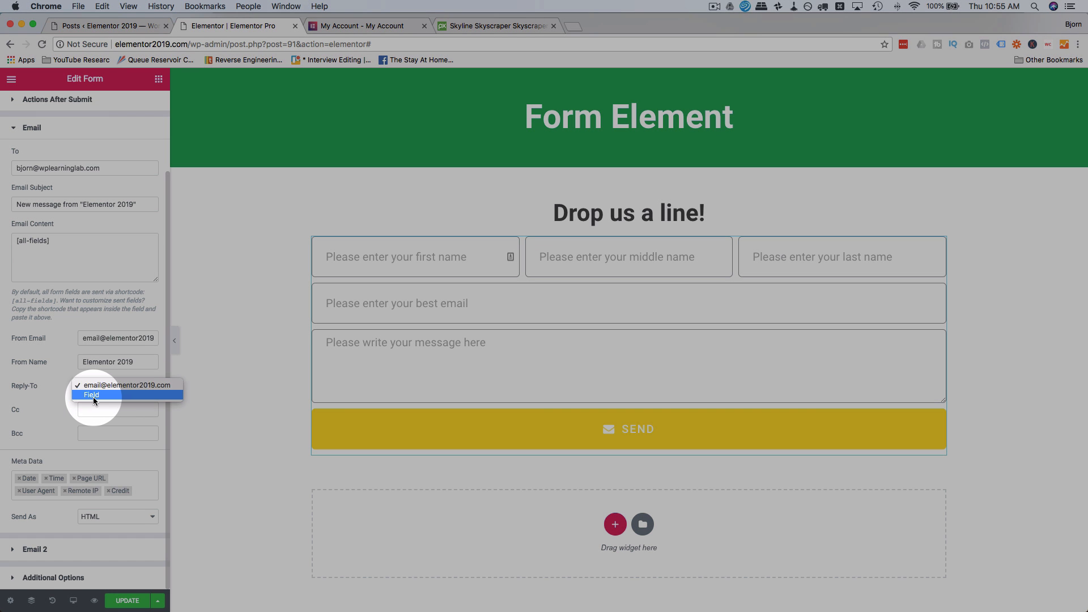
click(92, 395)
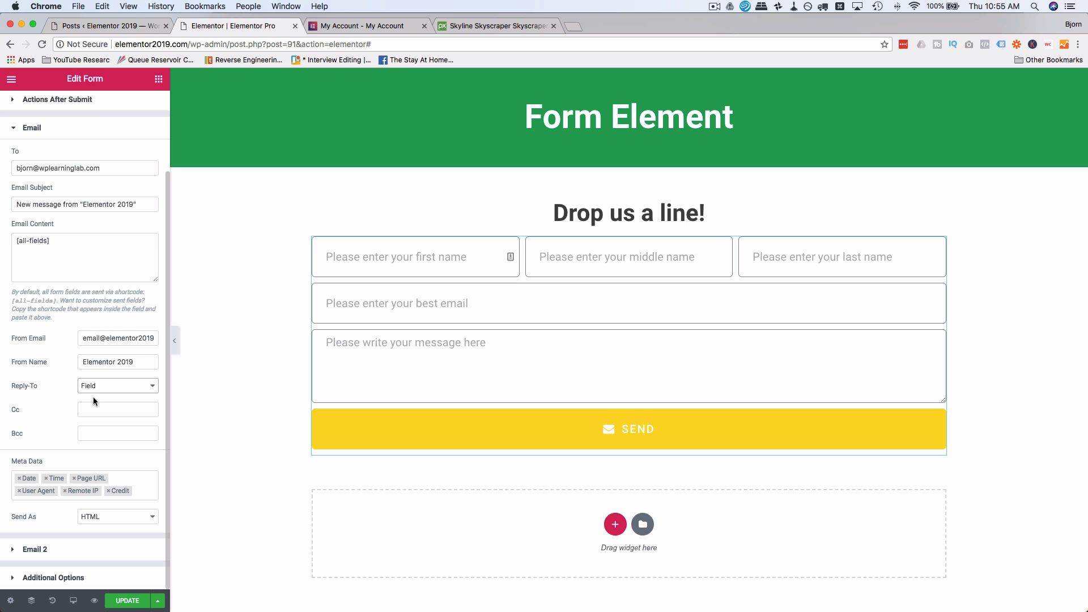
click(421, 277)
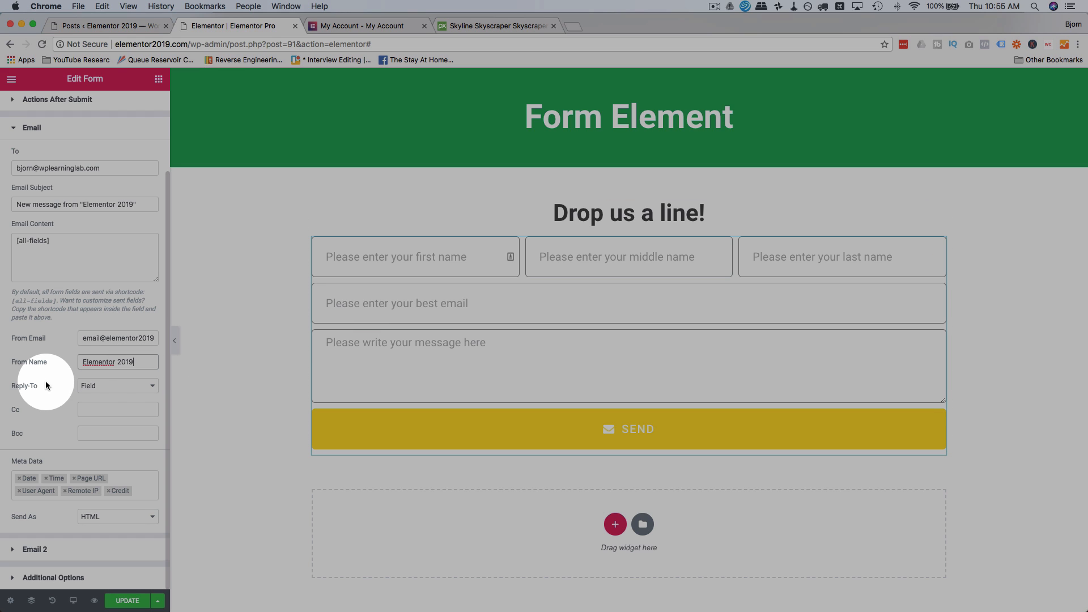
Step: Check the Cc/Bcc and Meta Data settings and keep Send As on HTML
click(117, 410)
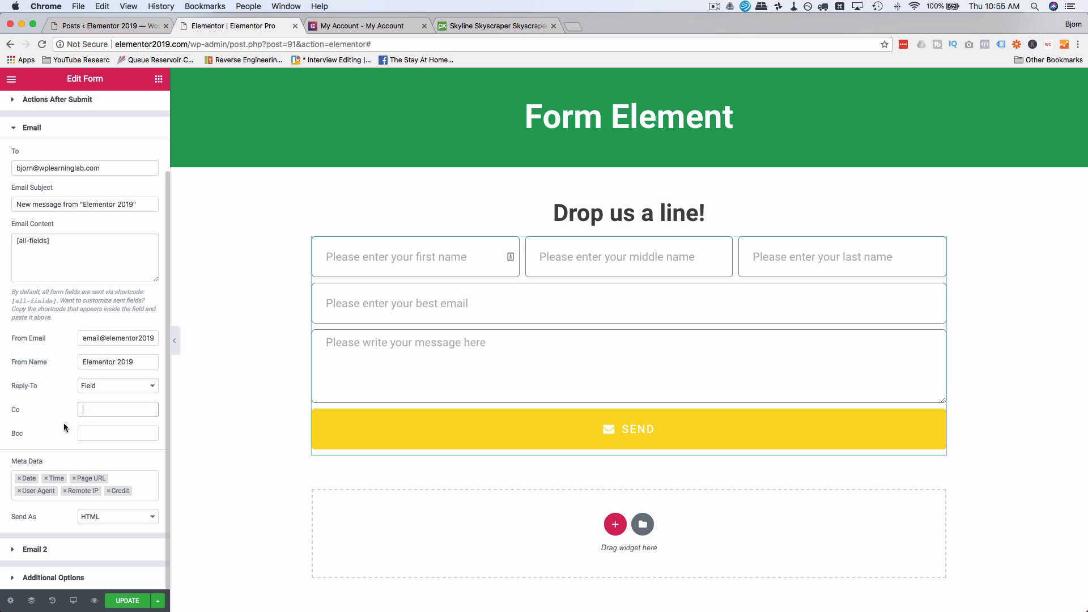
click(117, 409)
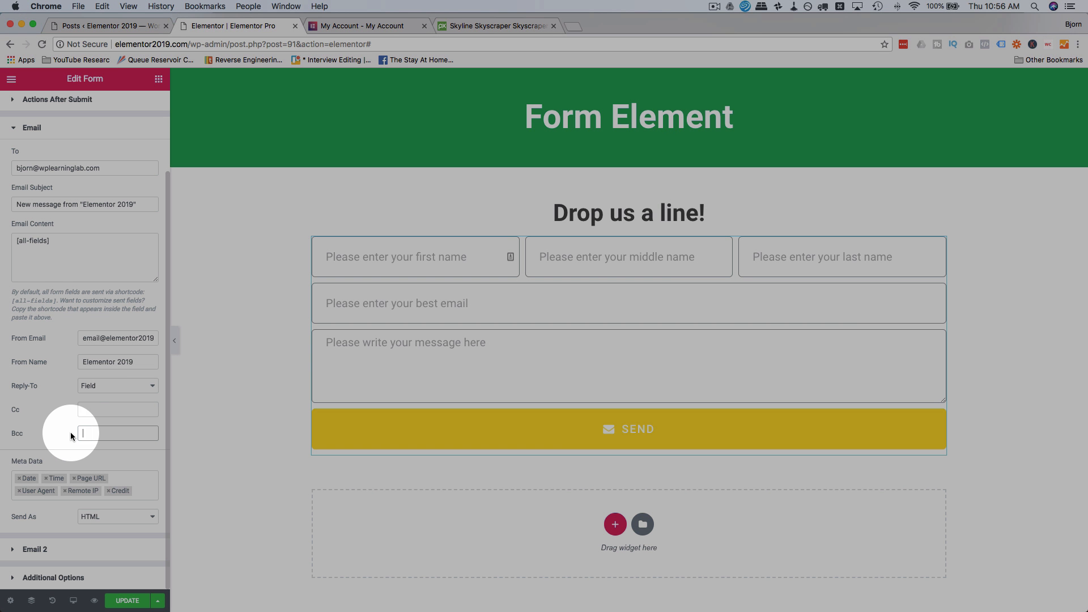
mouse_move(59, 517)
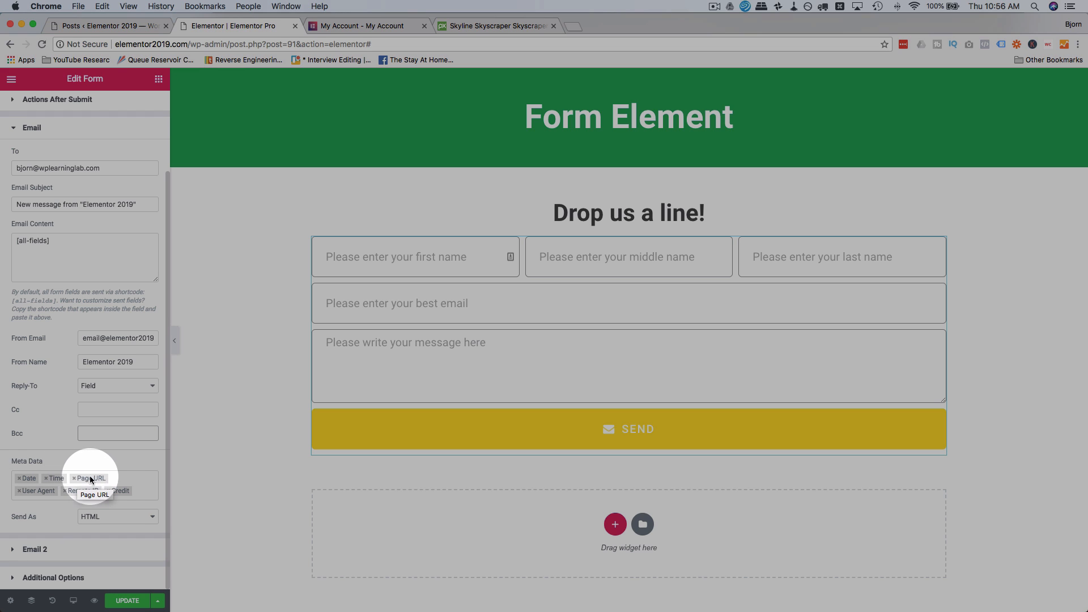
mouse_move(27, 497)
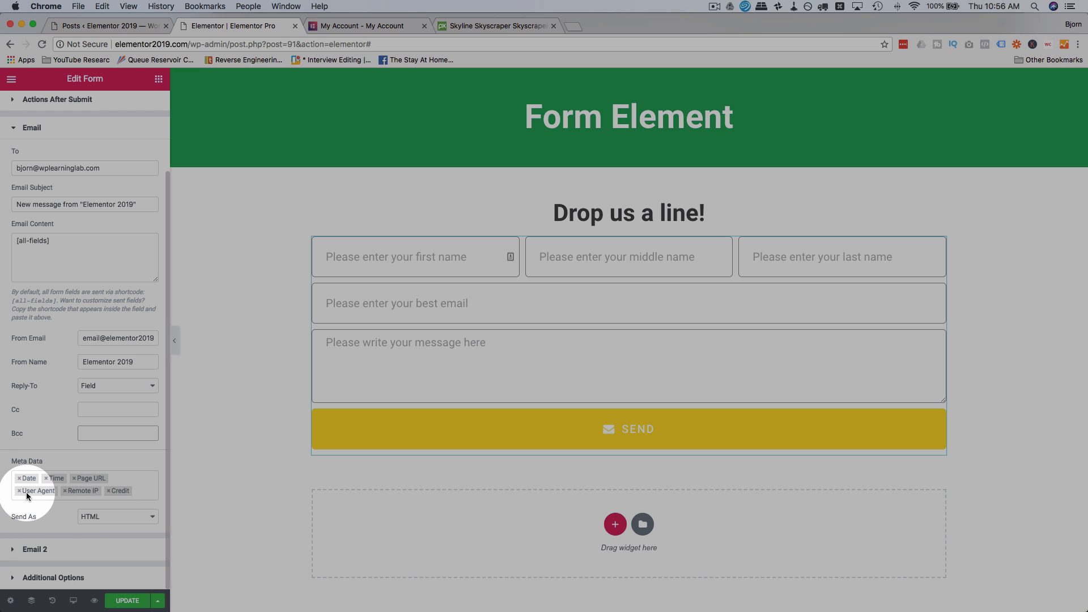
mouse_move(37, 491)
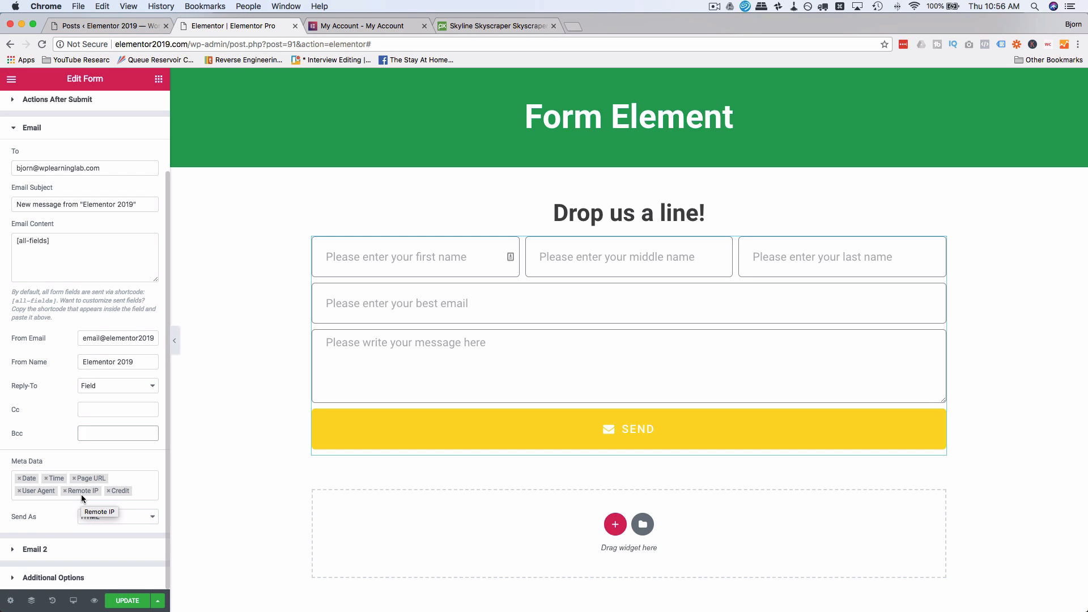
mouse_move(89, 495)
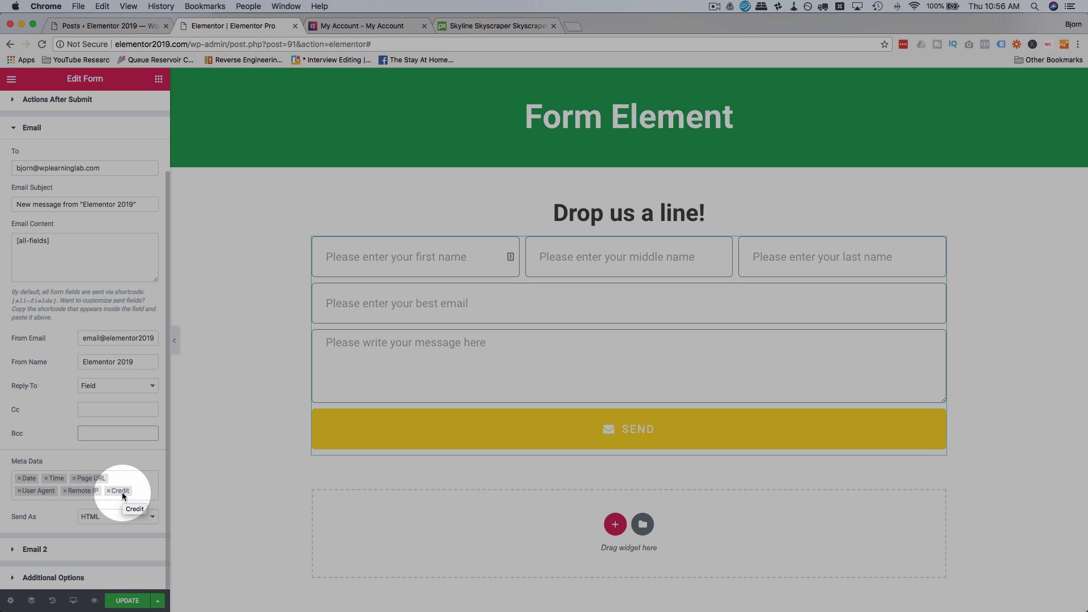
click(138, 491)
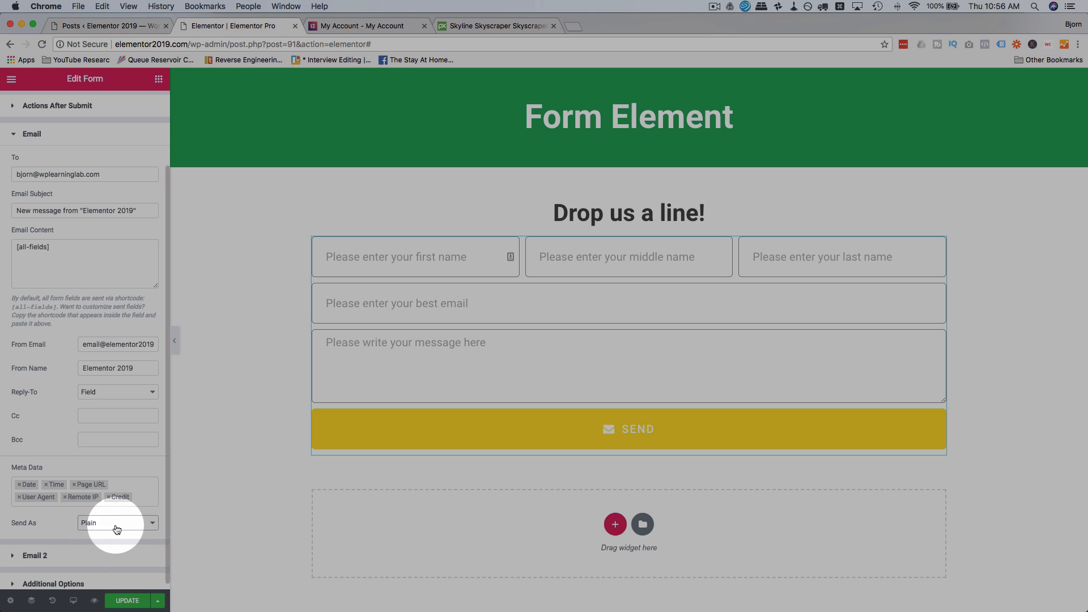
click(117, 523)
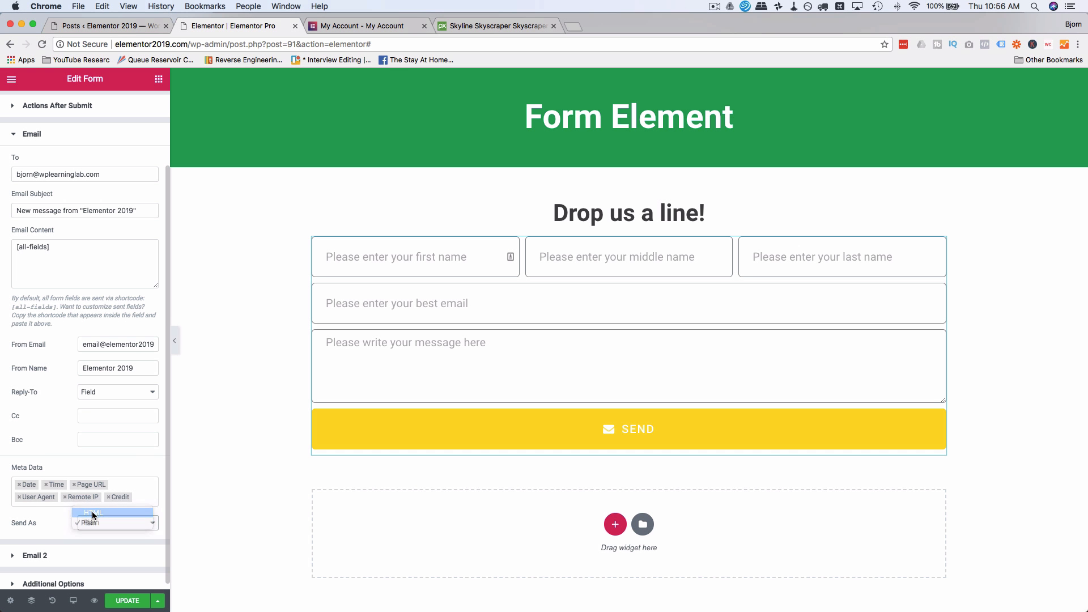
click(93, 513)
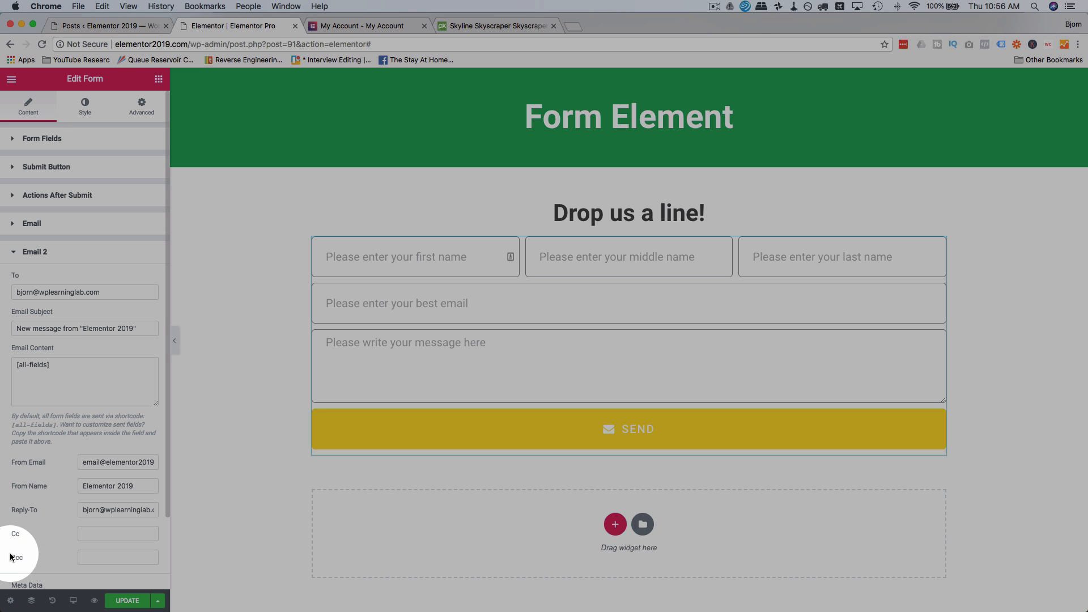
Step: Select Email 2's From Email, then look up the email field's ID under Form Fields
scroll(down, 3)
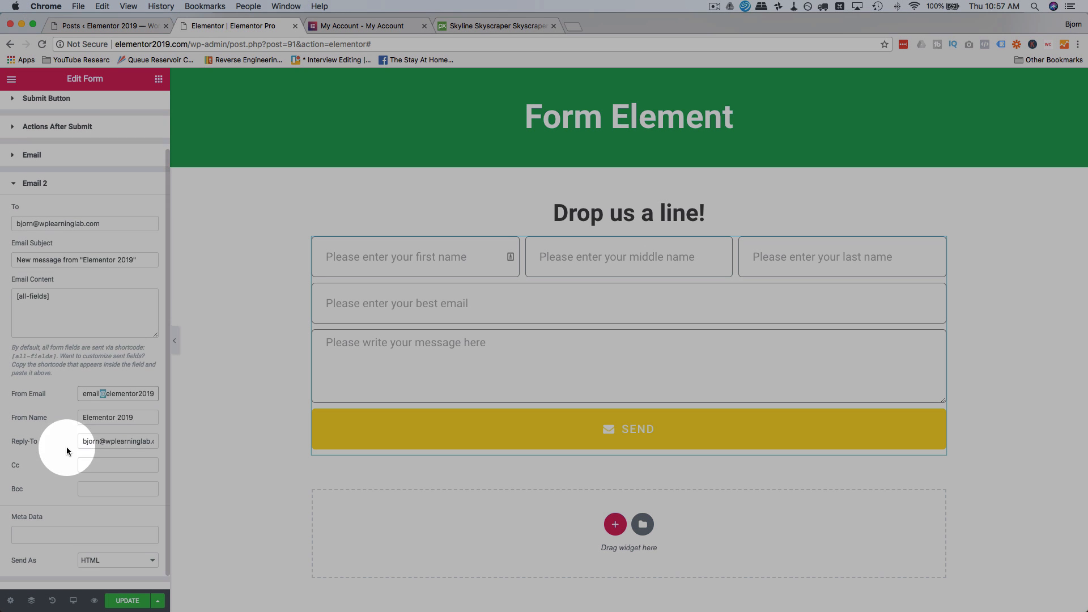
triple_click(117, 441)
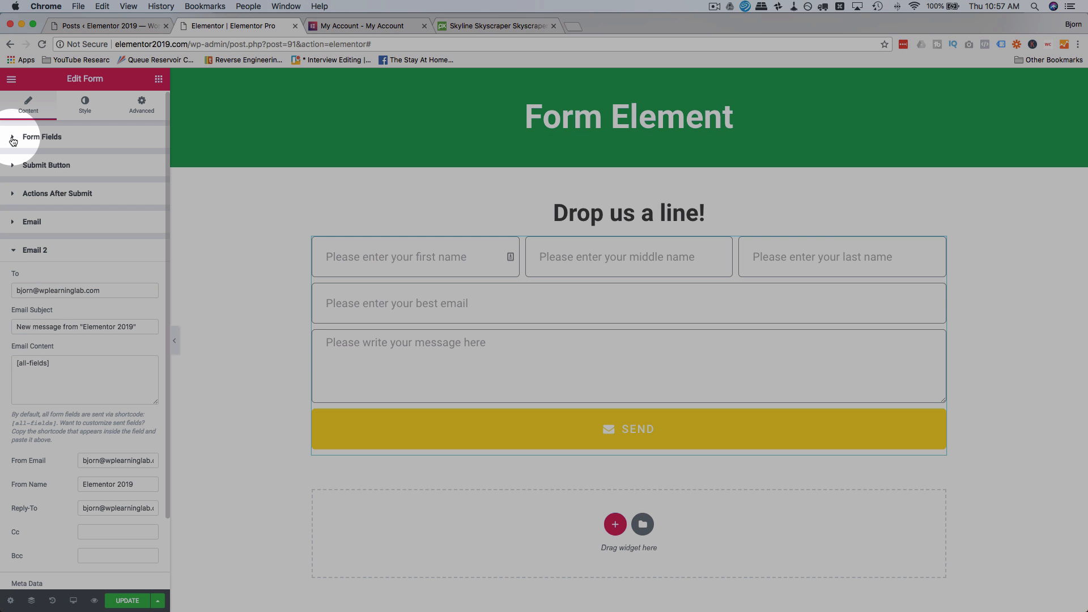
click(42, 137)
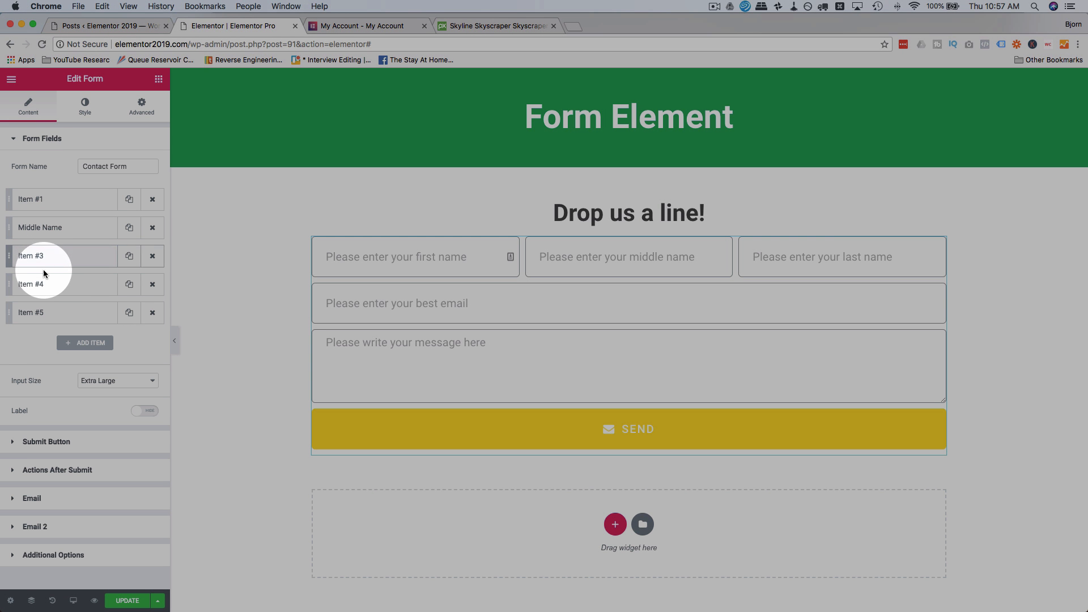
click(62, 284)
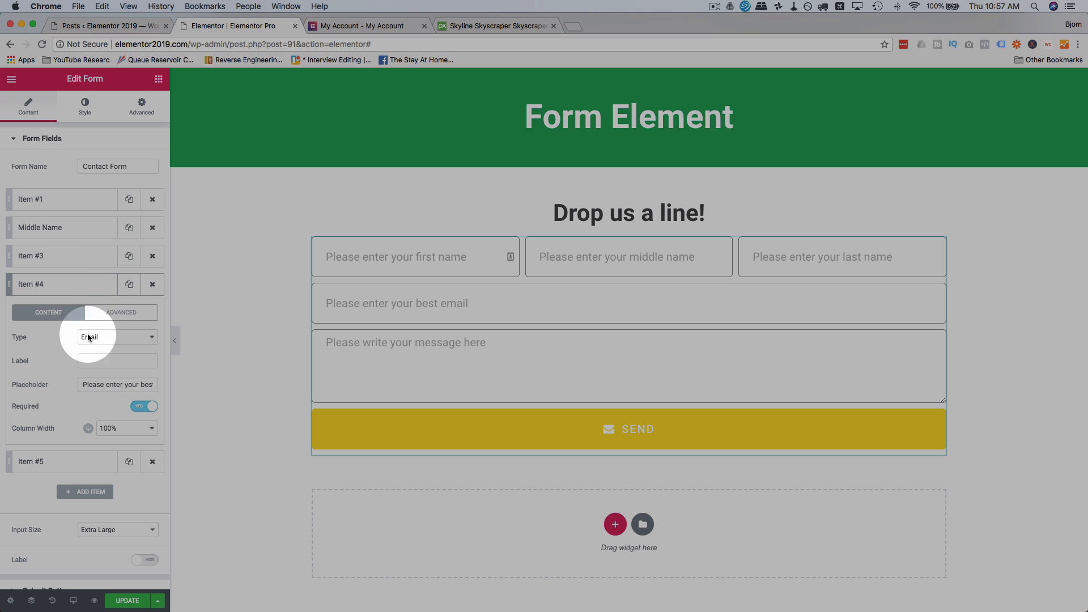
click(121, 312)
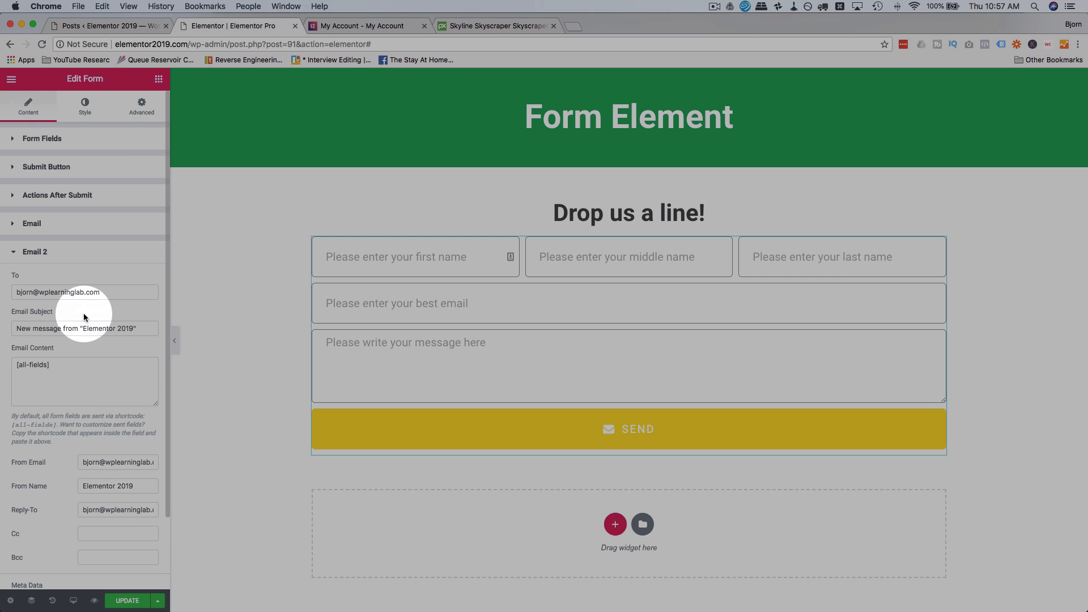
right_click(58, 291)
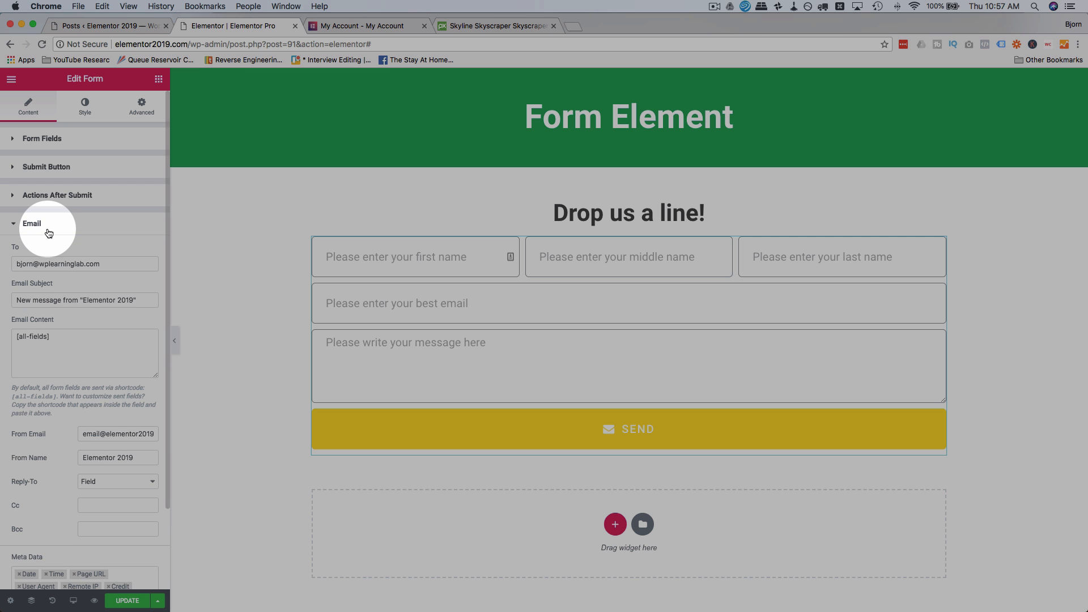
Step: Enter the shortcode [field id="email"] as the Email action's From Email
scroll(down, 3)
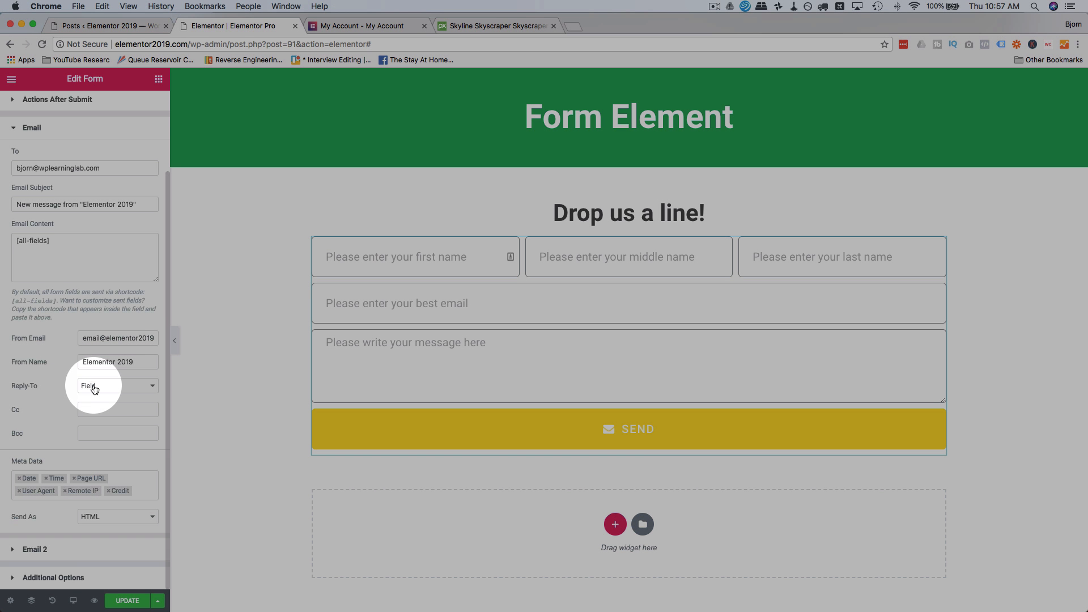
click(116, 385)
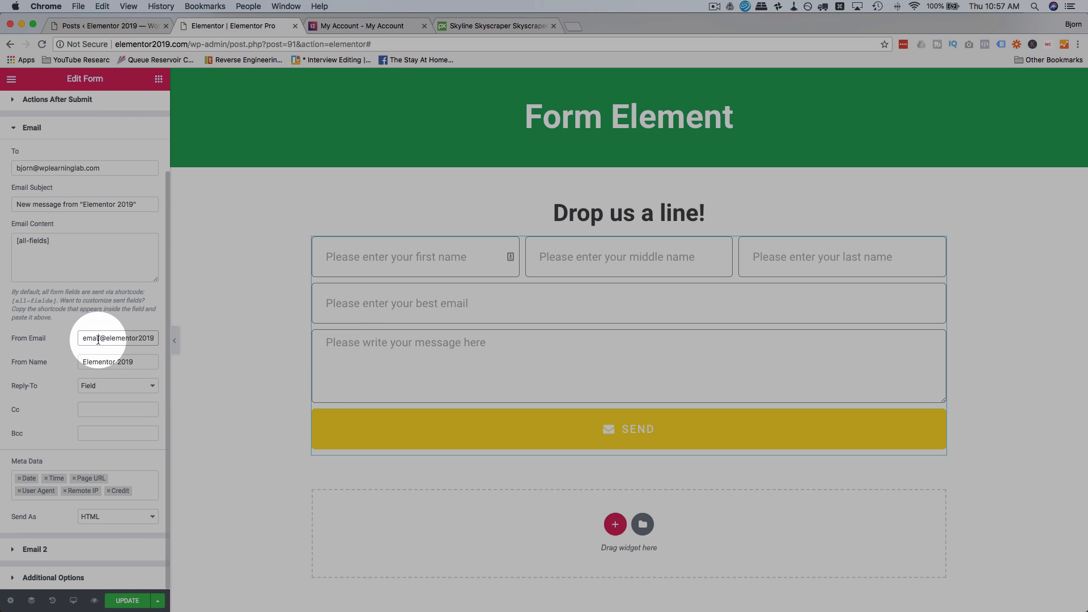
text([field id="email"])
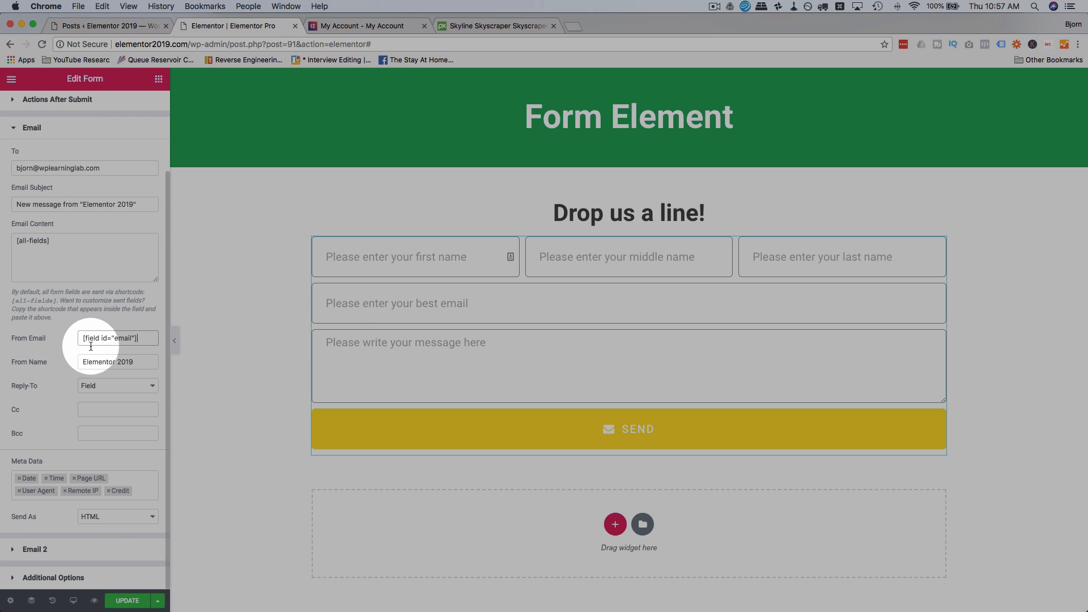
triple_click(117, 338)
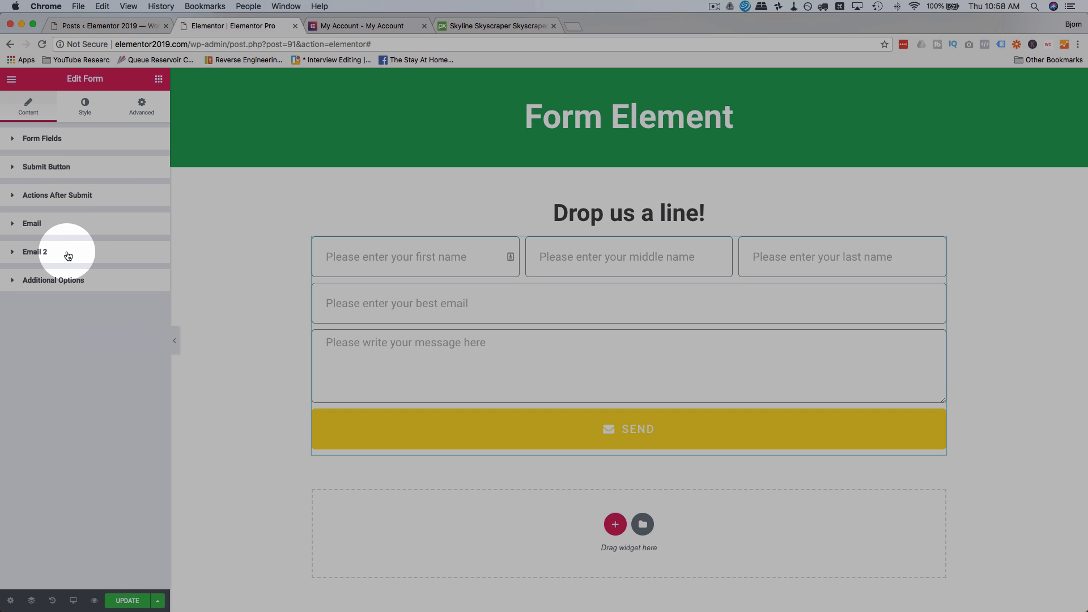
Step: Give Email 2 the subject 'Thanks for contacting us'
click(35, 252)
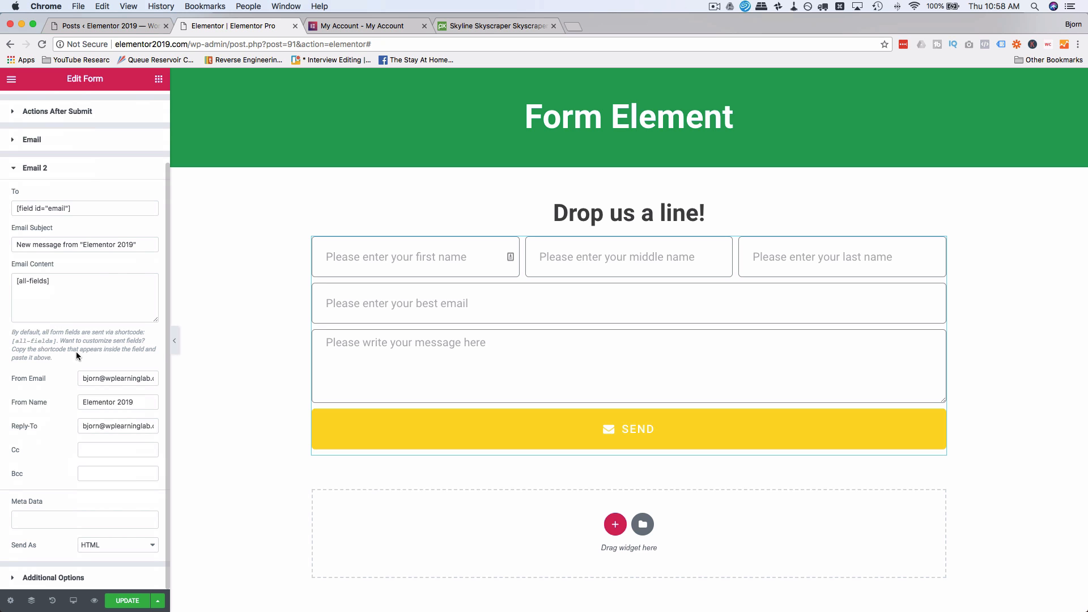
text(T)
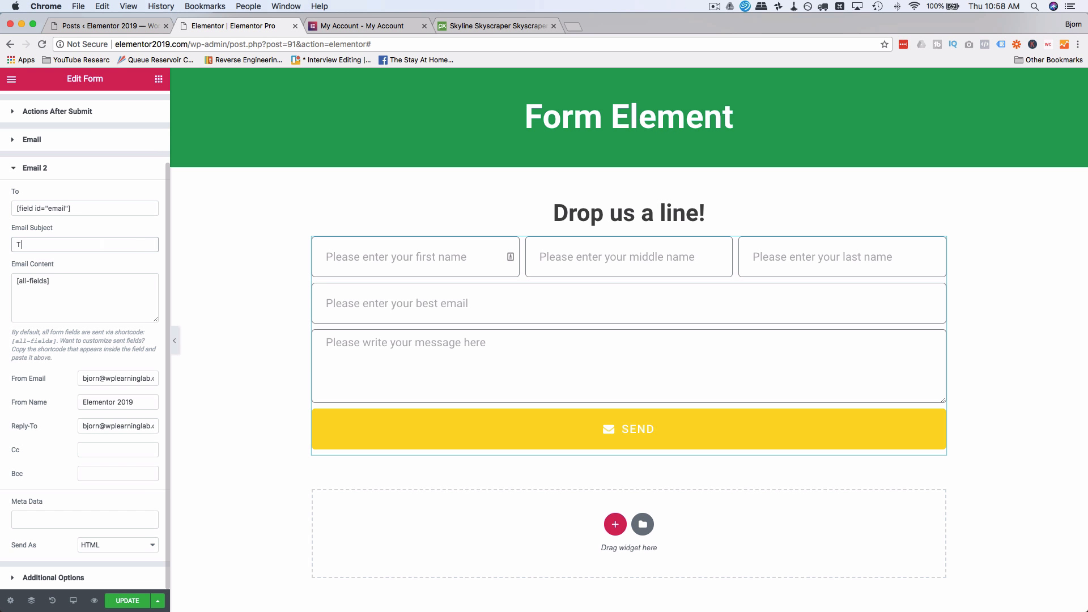
text(Thanks for contacting us)
click(85, 297)
text(Here is the information you sent:)
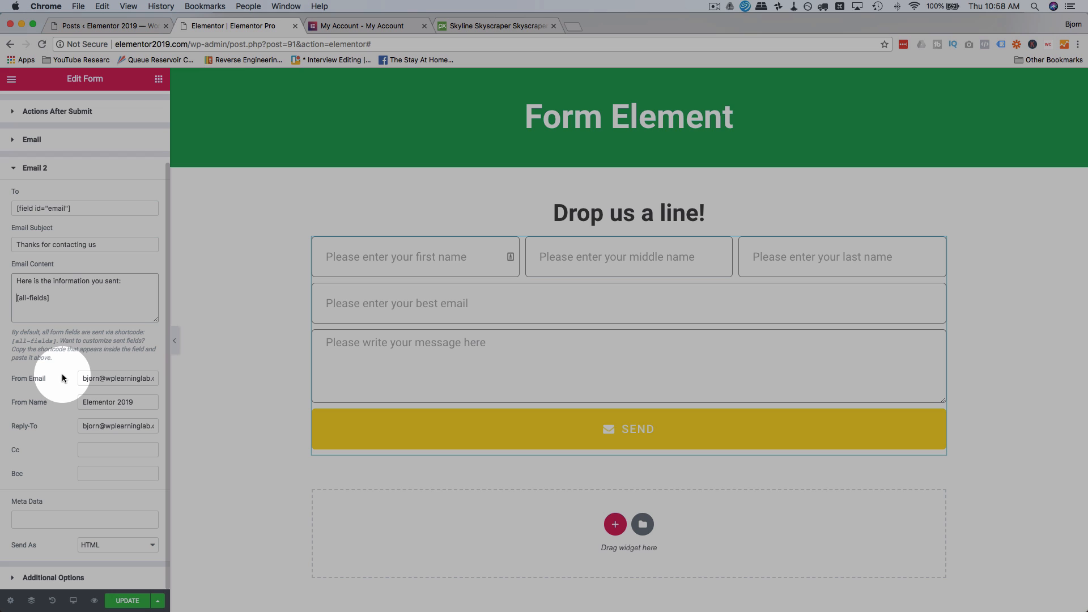
Step: Set Email 2's sender name to 'Bjorn', check its Cc and keep Send As on HTML
double_click(122, 378)
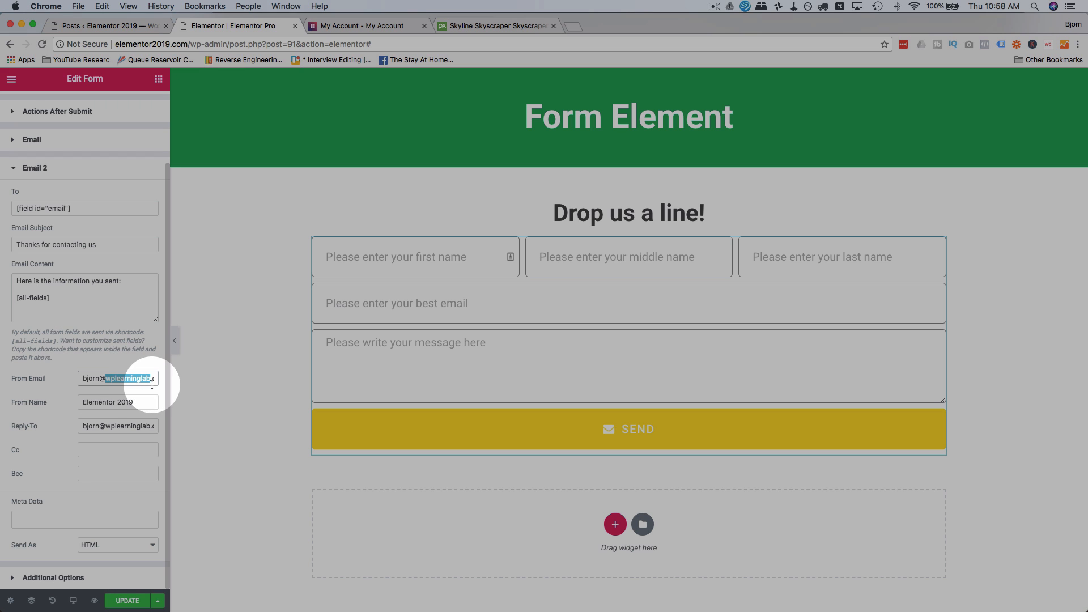
triple_click(118, 378)
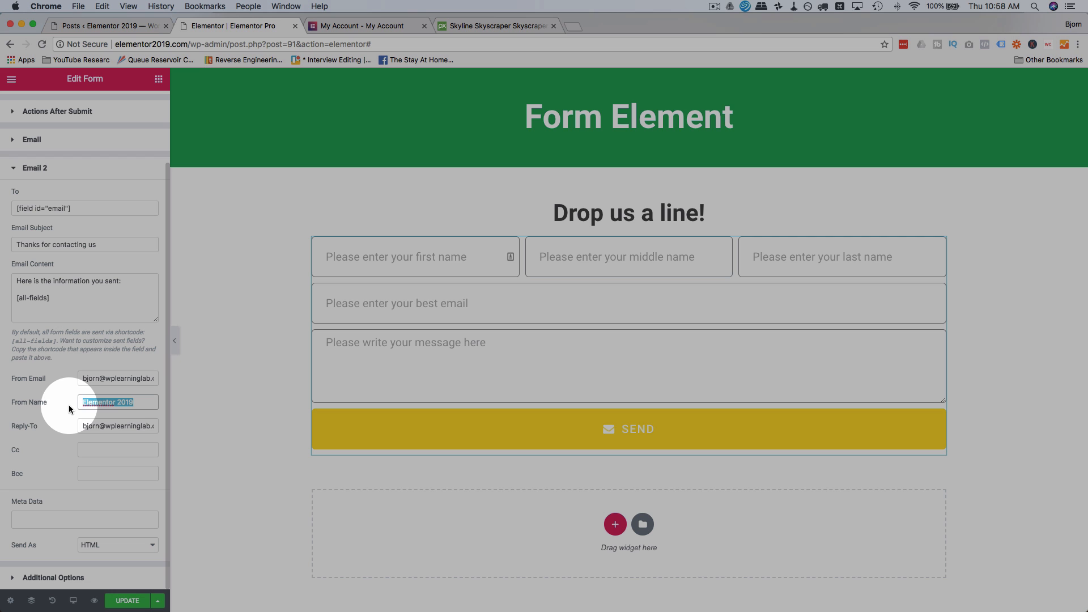
text(Bjorn)
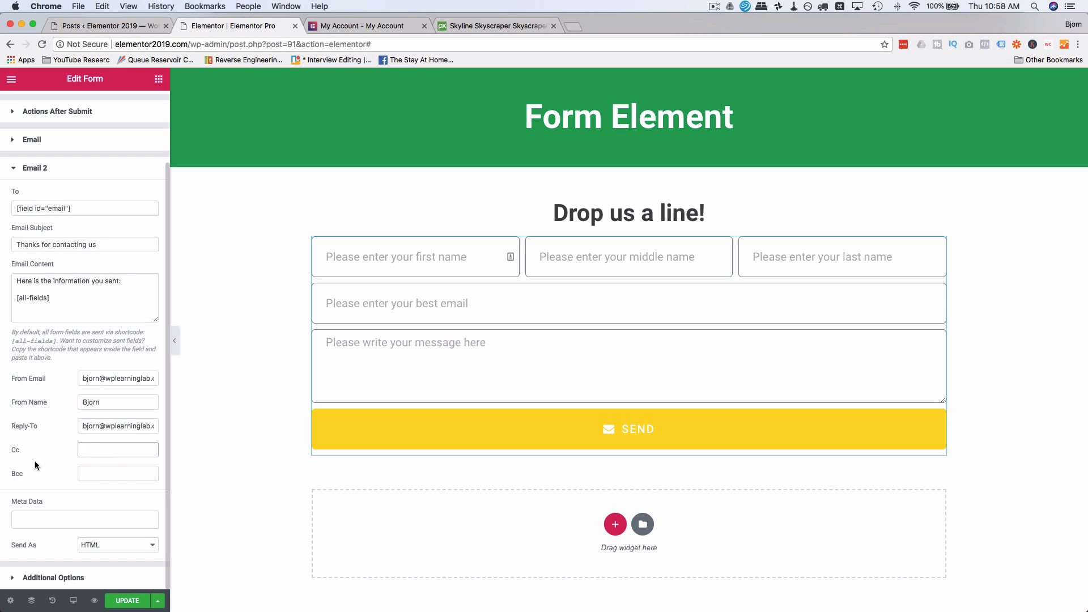
click(83, 519)
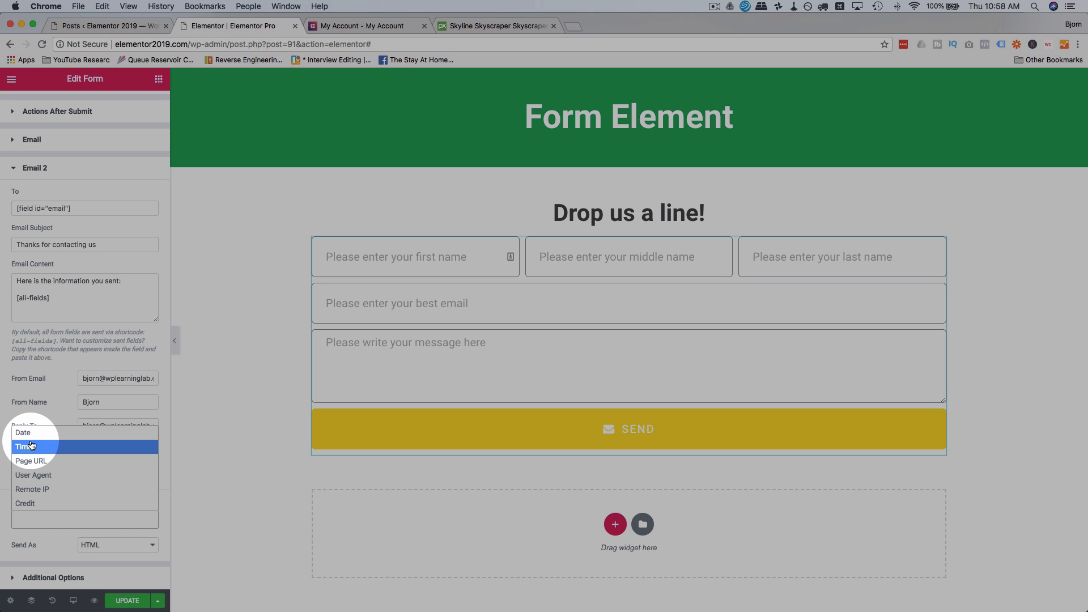
mouse_move(45, 490)
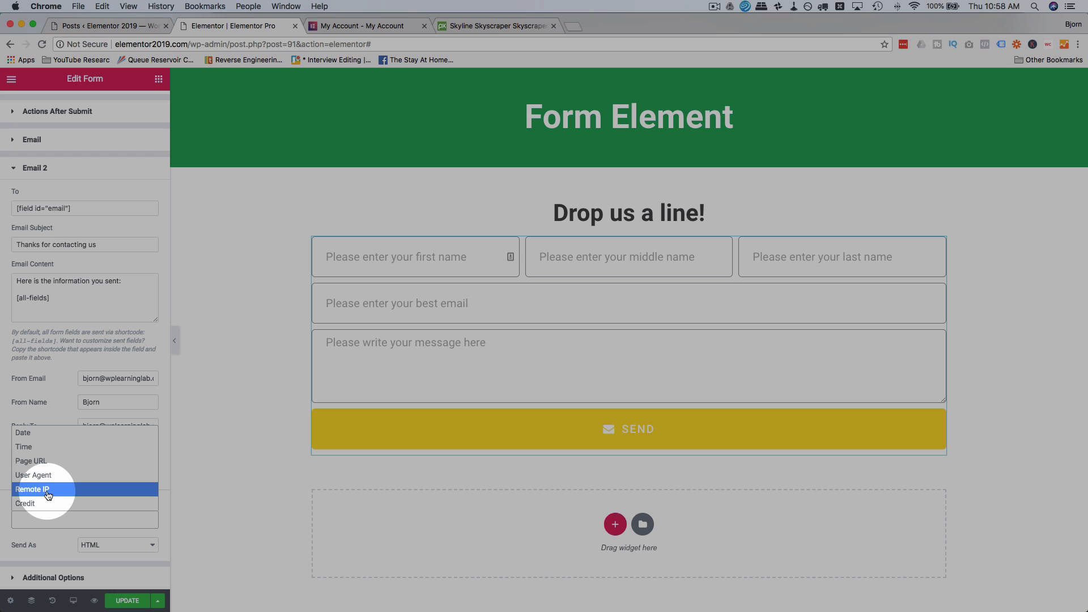
mouse_move(50, 503)
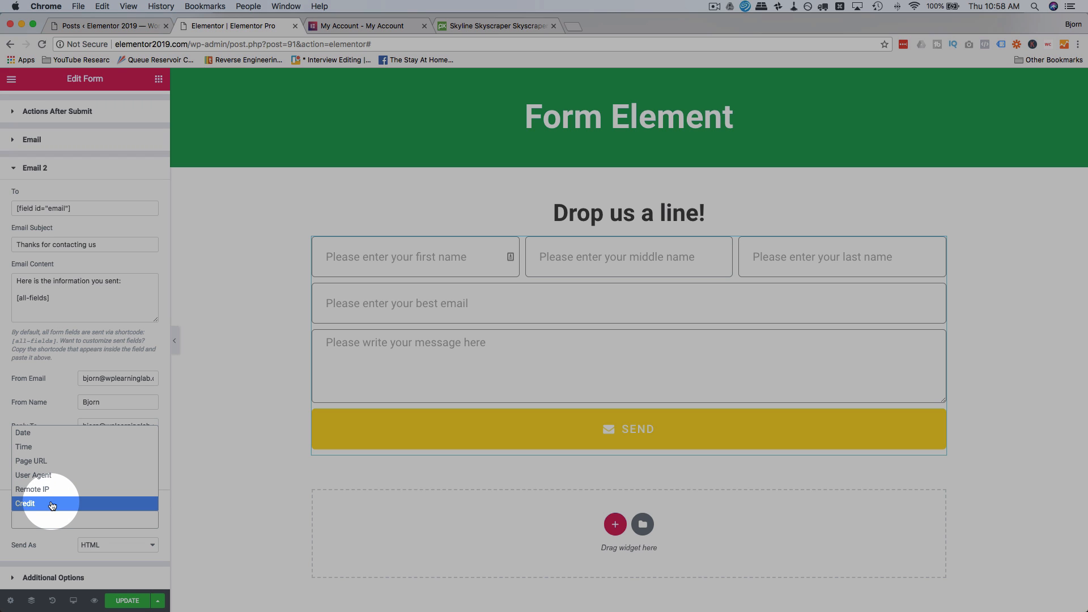
mouse_move(38, 450)
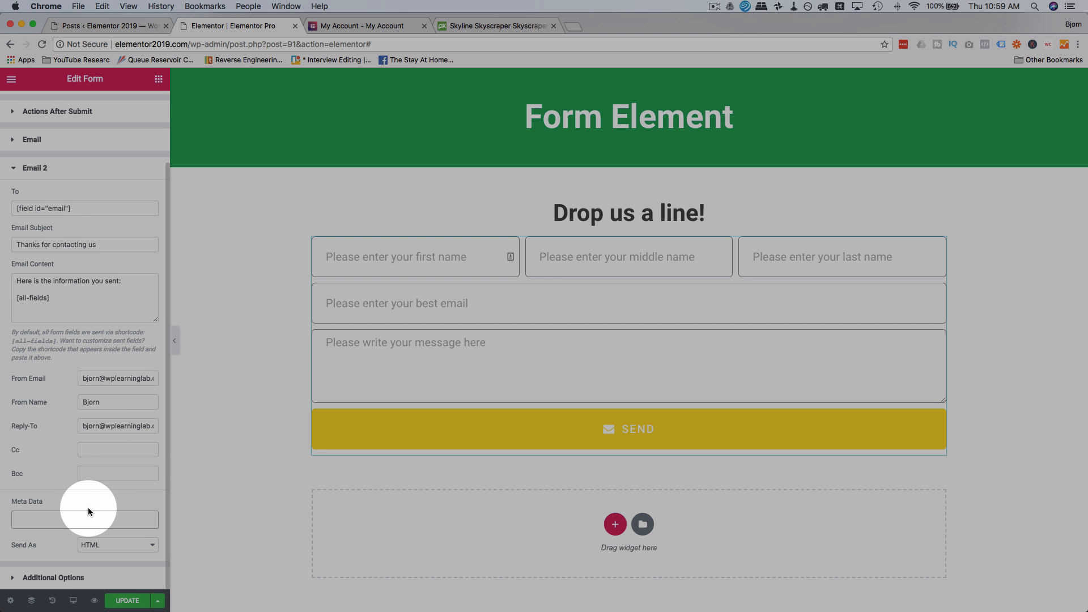
click(117, 546)
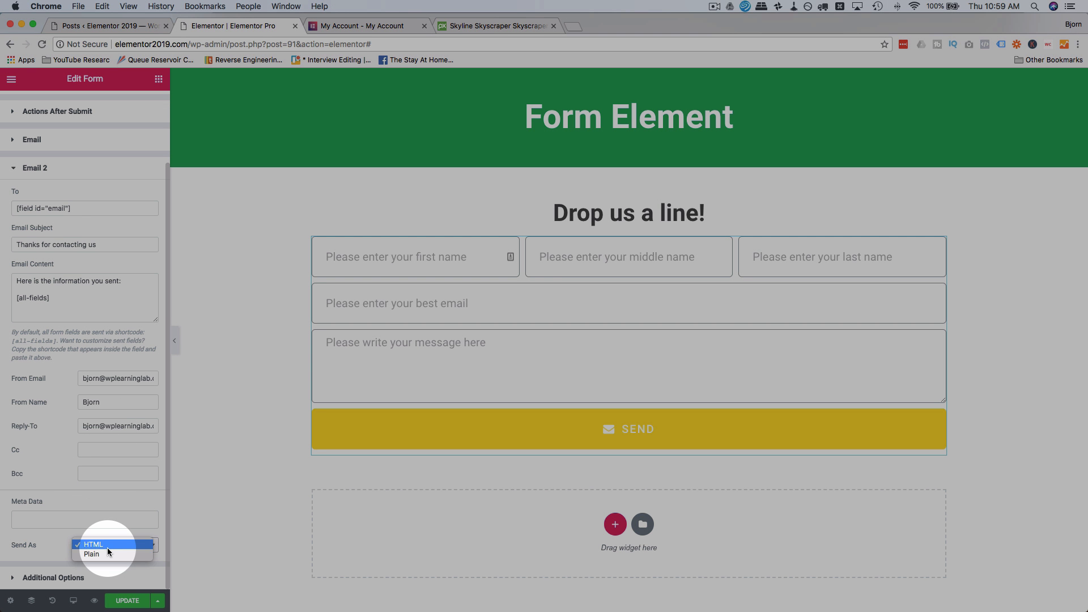
mouse_move(90, 555)
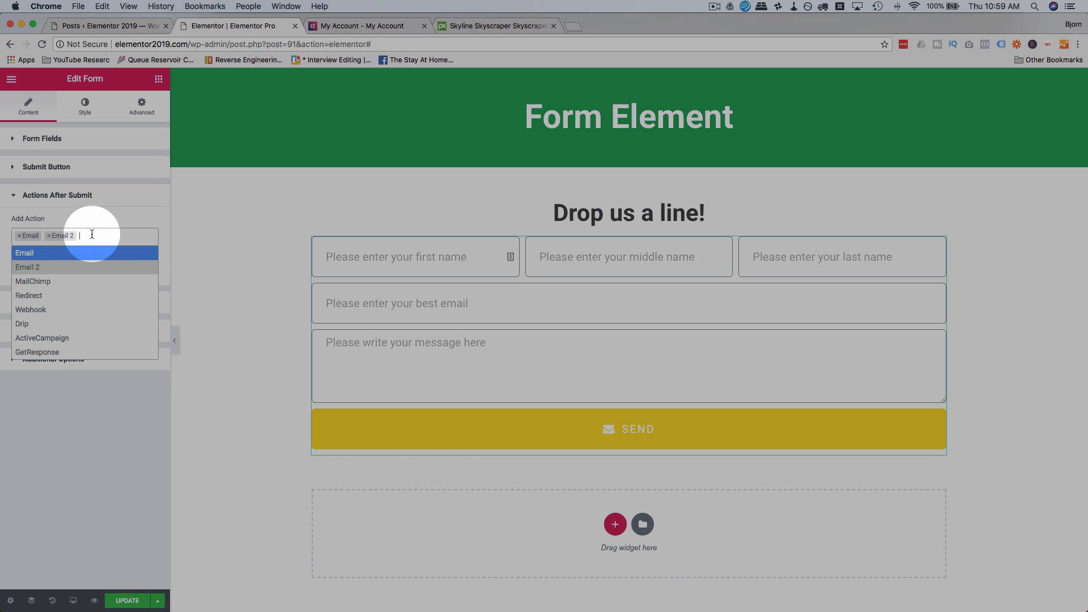
Step: Add a Redirect action under Actions After Submit, leaving Redirect To empty
click(29, 295)
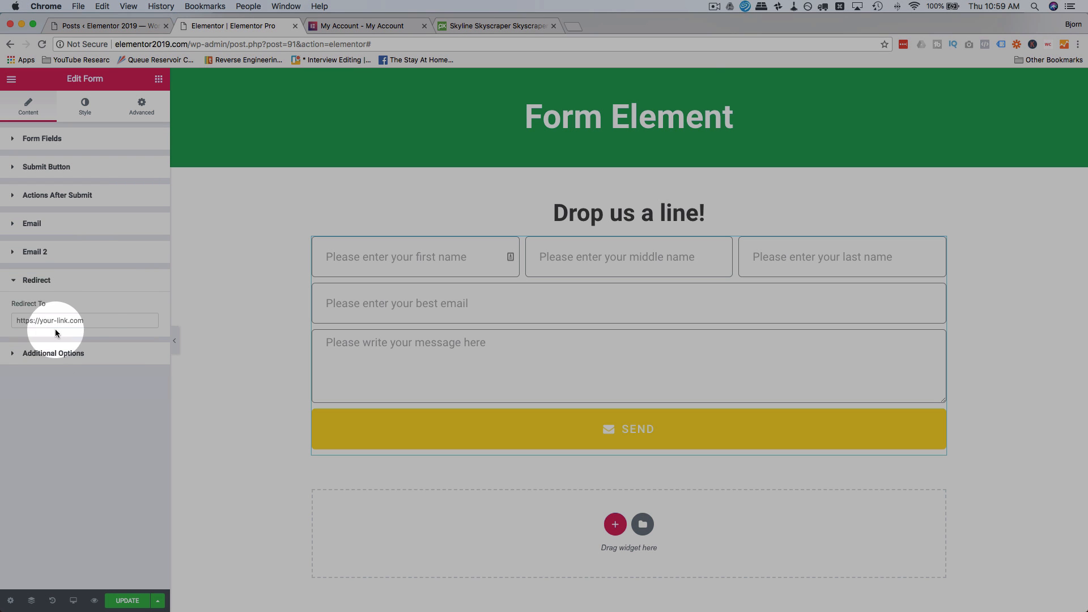
click(83, 321)
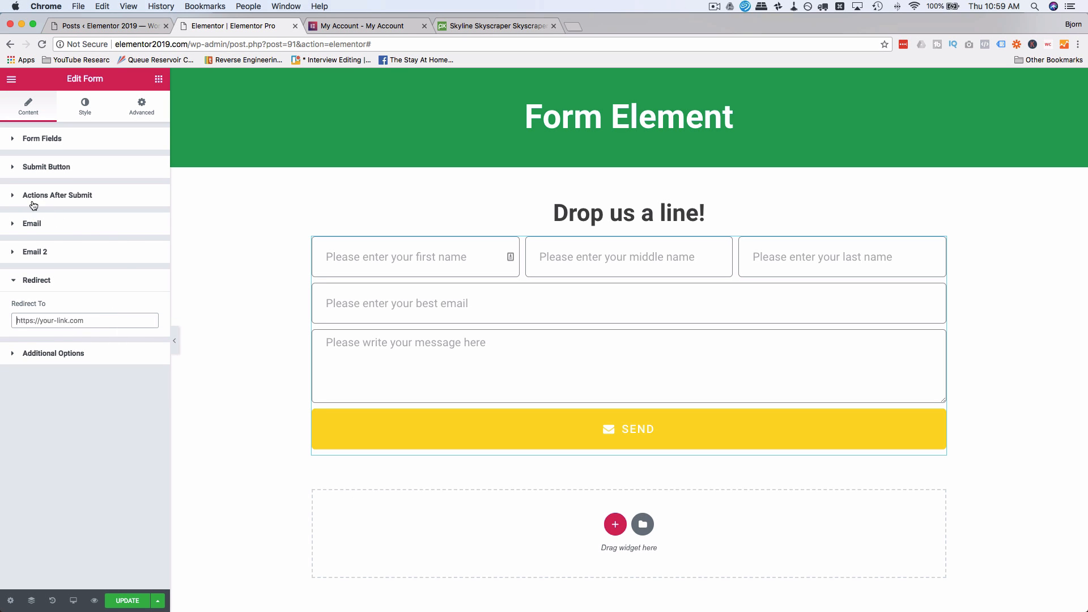
Step: Add a MailChimp action after submit and keep its API Key on Default
click(40, 280)
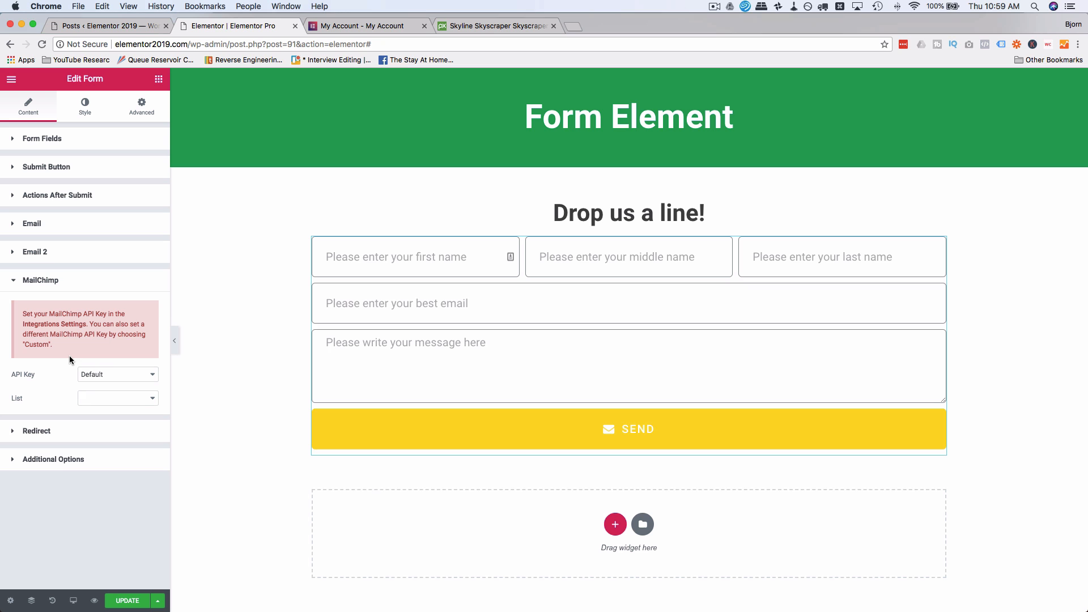
click(116, 374)
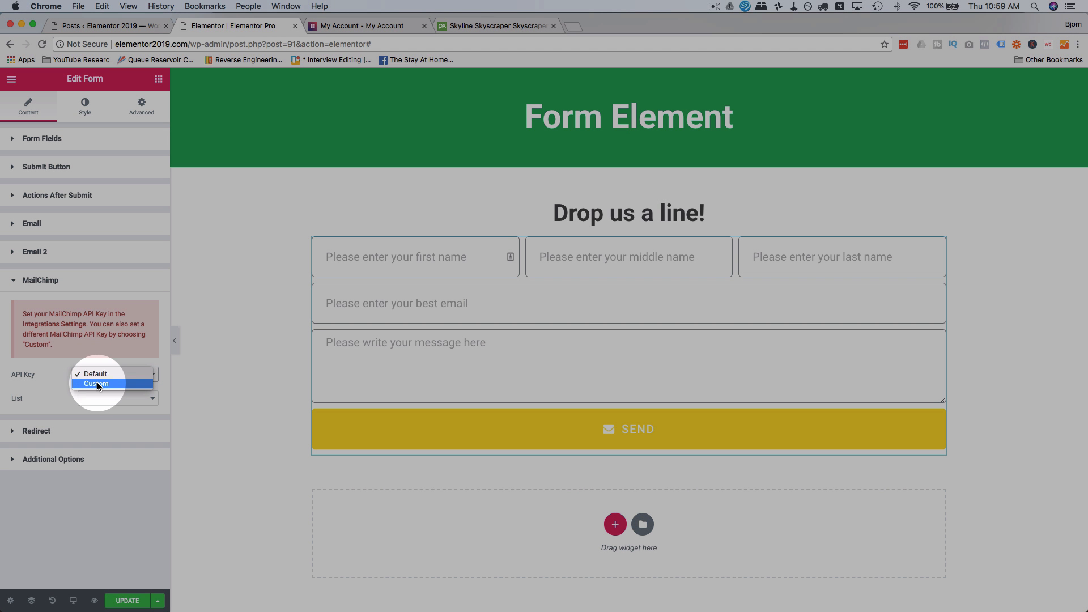
click(95, 384)
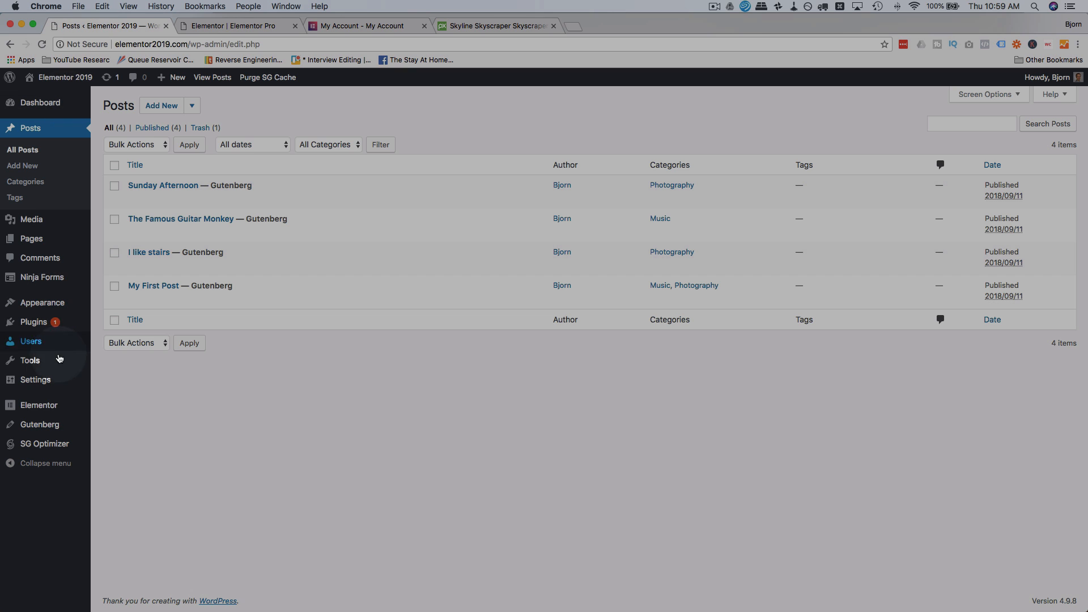
Step: Go to Elementor Settings > Integrations in the admin and locate the empty MailChimp API key
click(113, 423)
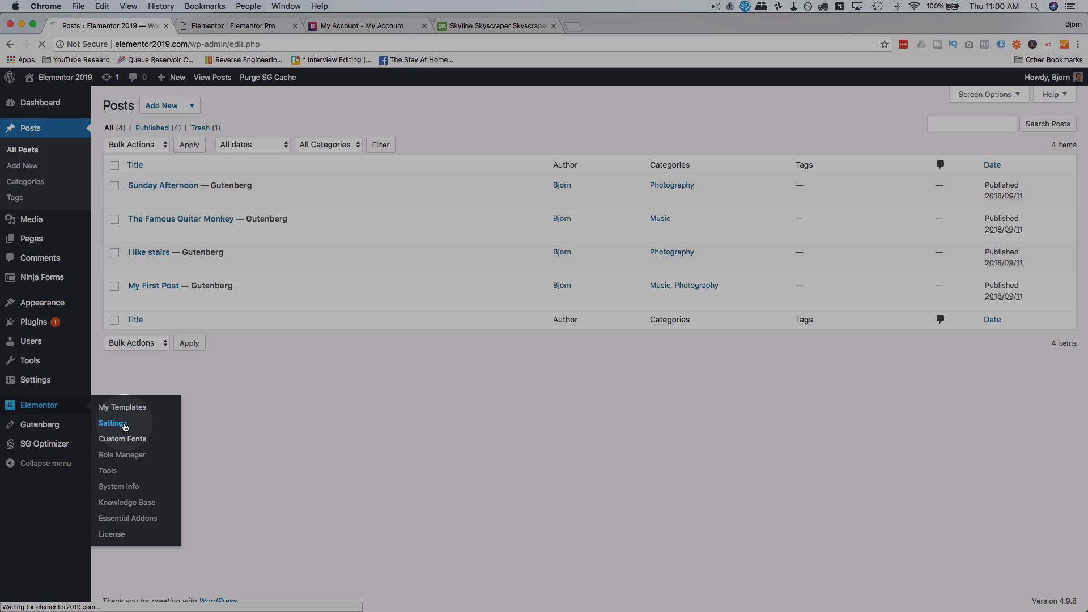
click(113, 423)
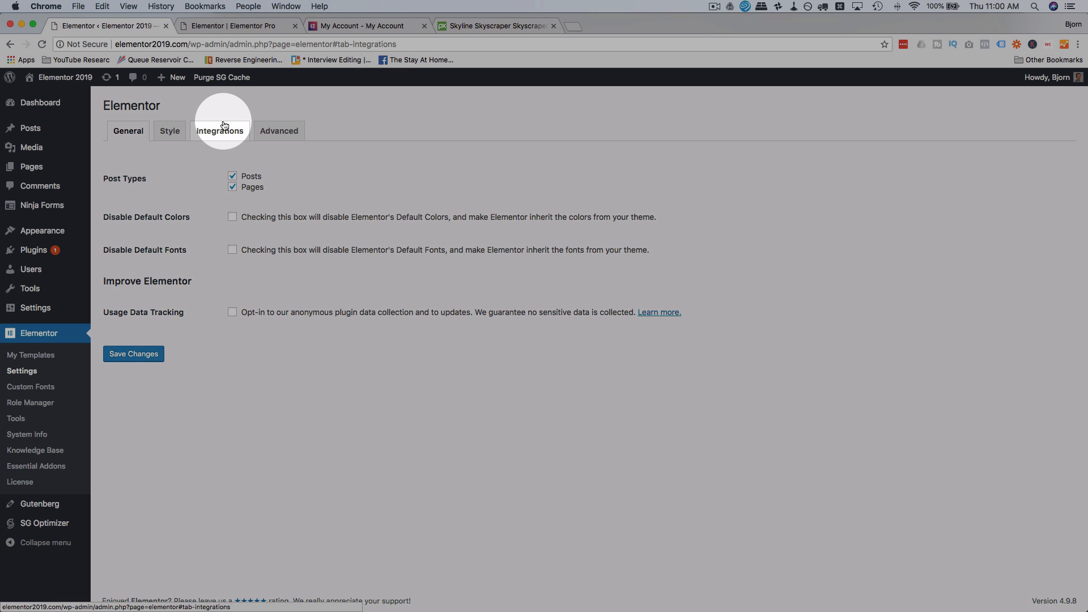
scroll(down, 3)
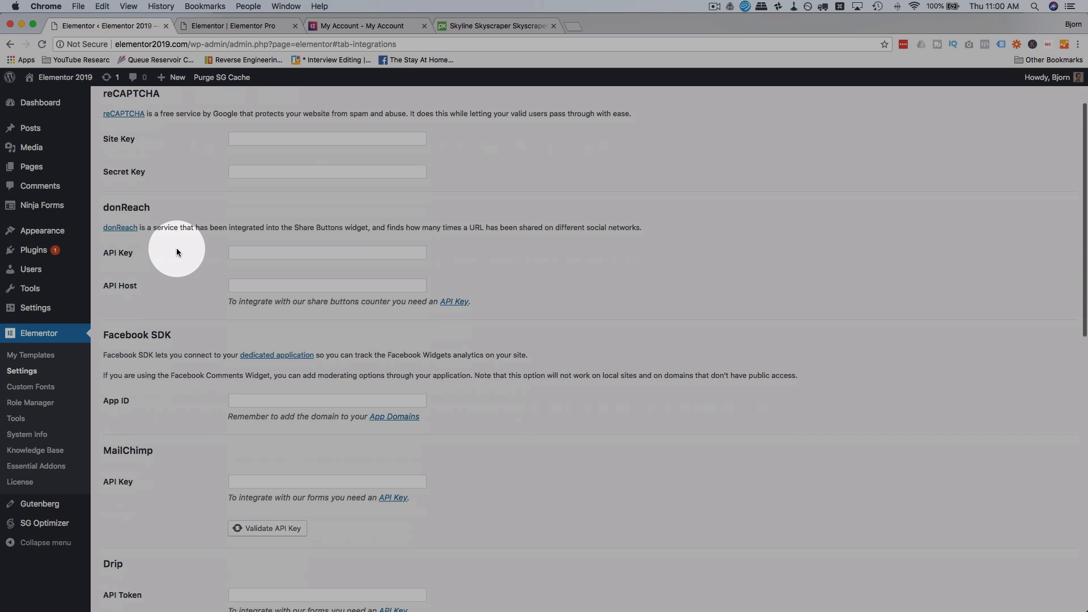
scroll(down, 3)
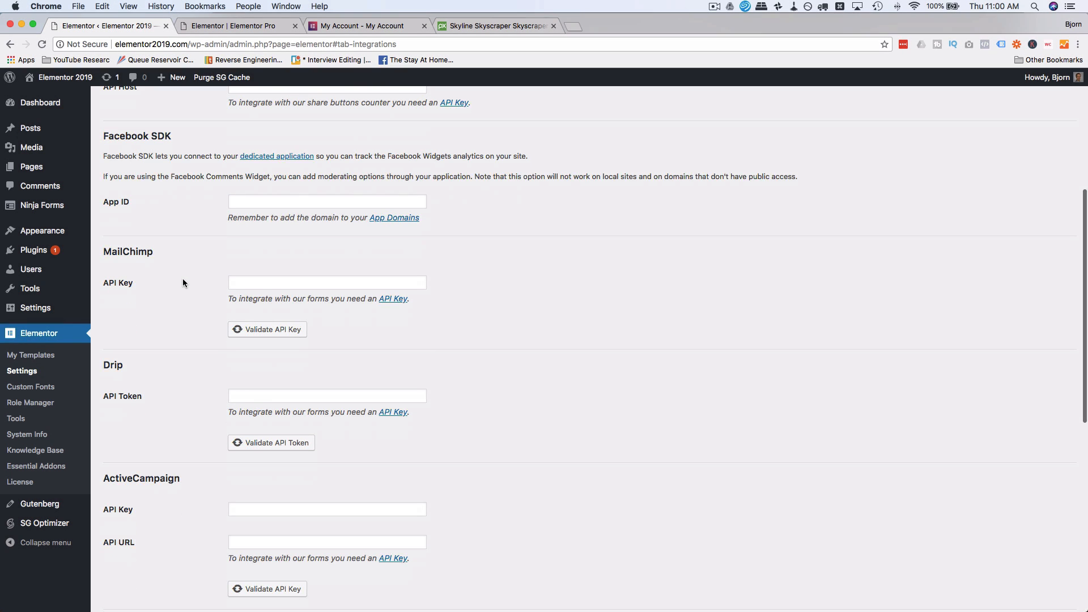
scroll(down, 3)
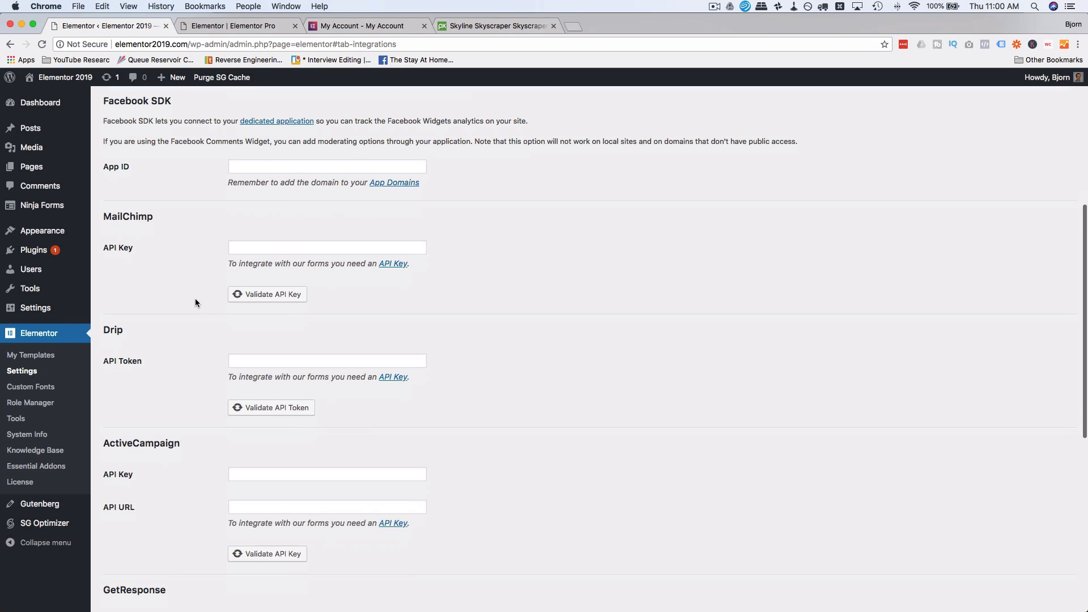
click(327, 243)
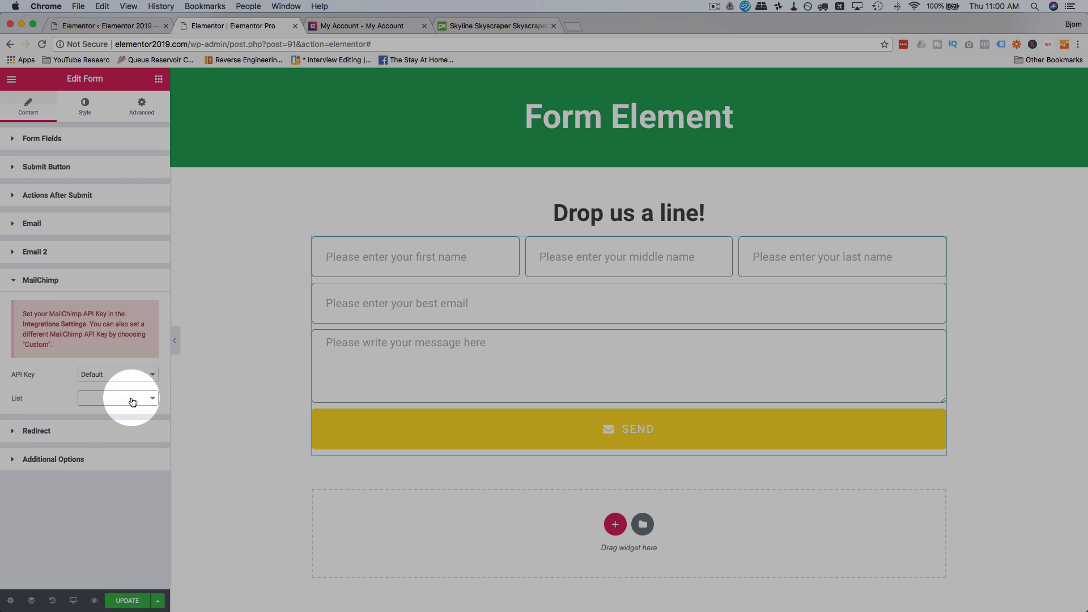
mouse_move(124, 397)
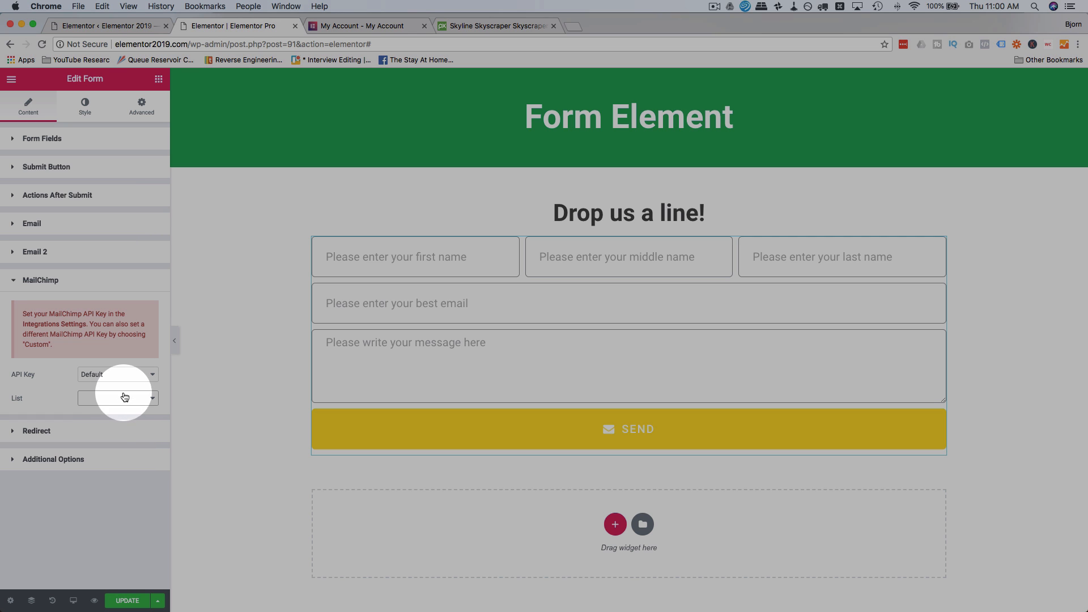
Step: Switch MailChimp's API Key to Custom and add a Webhook action after submit
click(117, 374)
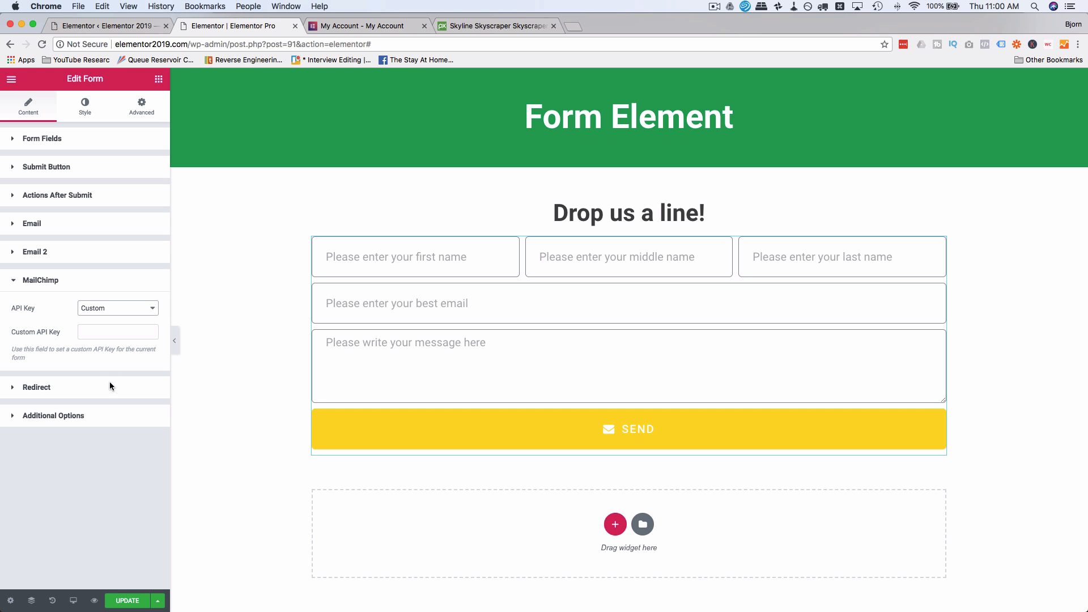
click(117, 332)
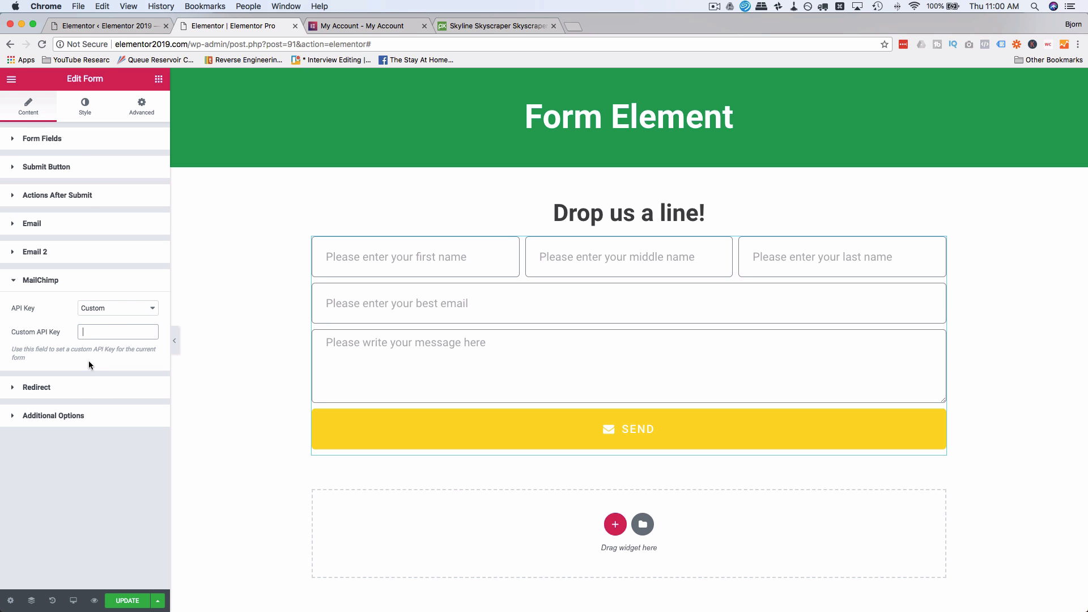
click(58, 195)
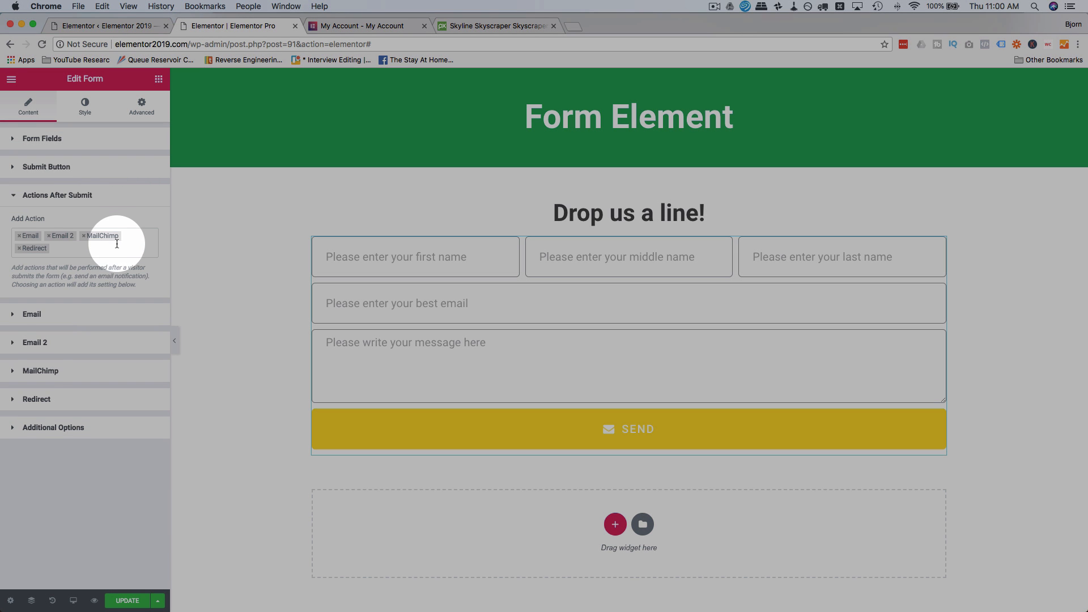
click(104, 242)
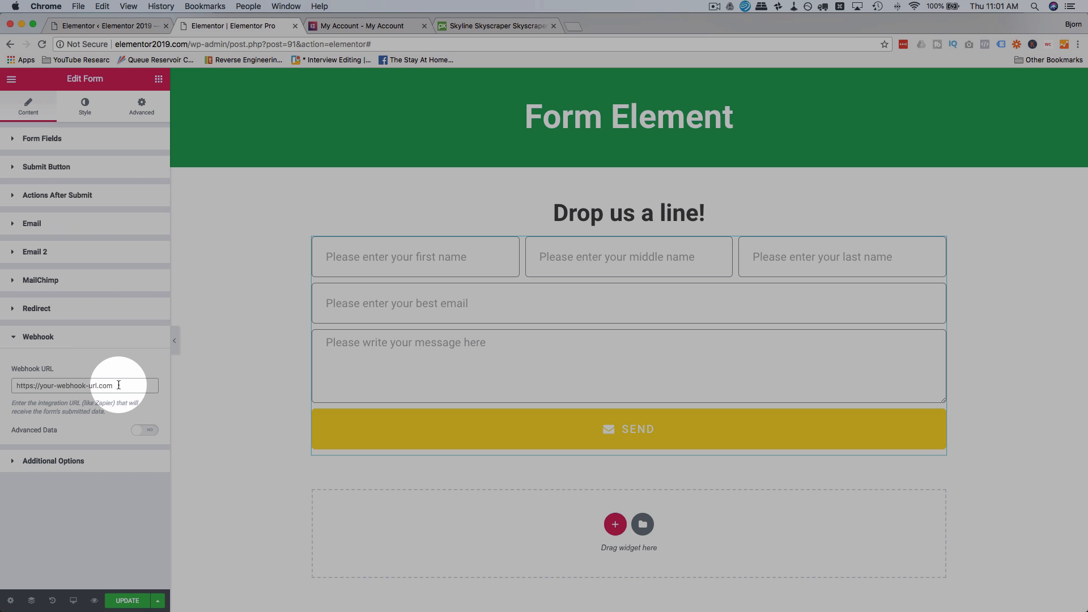
mouse_move(144, 431)
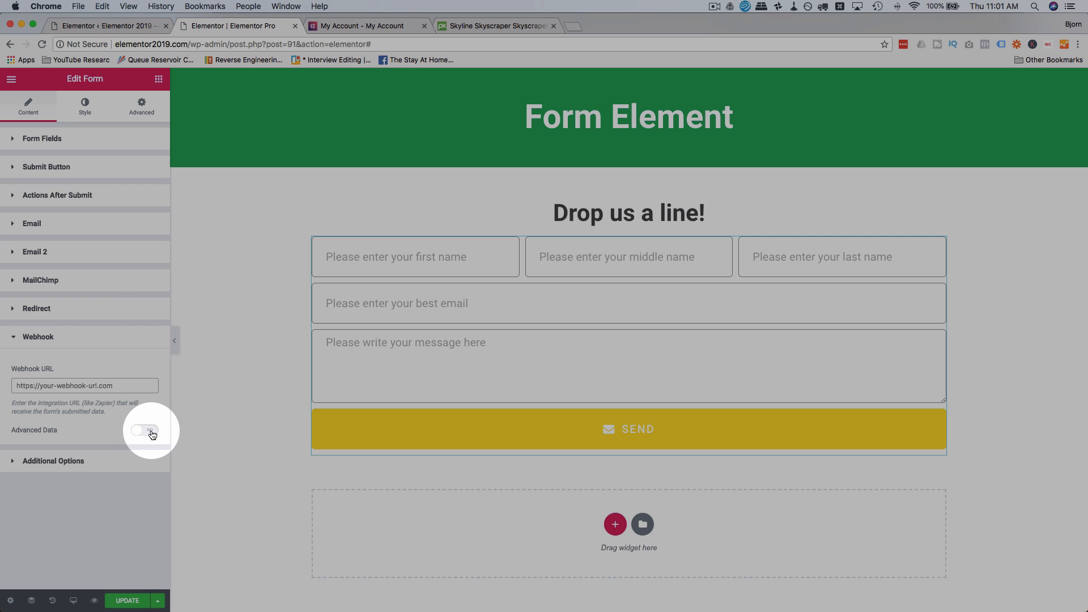
Step: Switch the Webhook action's Advanced Data to Yes
click(144, 431)
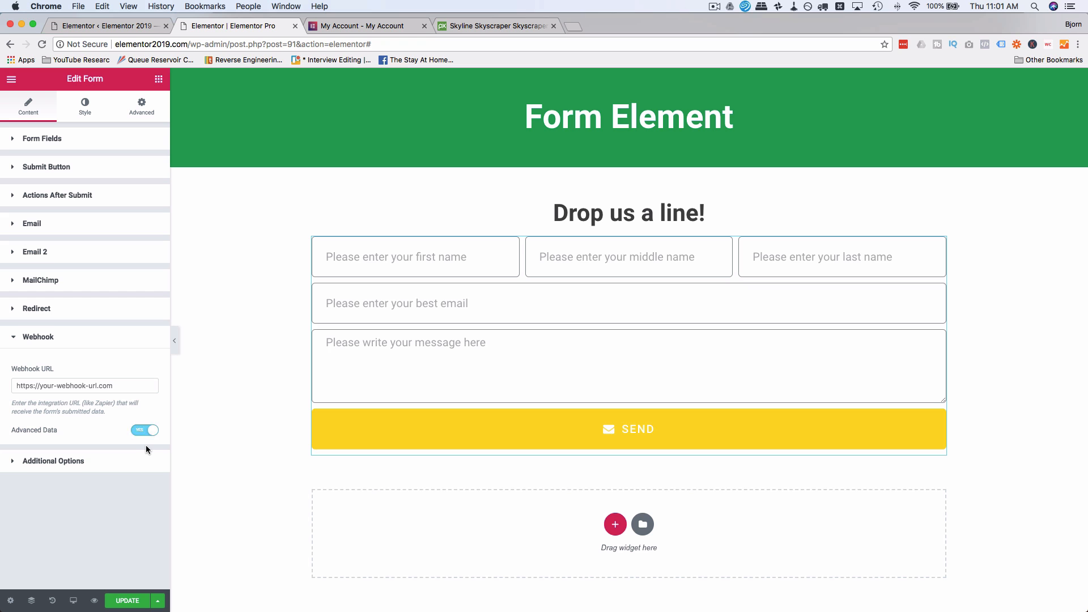
mouse_move(76, 440)
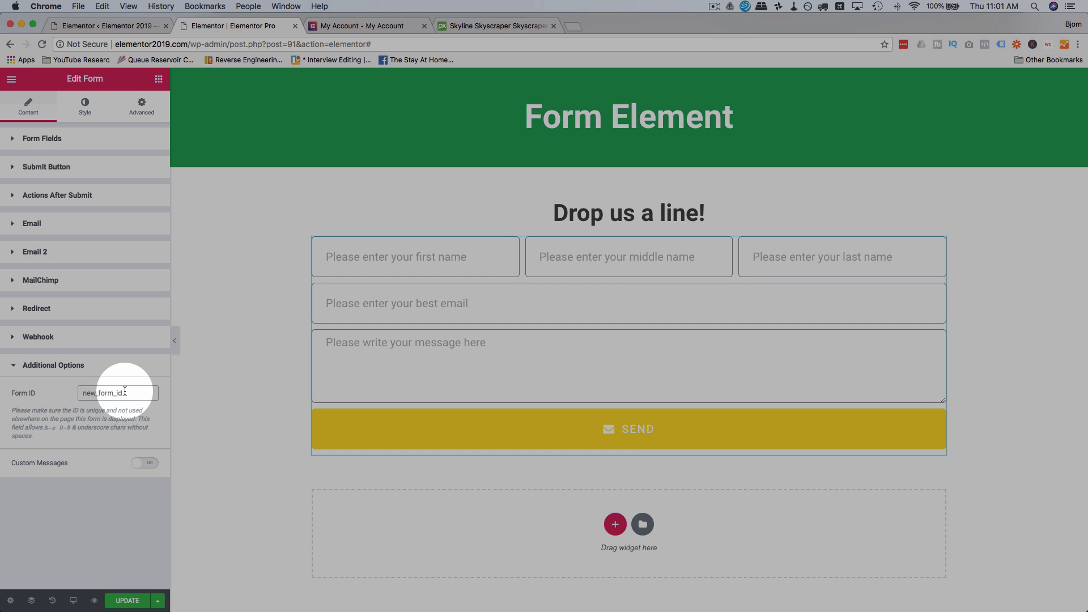
Step: Keep Form ID as new_form_id and enable Custom Messages under Additional Options
click(628, 347)
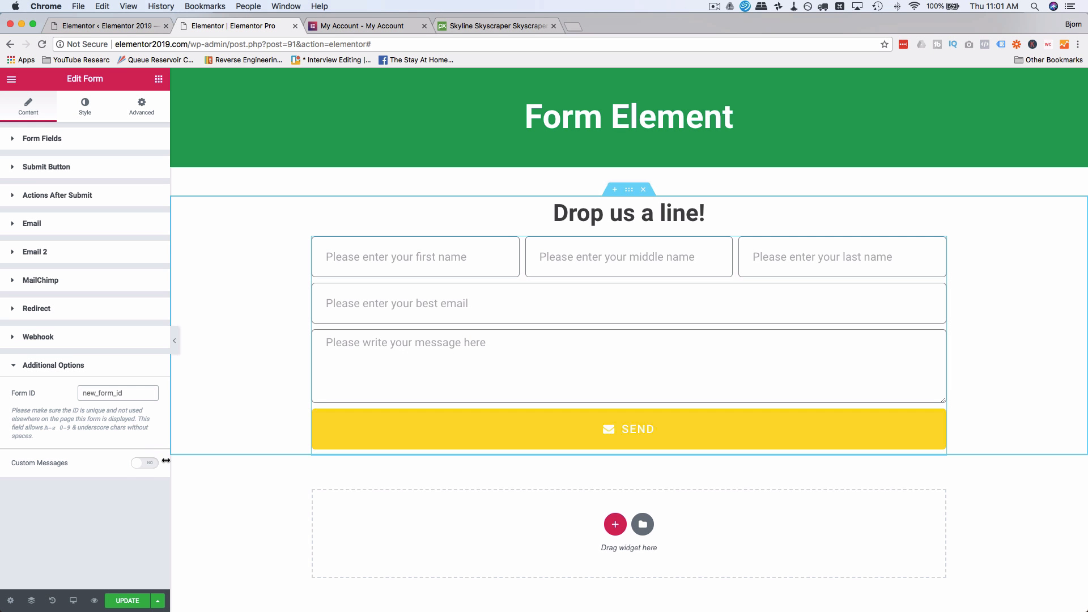
click(144, 463)
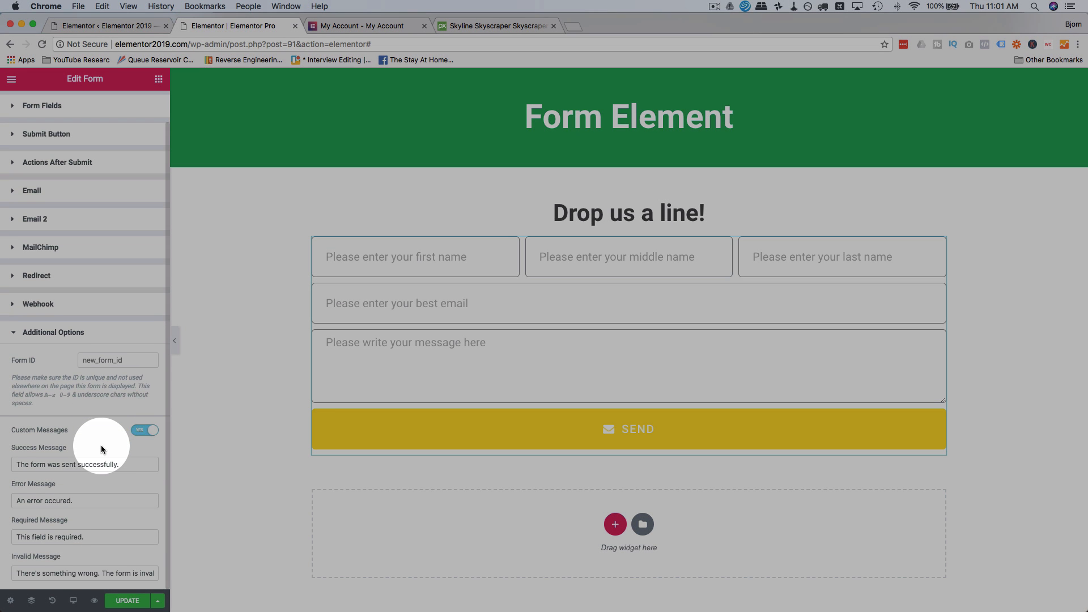
click(85, 465)
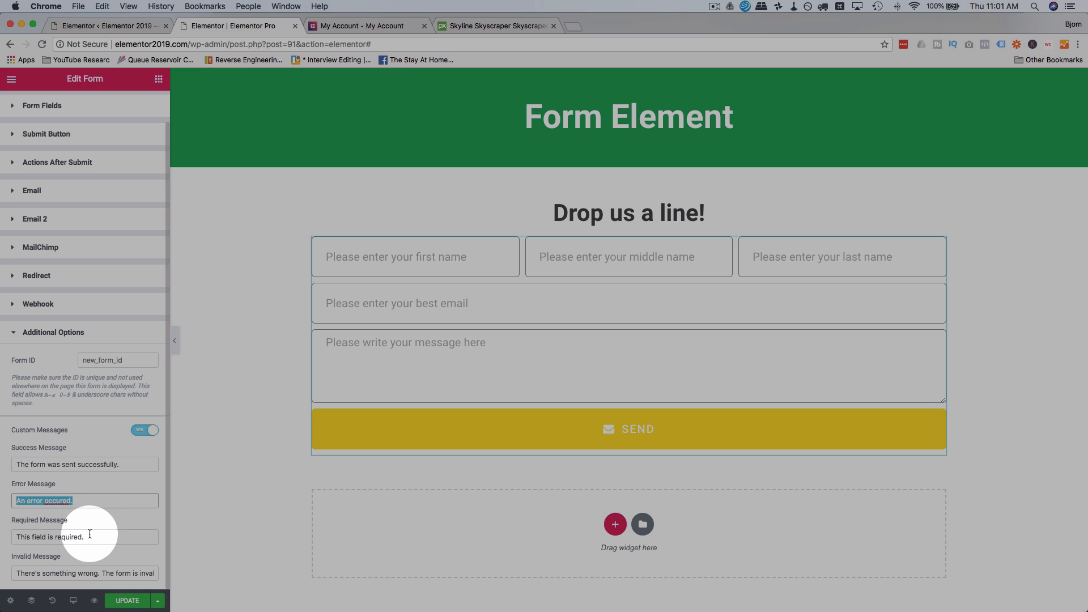
click(85, 536)
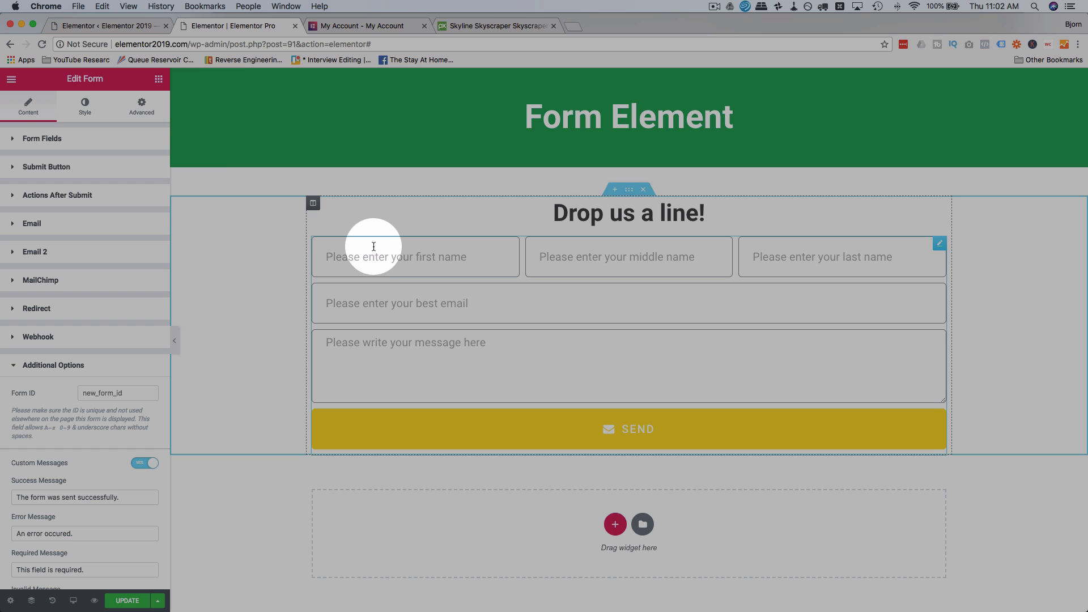
Step: In the form's Style settings, drag Columns Gap to 22 and Rows Gap to 28
click(83, 105)
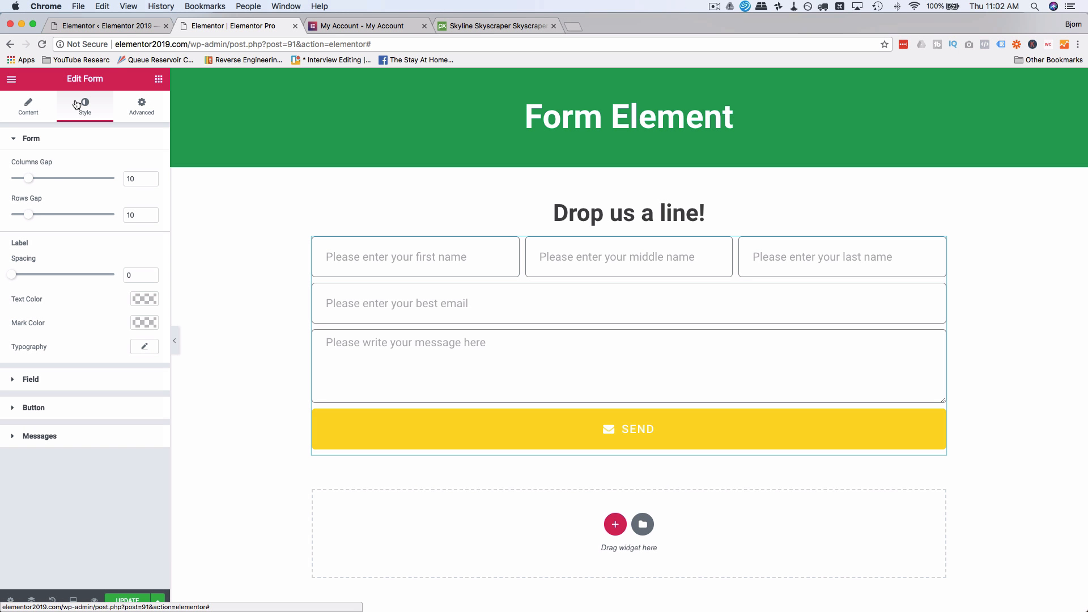
drag(31, 178, 72, 178)
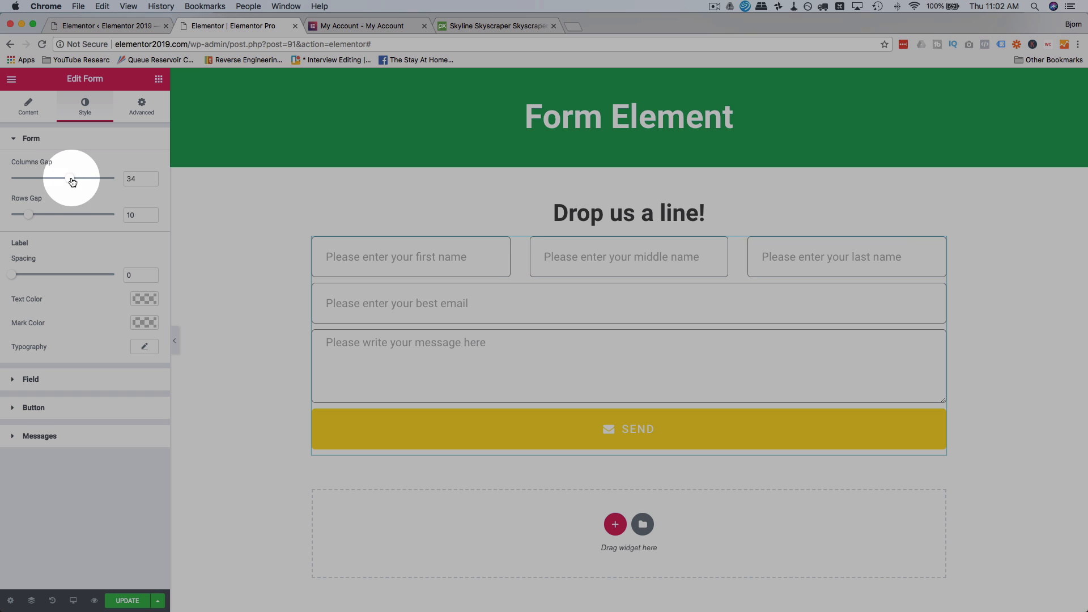
drag(72, 178, 11, 178)
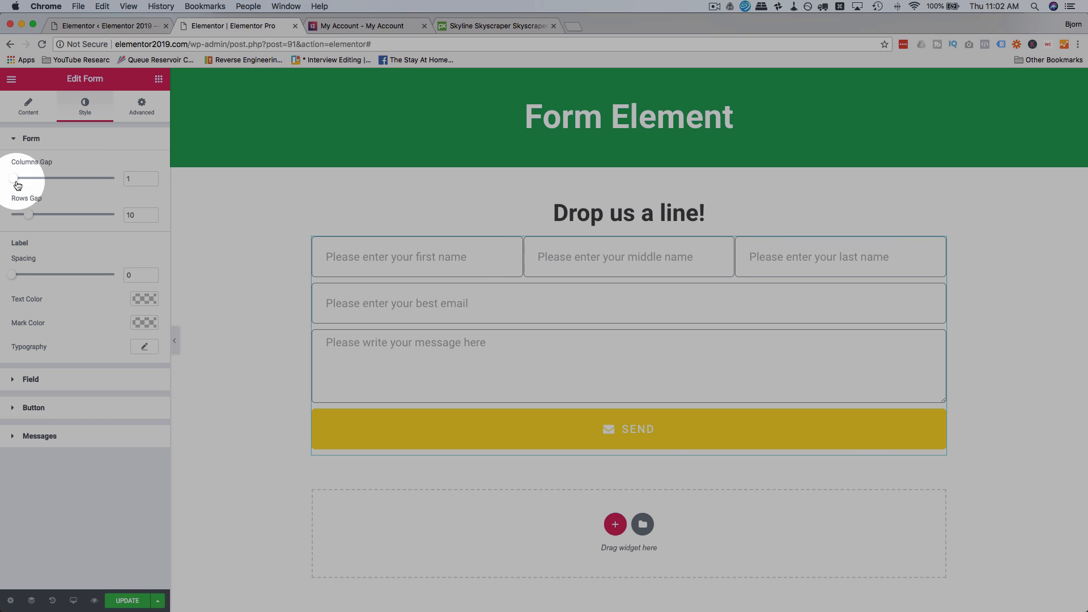
drag(10, 178, 27, 178)
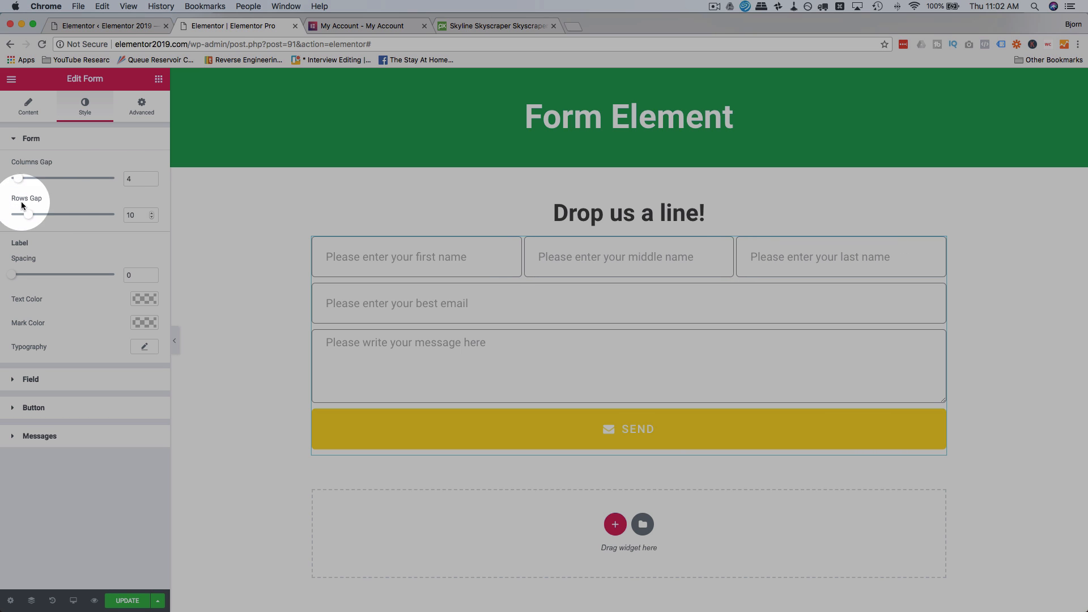
drag(29, 214, 11, 214)
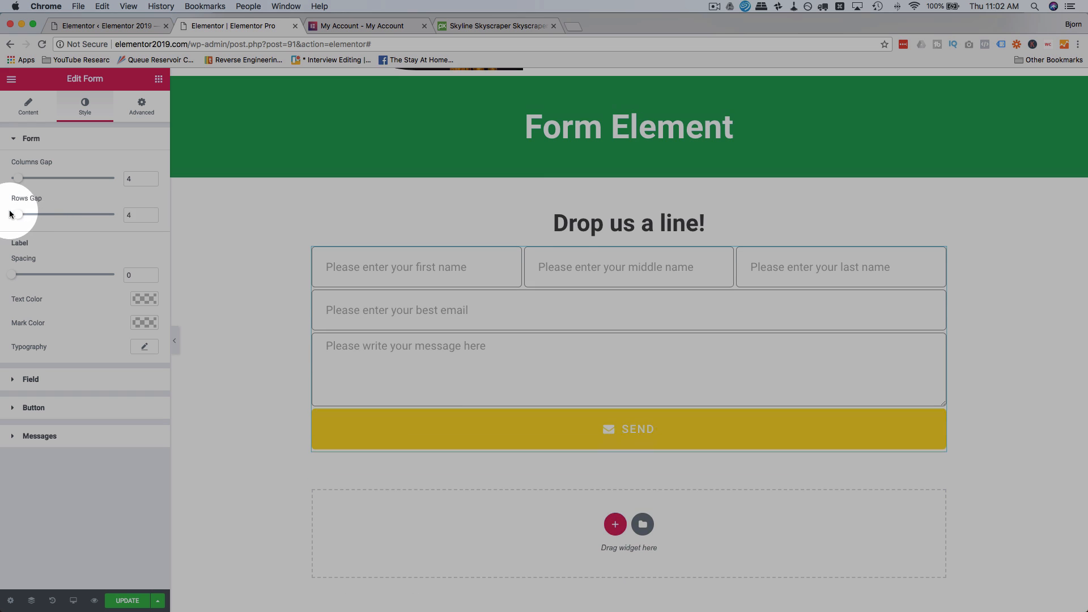
drag(21, 215, 59, 214)
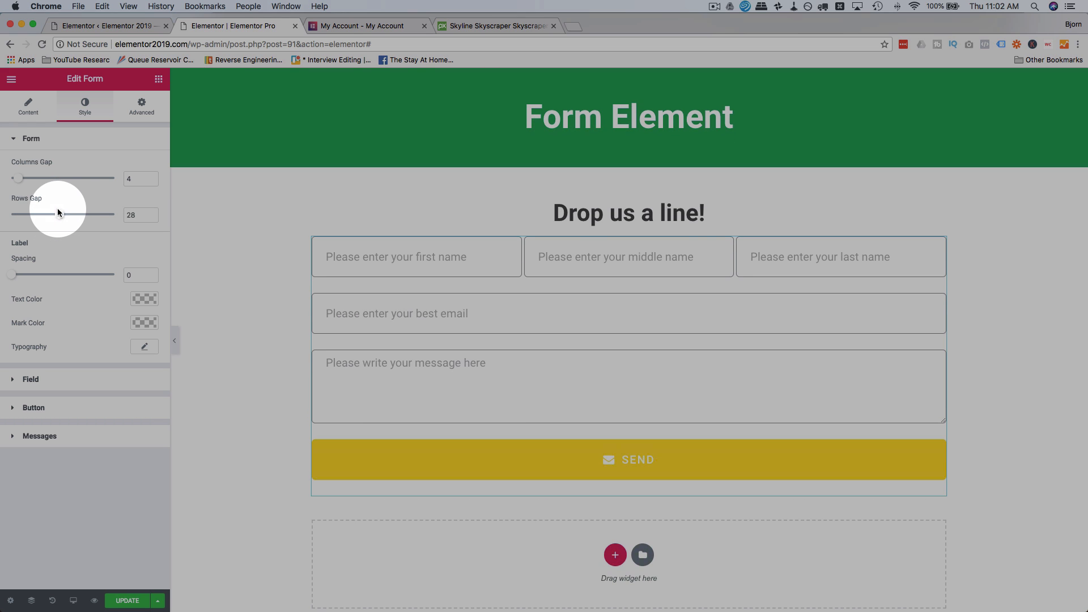
drag(20, 178, 45, 178)
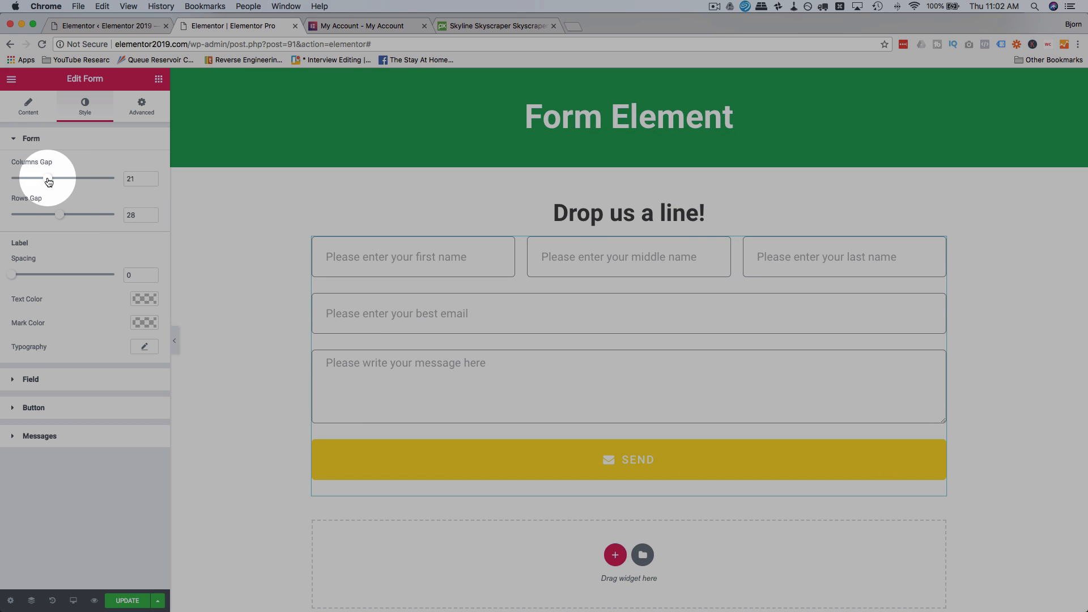
drag(49, 178, 62, 178)
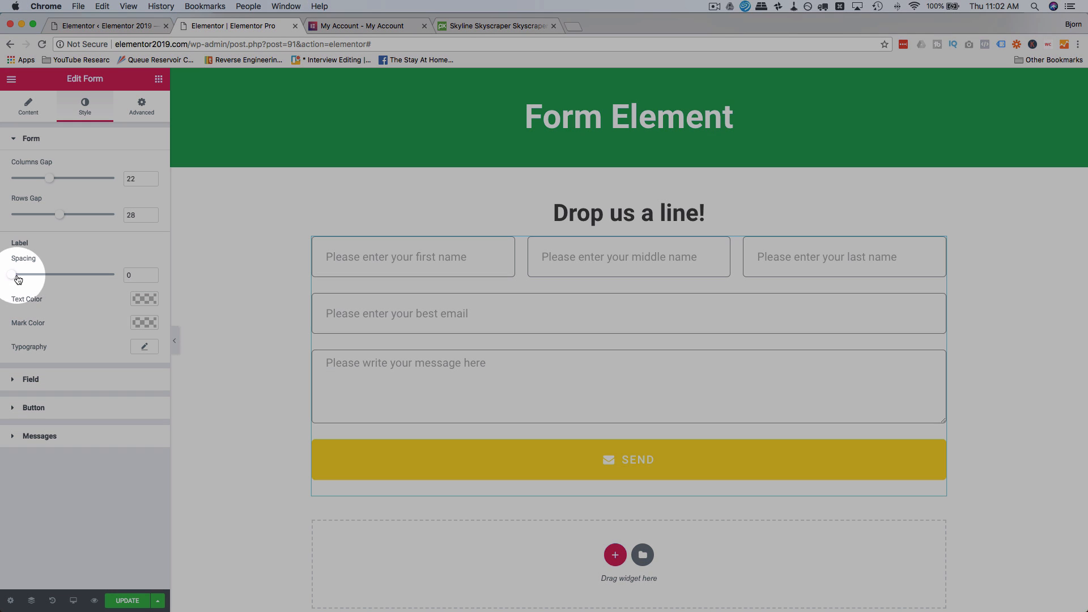
drag(10, 273, 30, 273)
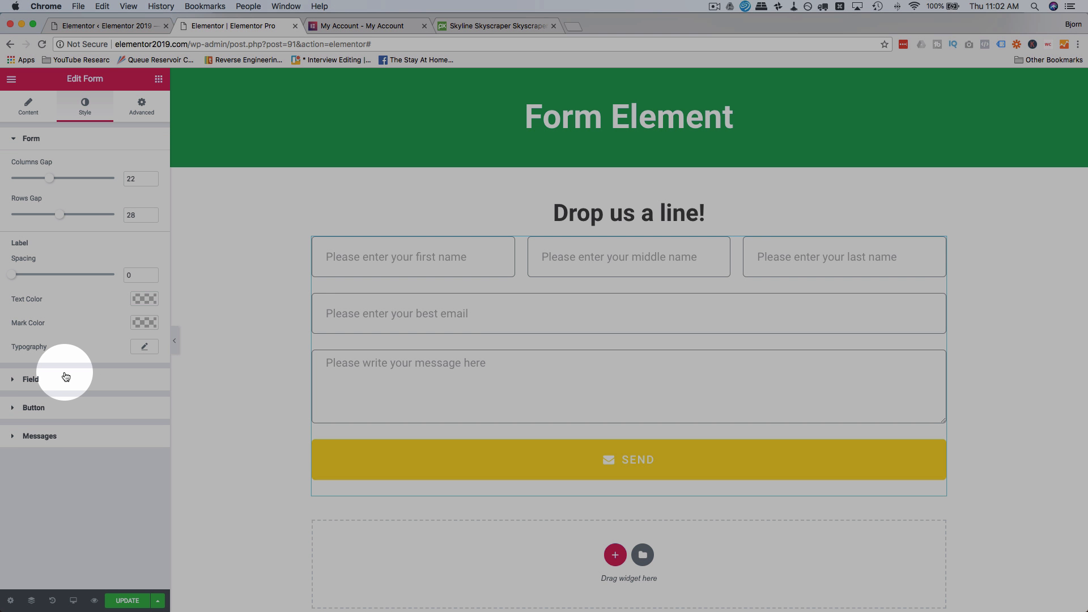
Step: Set the field text colour to dark gray after previewing green and blue shades
click(29, 378)
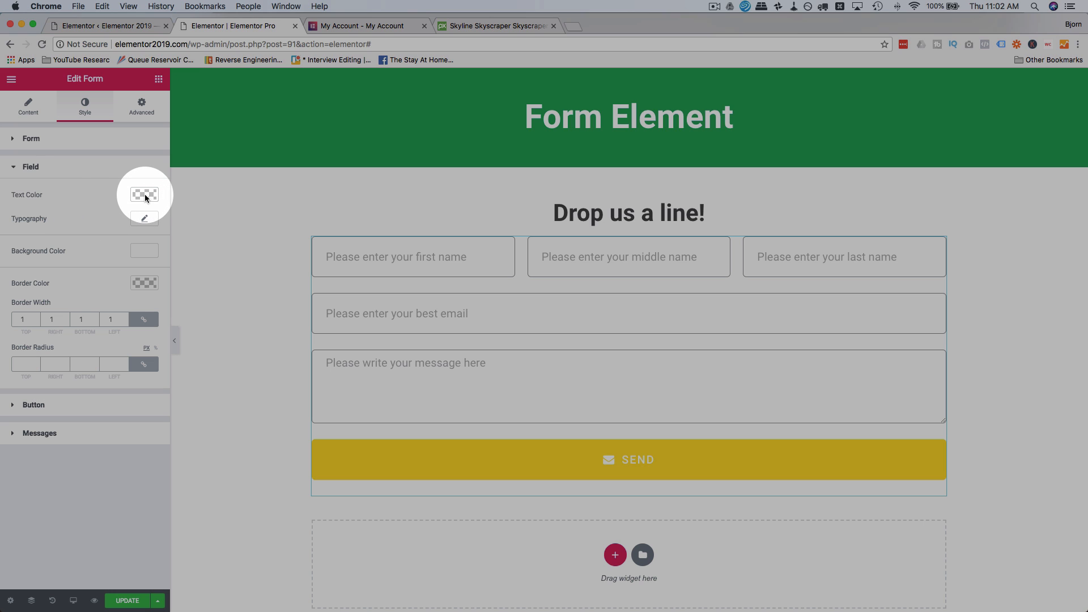
click(144, 194)
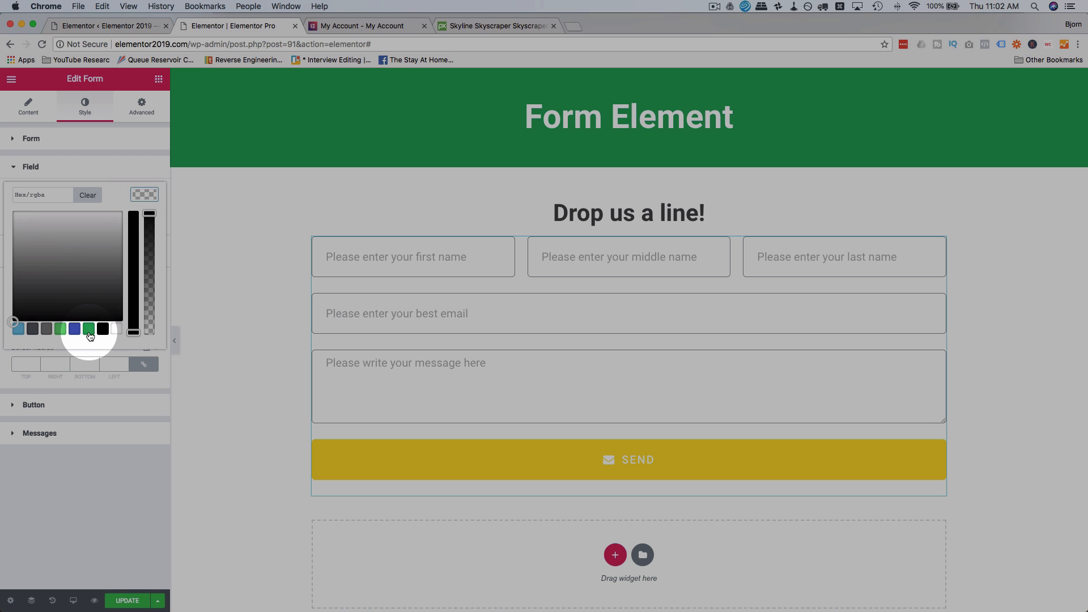
click(88, 328)
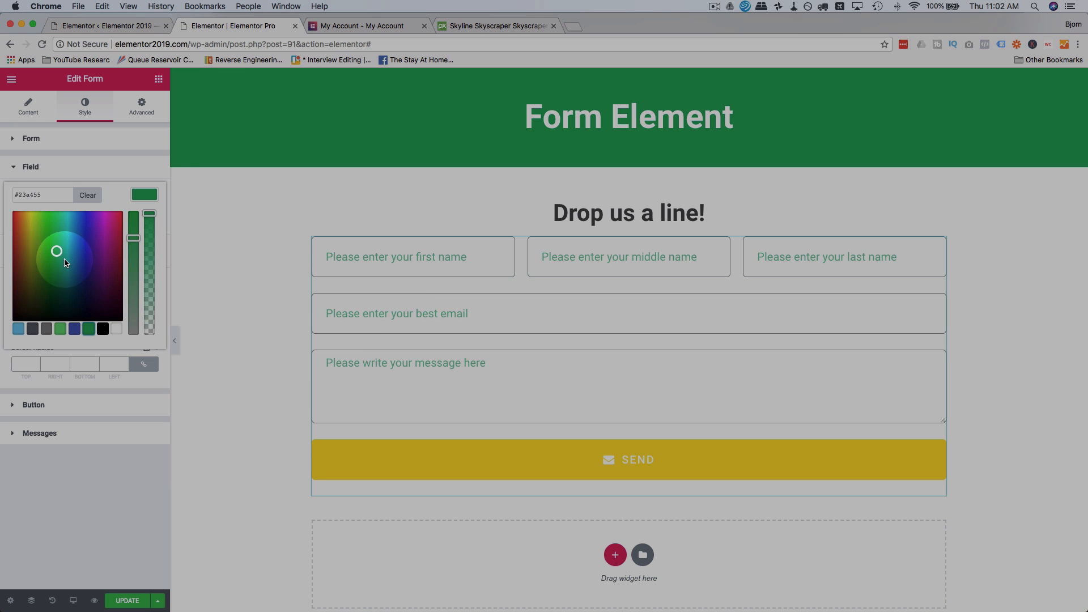
click(80, 227)
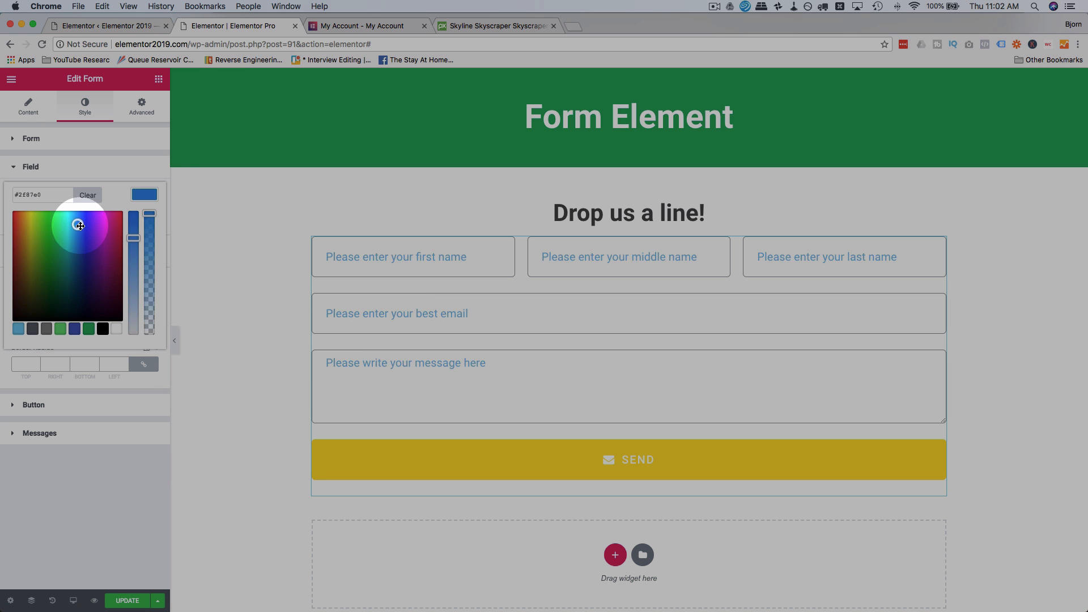
click(85, 237)
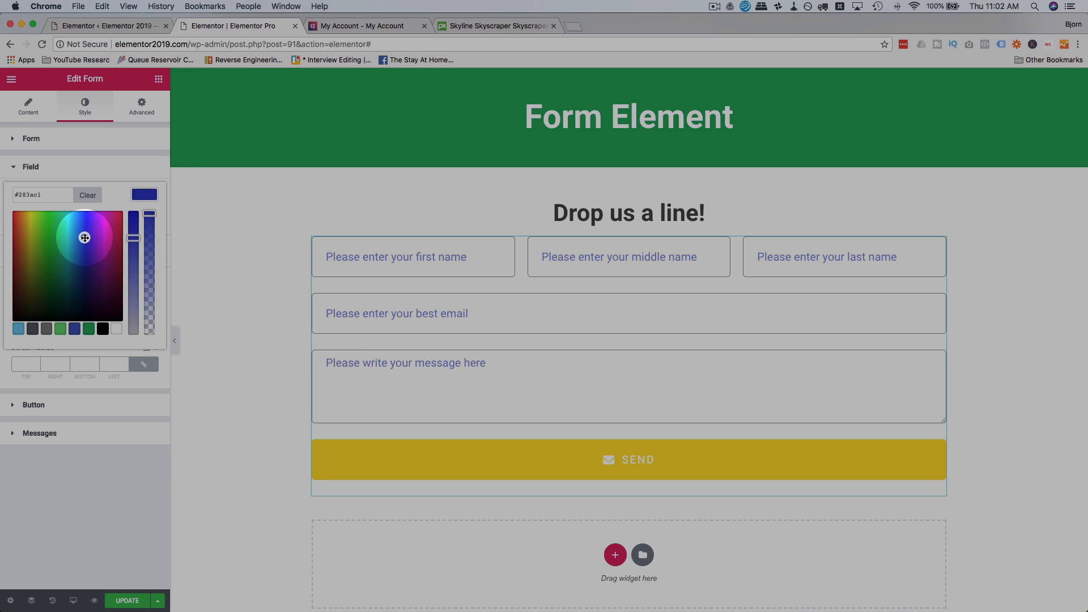
click(45, 329)
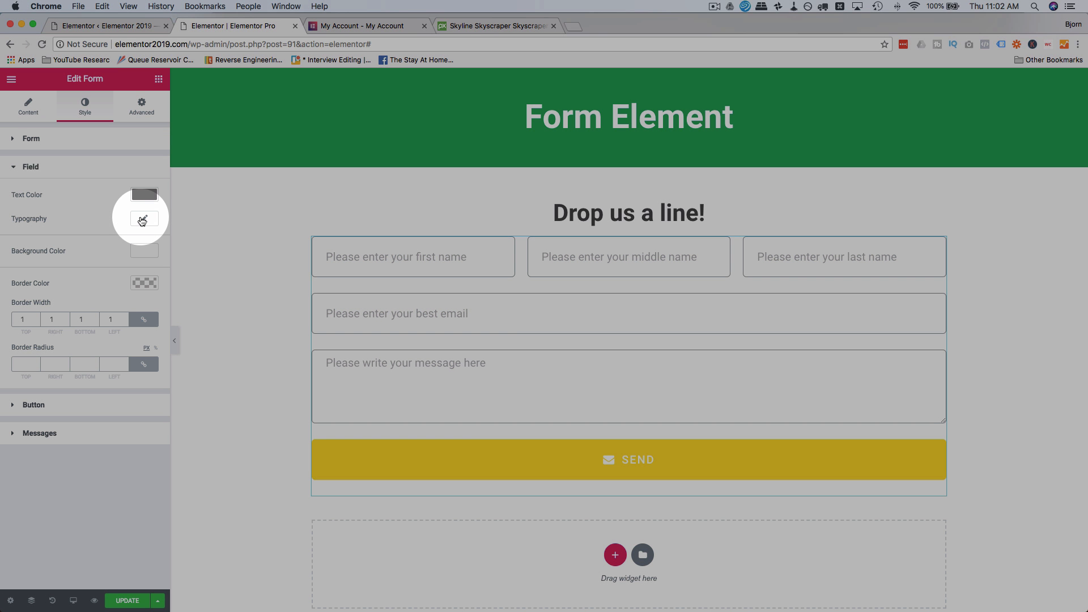
Step: Give the form fields a light gray background colour
click(143, 219)
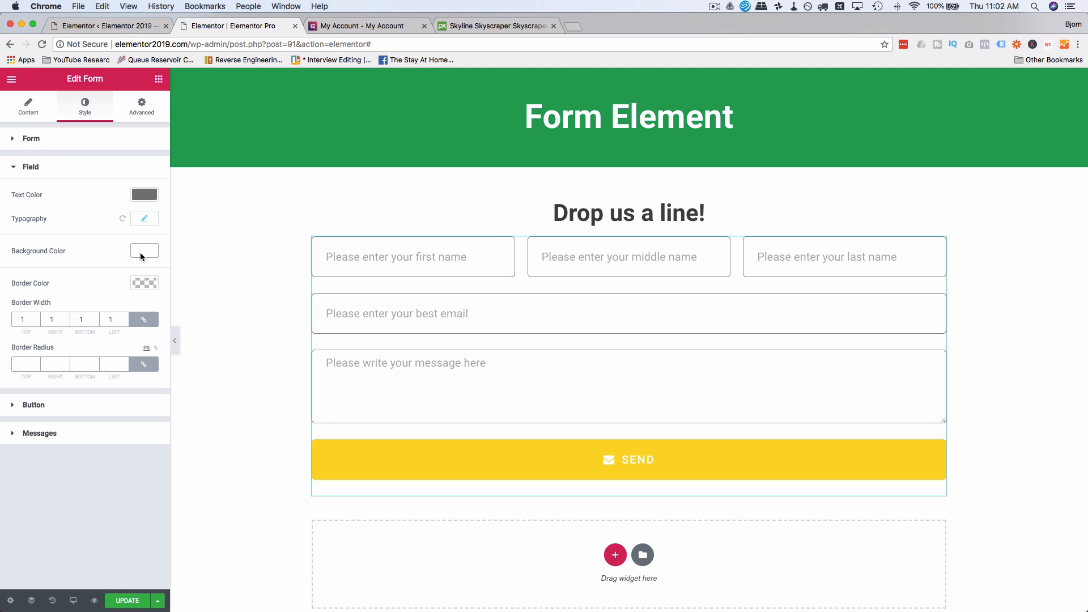
click(144, 250)
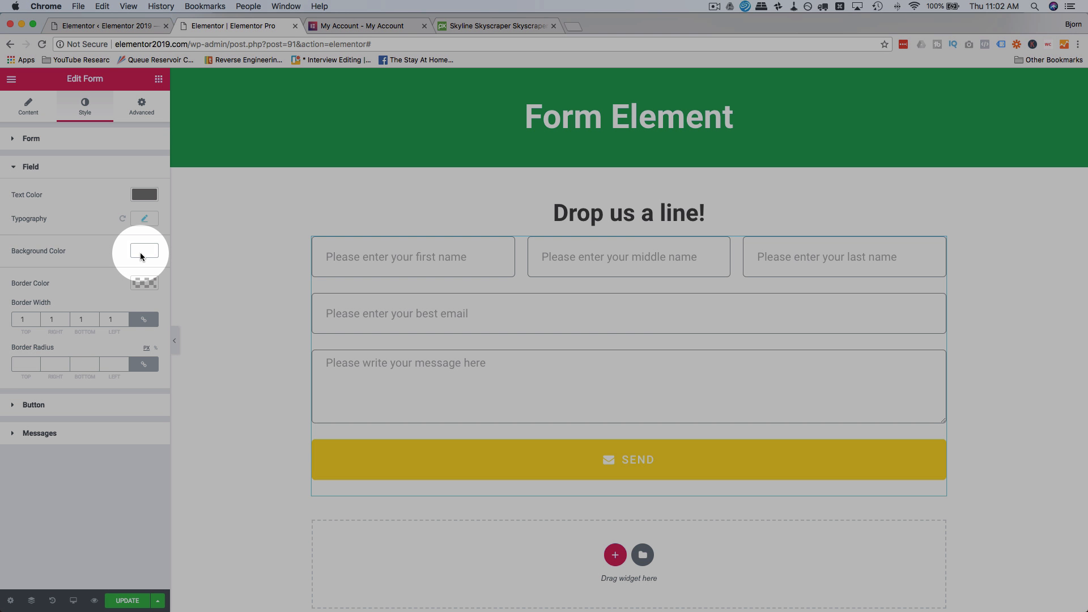
click(144, 251)
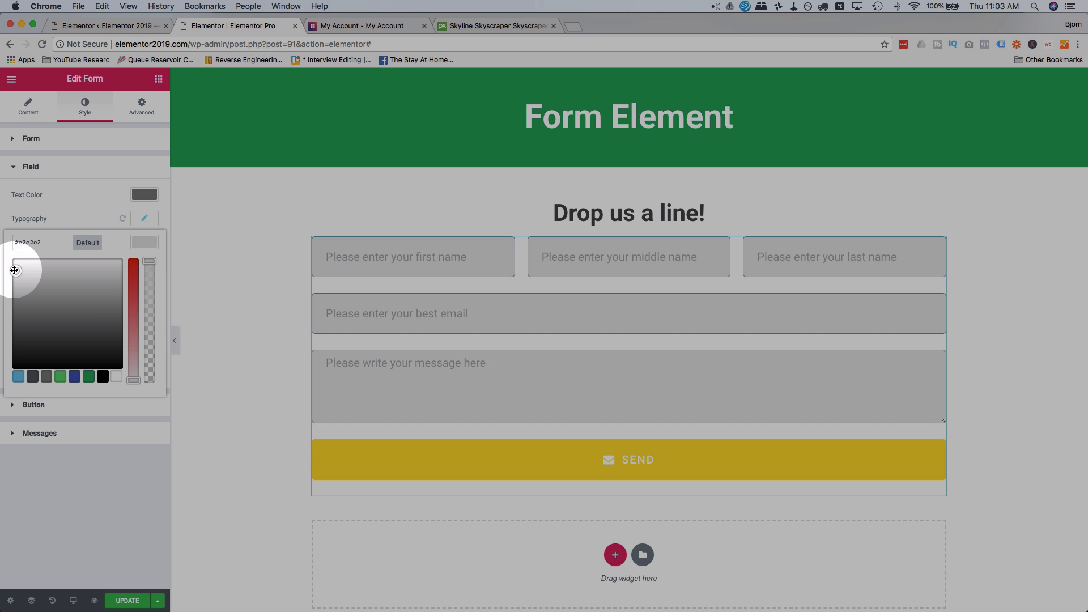
drag(13, 271, 11, 268)
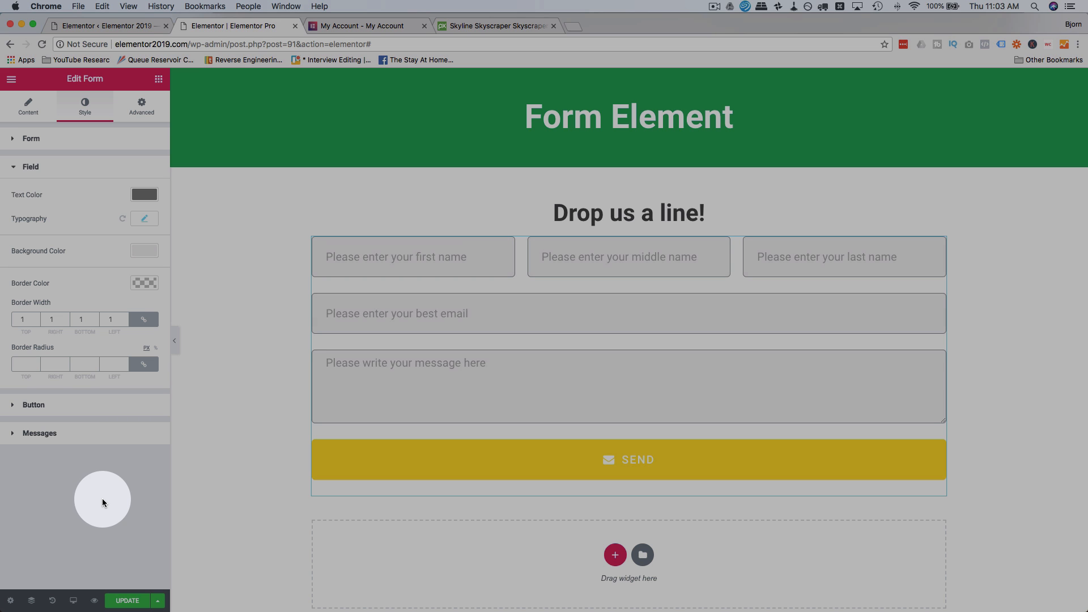
click(412, 256)
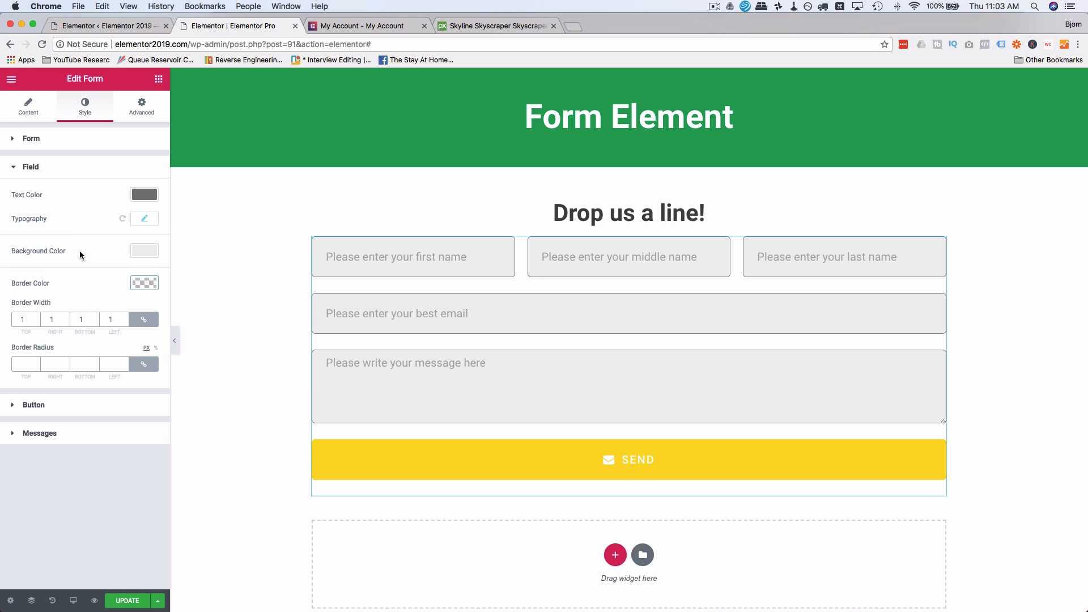
Step: Set the field border colour to gray and experiment with border width values 010 and 05
click(144, 251)
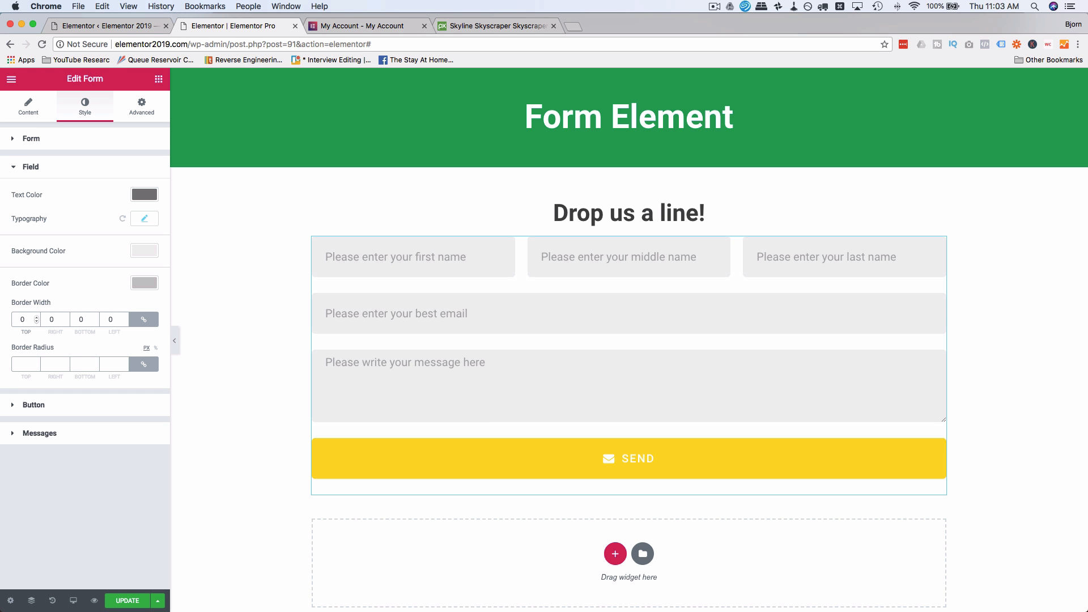
text(010)
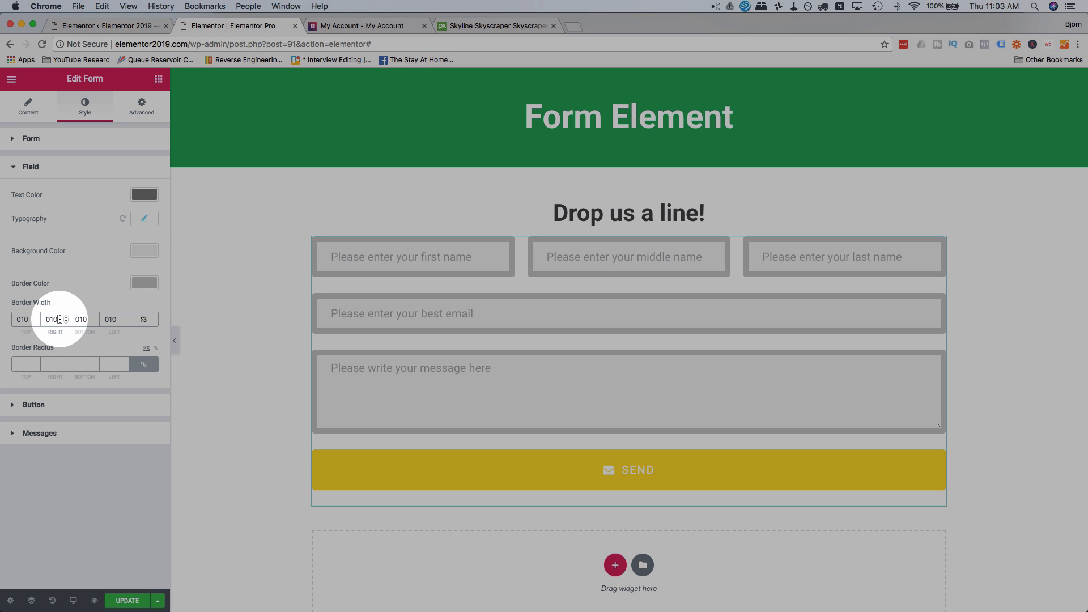
text(05)
click(113, 318)
text(2)
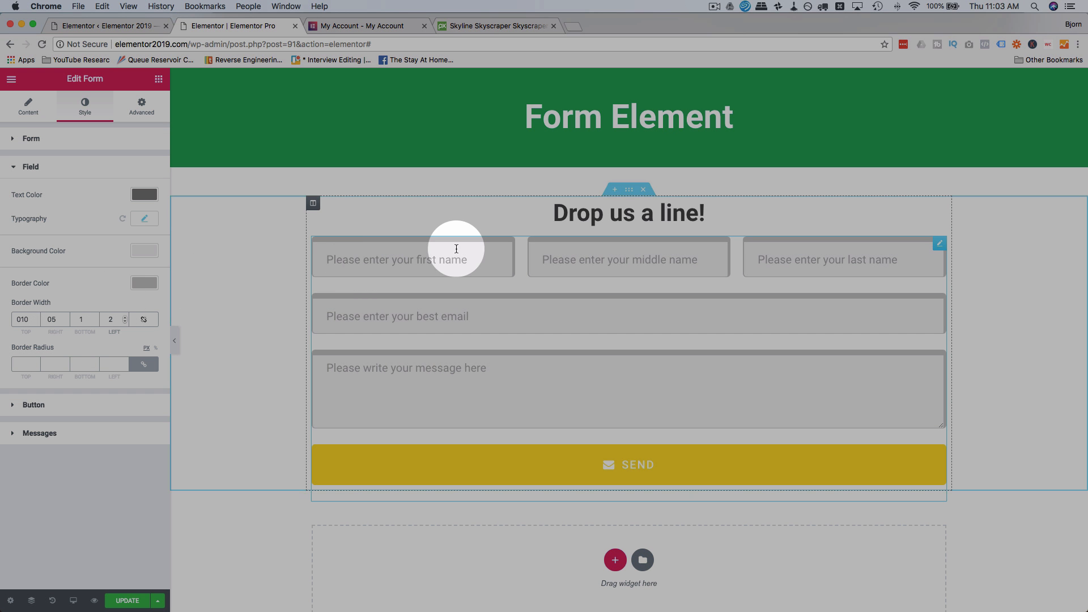
click(144, 320)
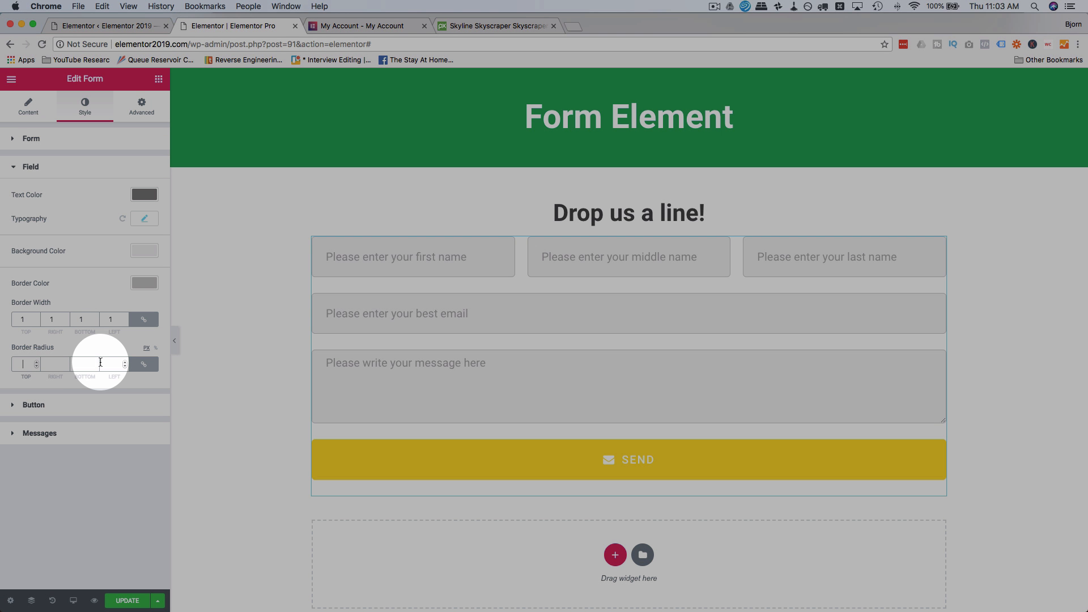
Step: Try border radius values 0, 10 and 25 and switch its unit, leaving the corners square
text(0)
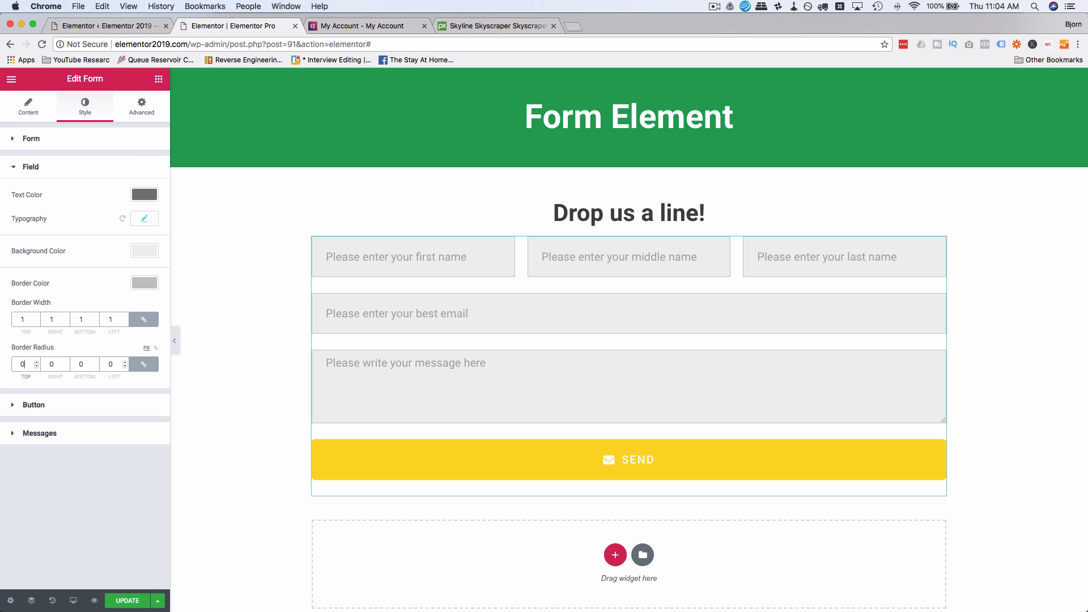
text(10)
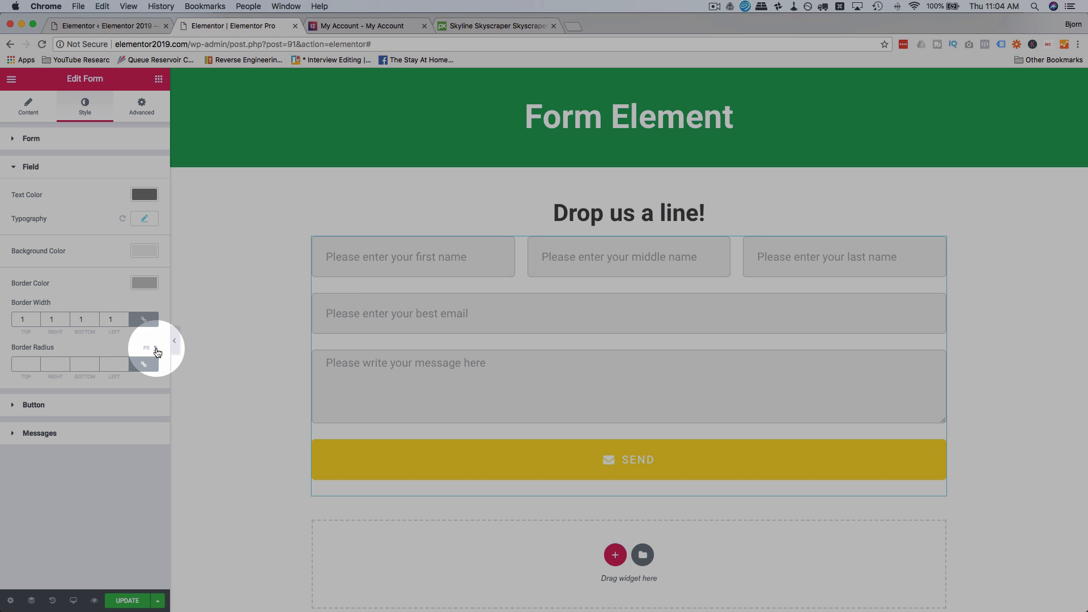
click(26, 364)
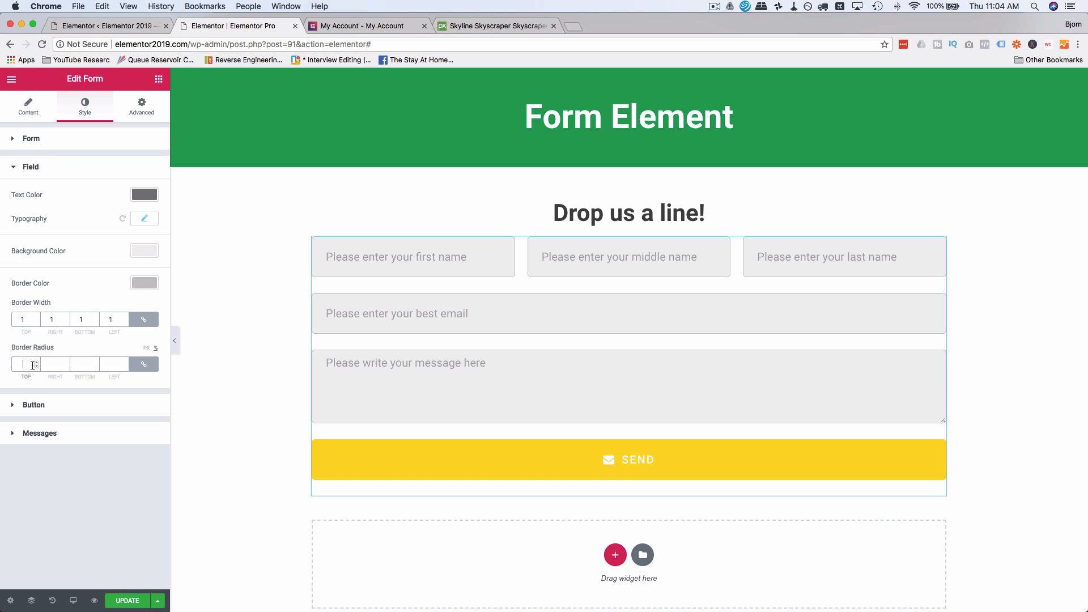
text(25)
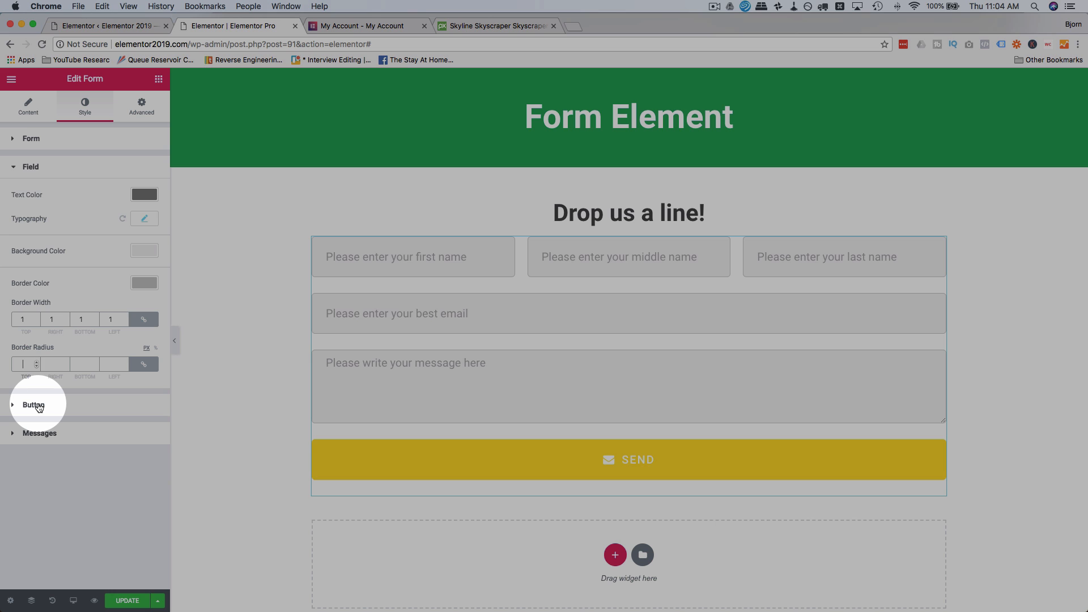
Step: Give the SEND button a green background in its normal state
click(33, 406)
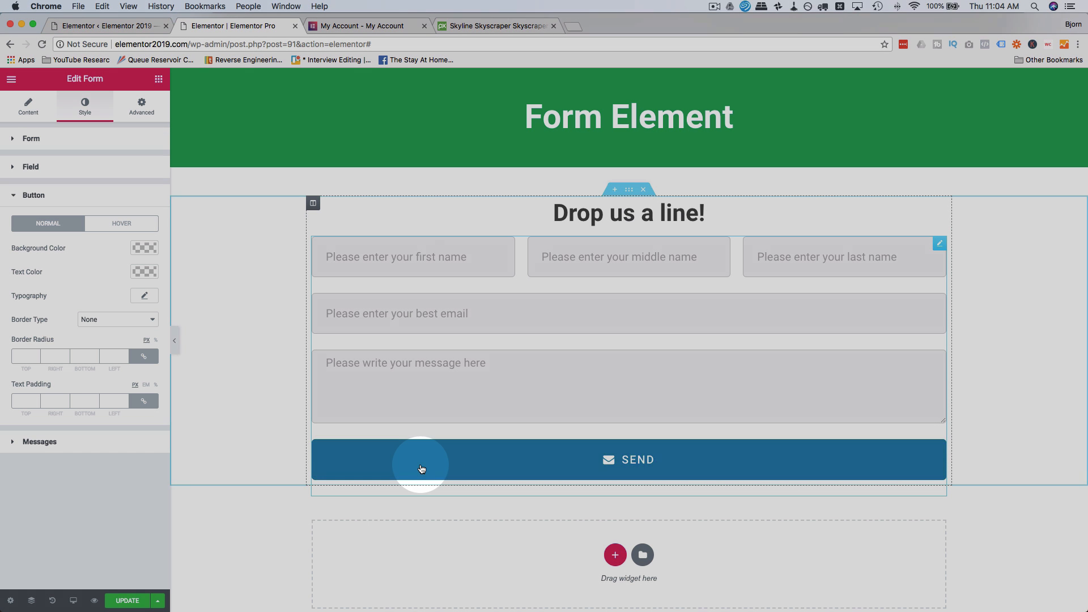
click(144, 249)
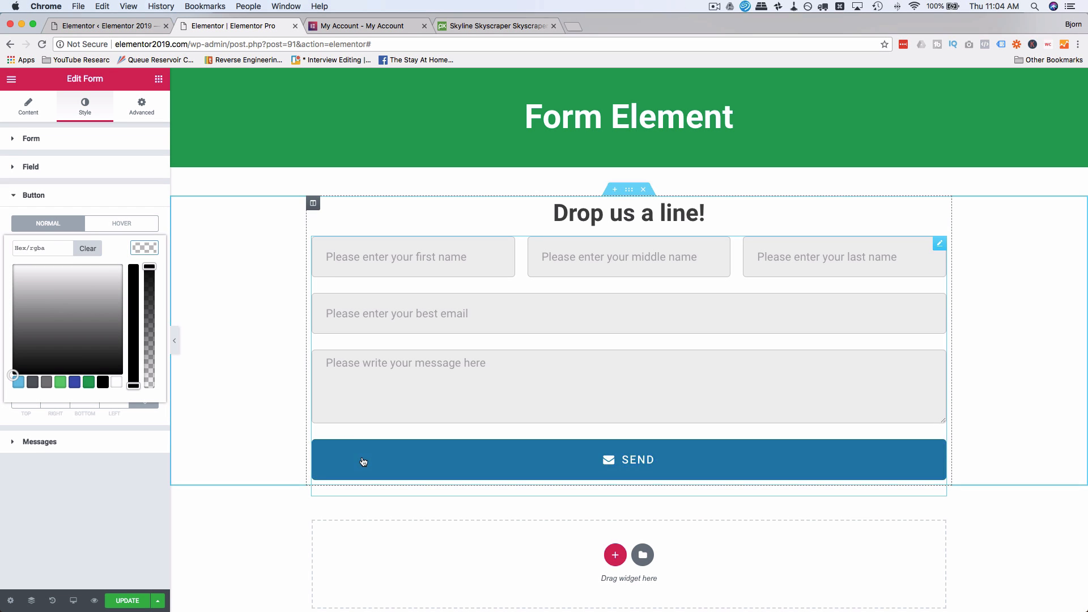
click(88, 382)
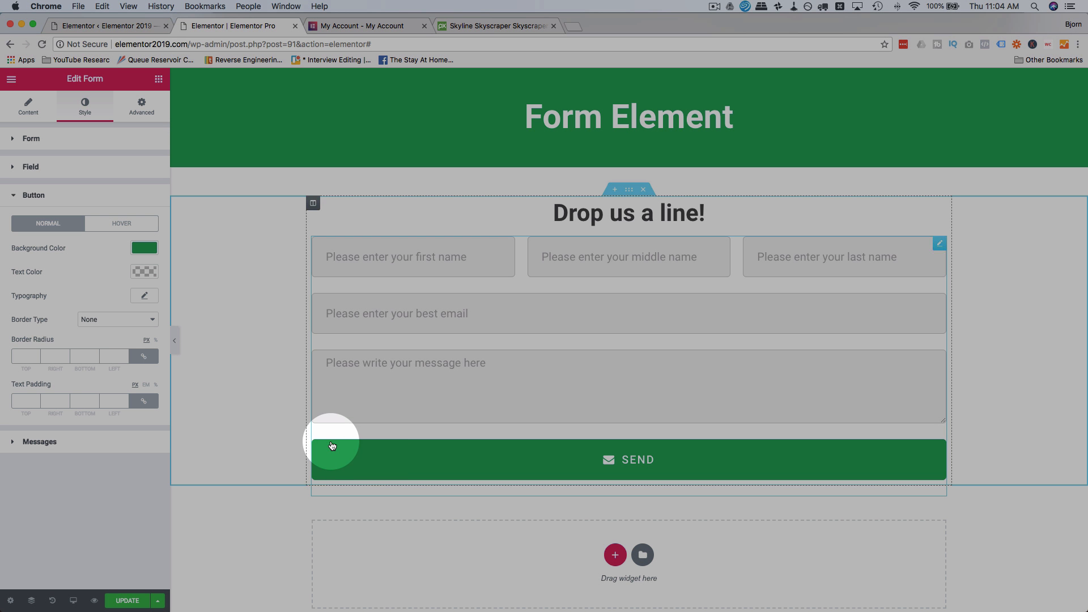
Step: Set the button's hover background colour to light blue
click(121, 223)
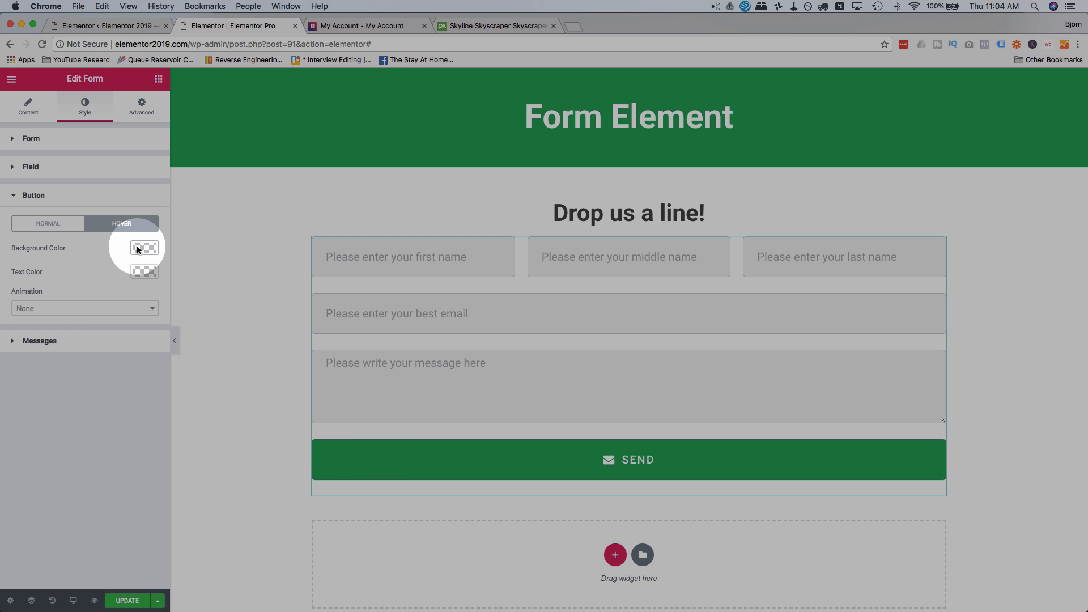
click(144, 248)
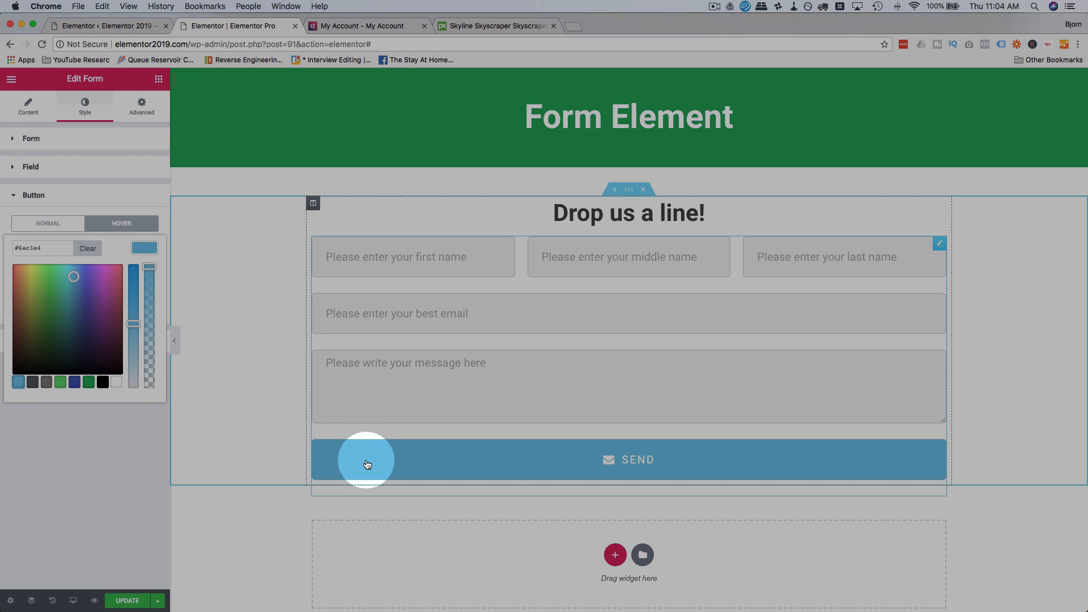
click(47, 223)
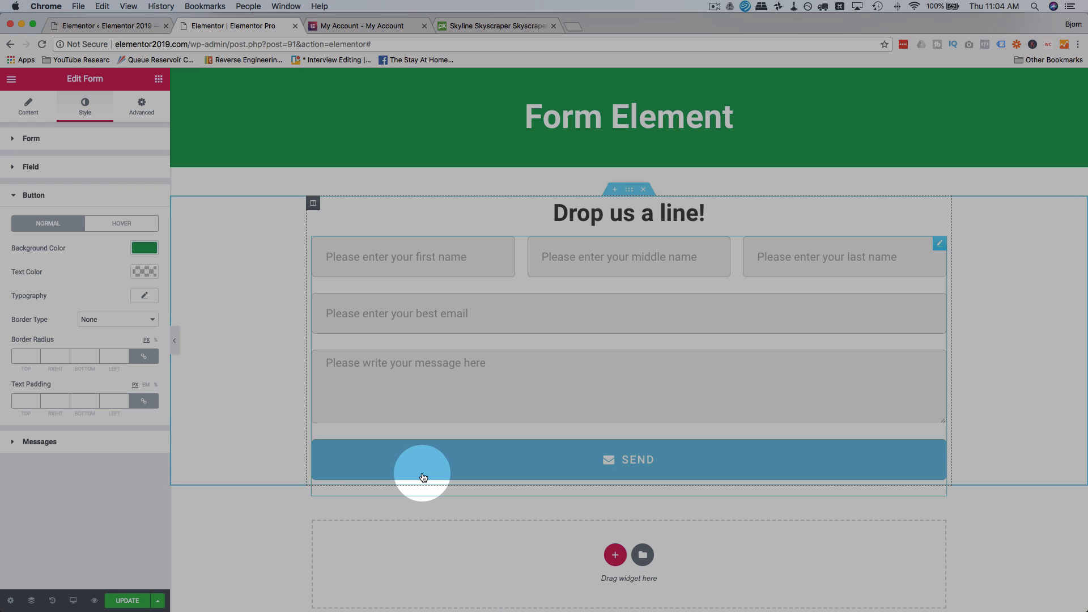
click(144, 248)
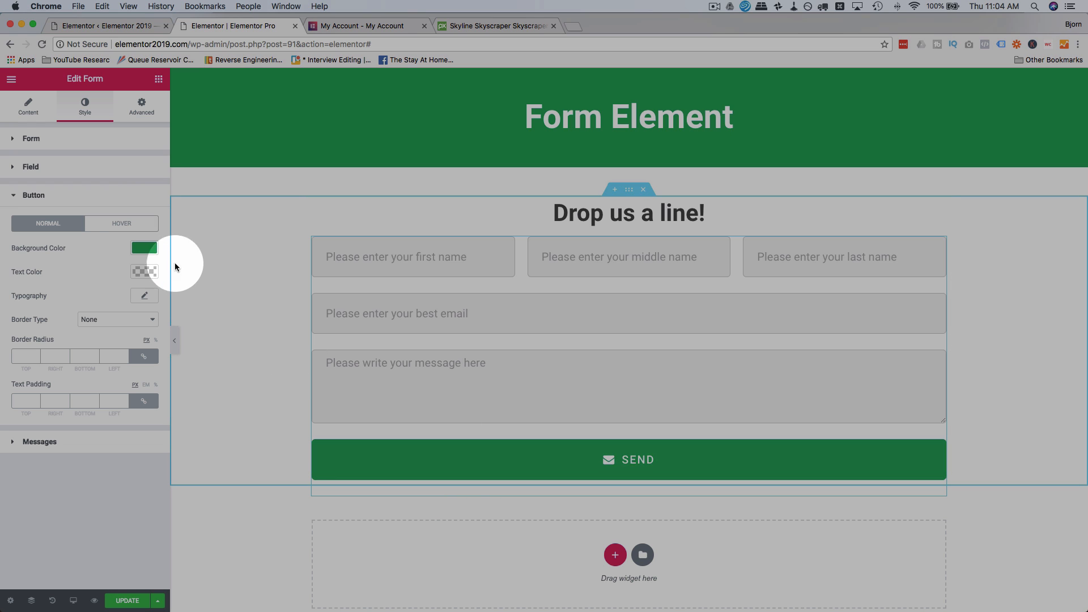
Step: Set the button's hover text colour to gray and return to the normal state
click(121, 223)
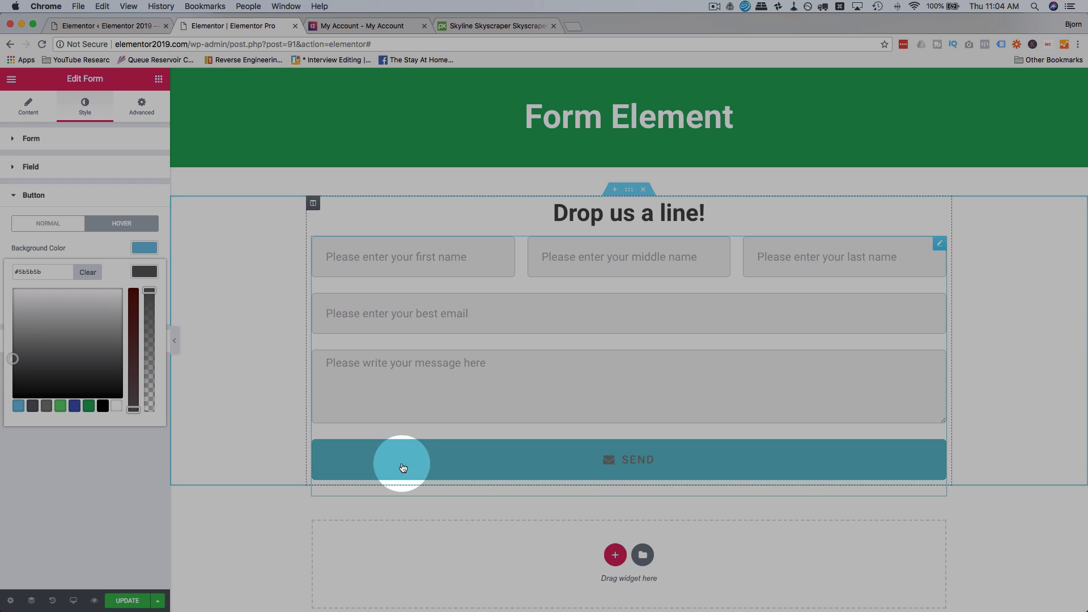
drag(13, 358, 14, 348)
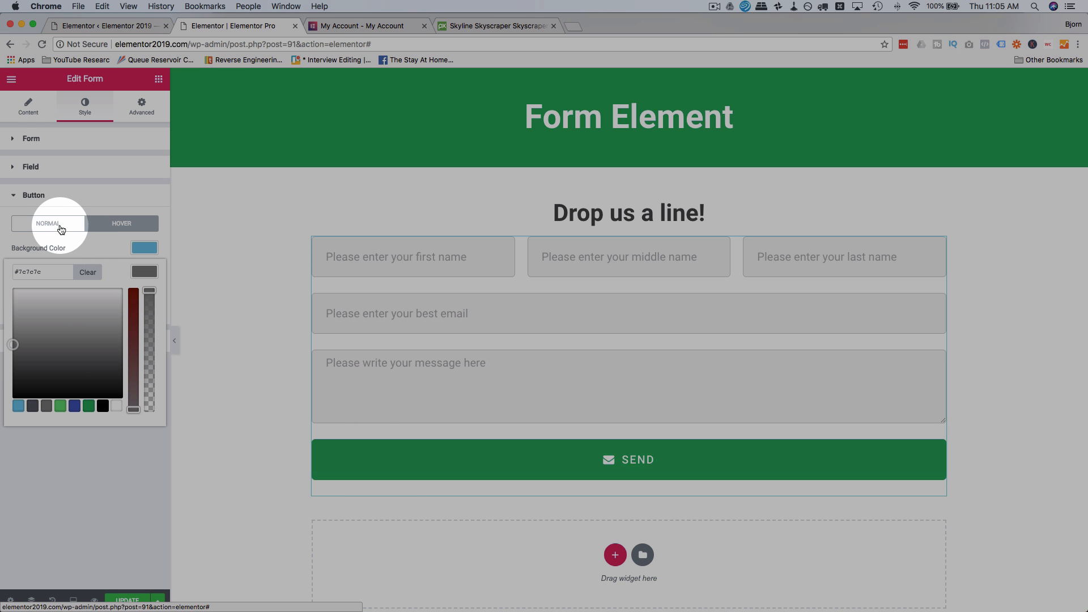
click(121, 223)
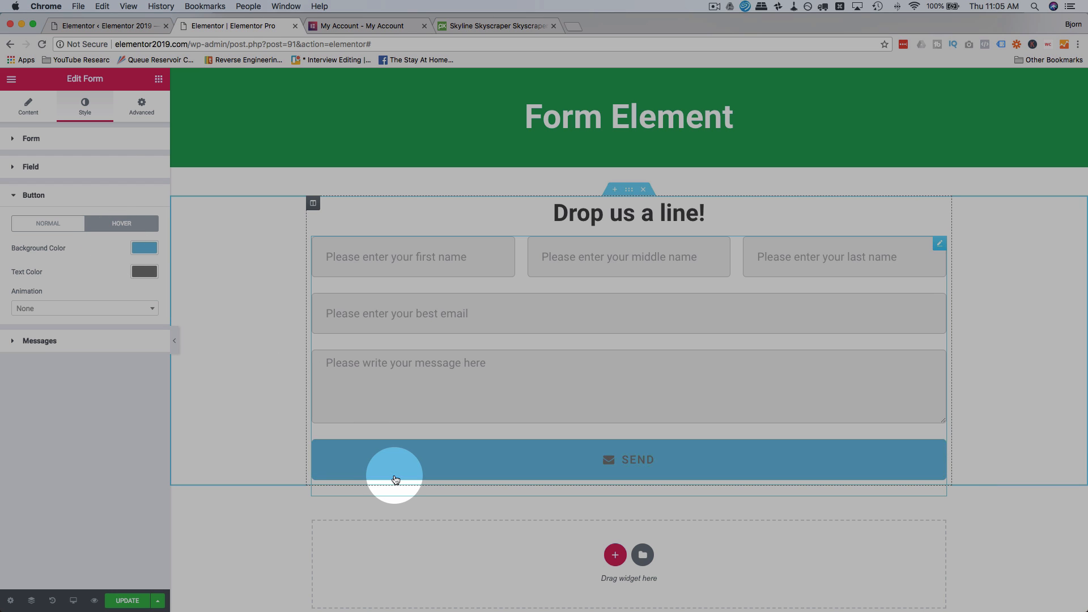
click(48, 223)
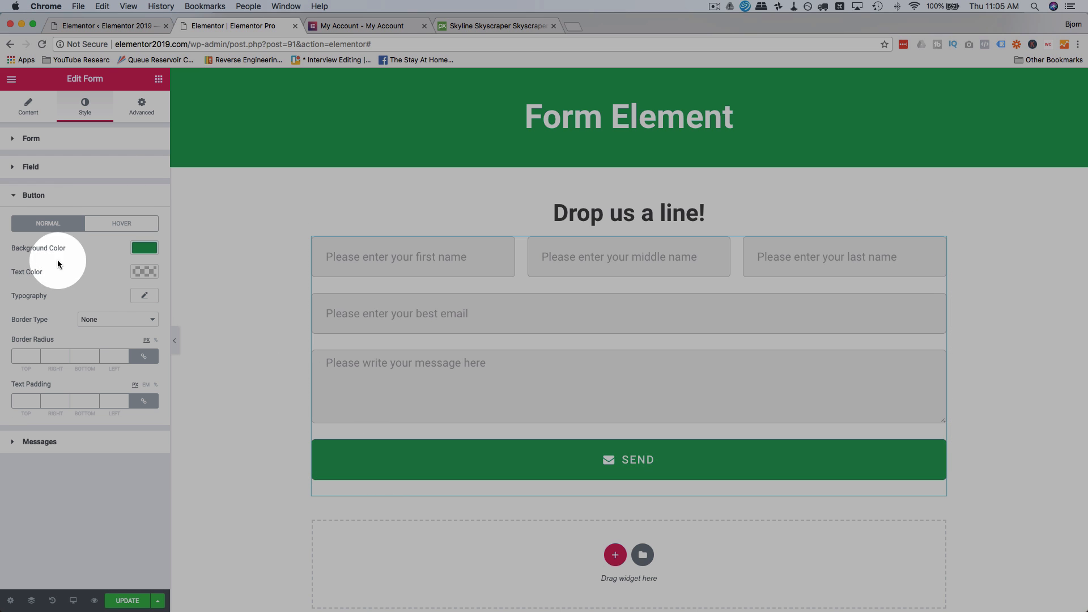
click(116, 320)
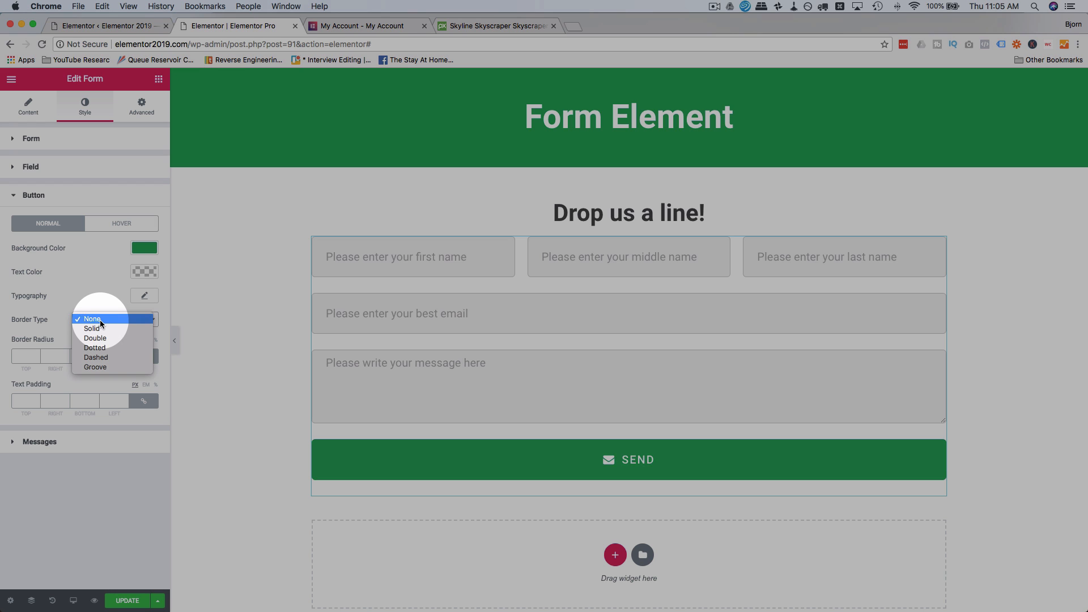
mouse_move(116, 329)
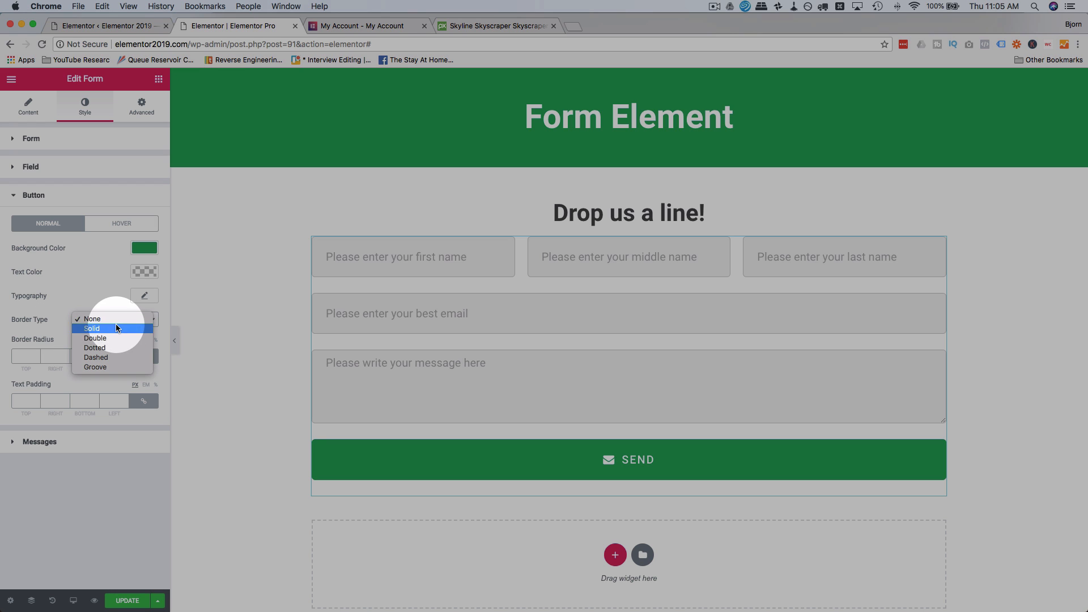
mouse_move(94, 357)
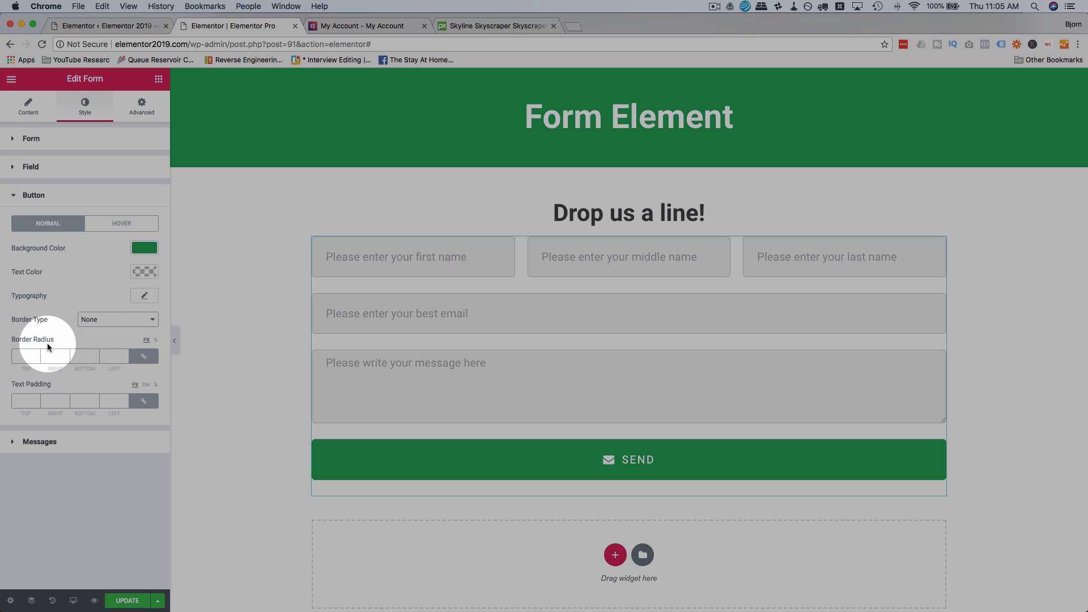
click(117, 319)
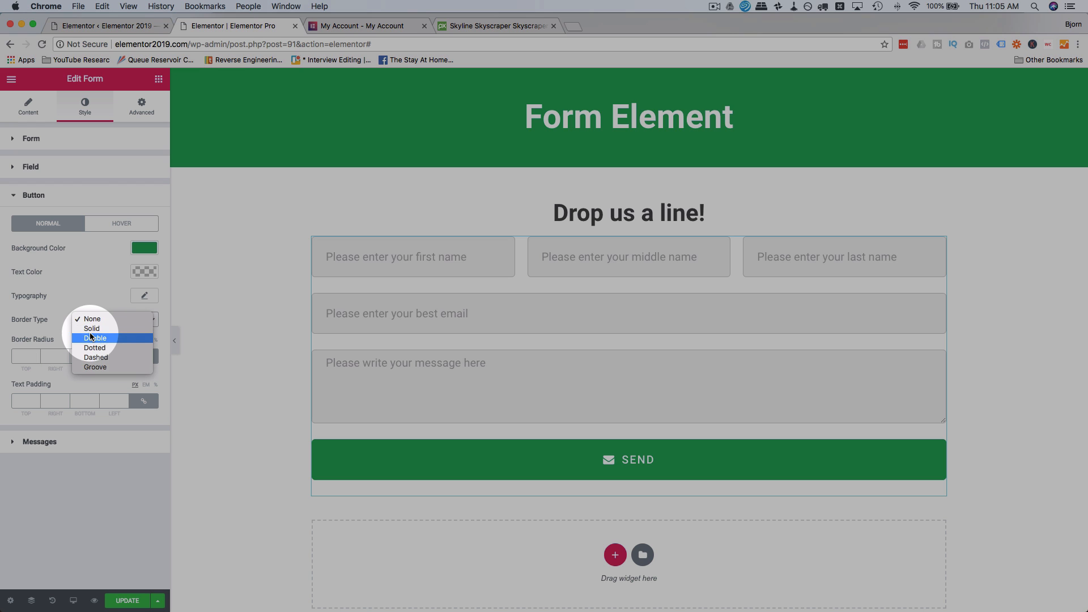
click(94, 337)
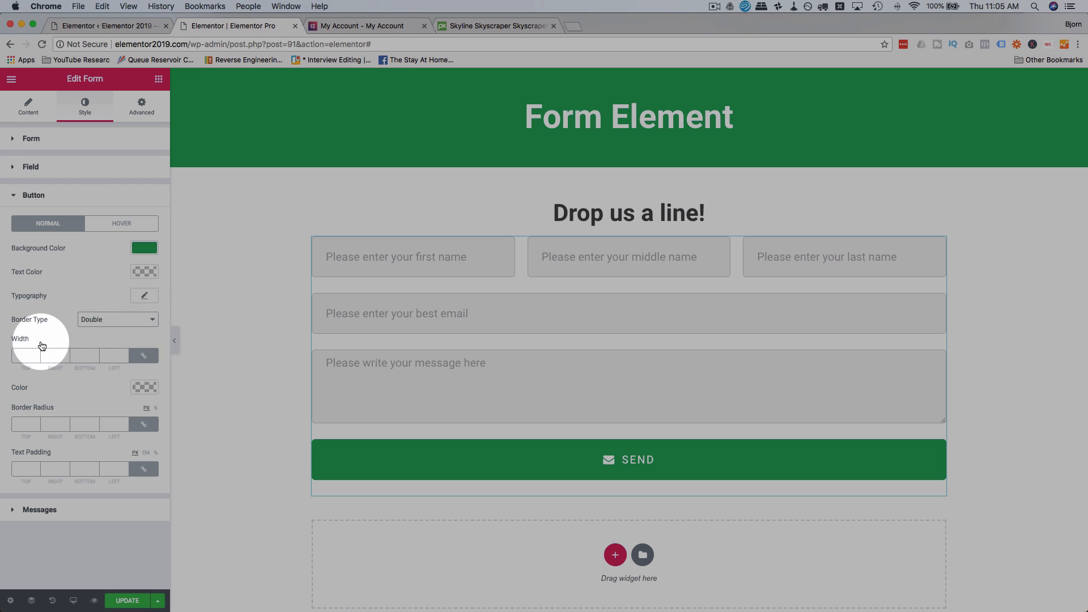
click(116, 320)
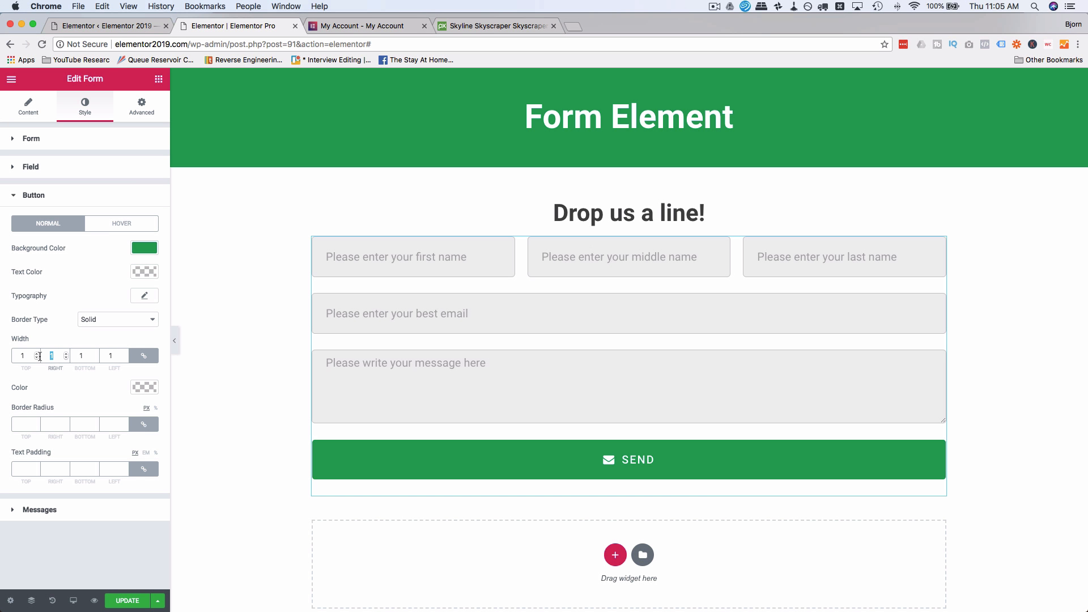
text(10)
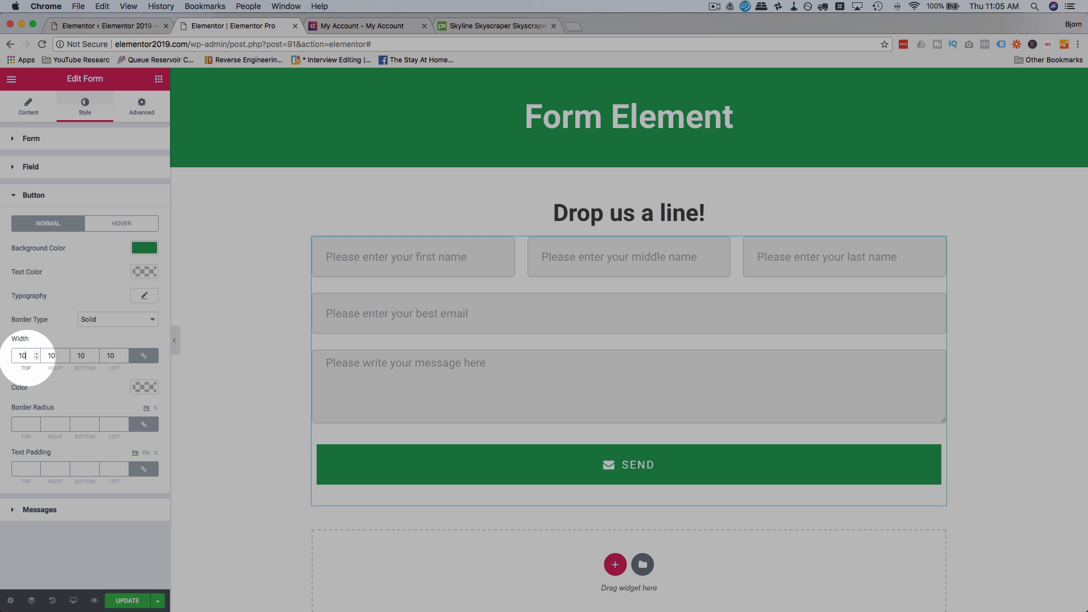
click(144, 387)
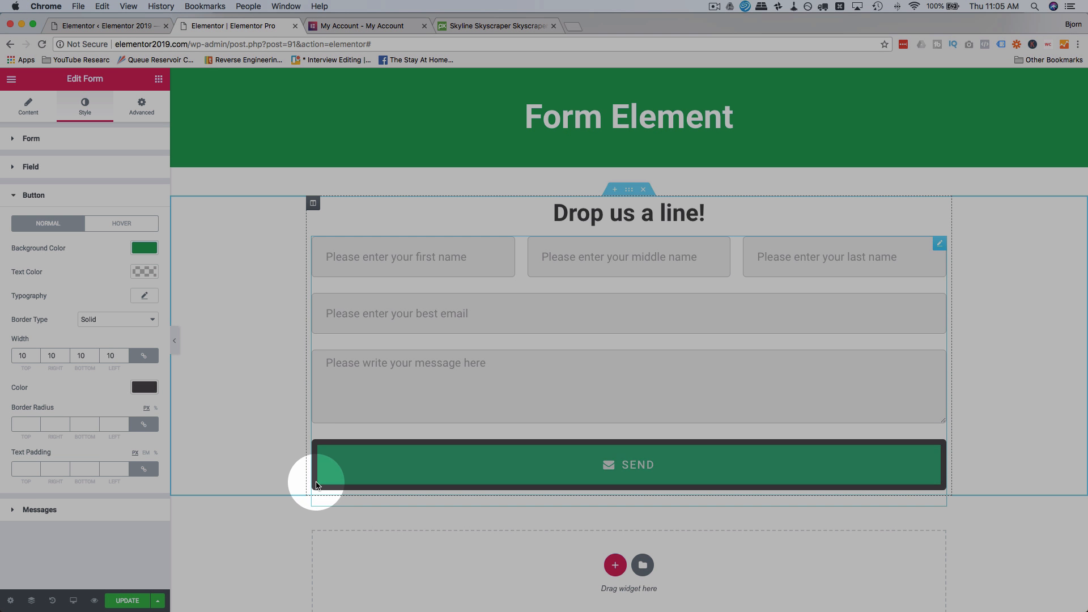
click(116, 320)
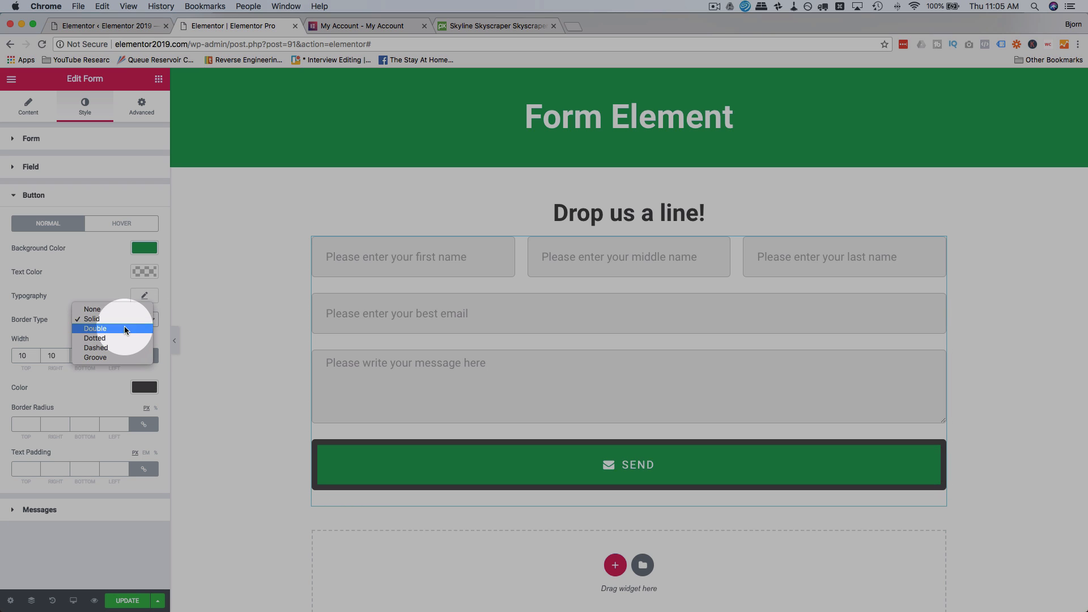
click(95, 329)
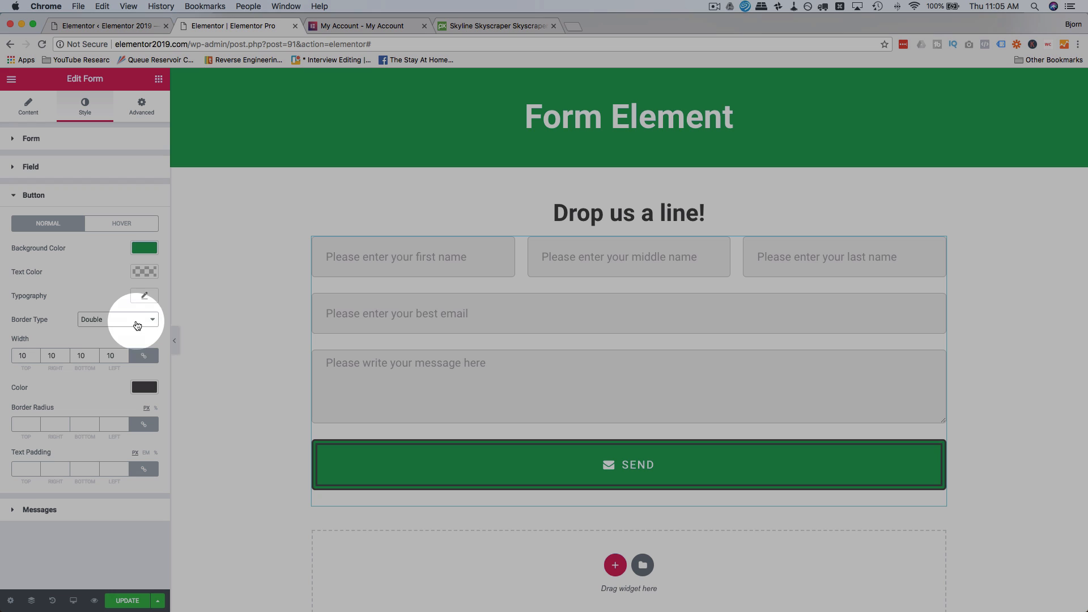
click(94, 318)
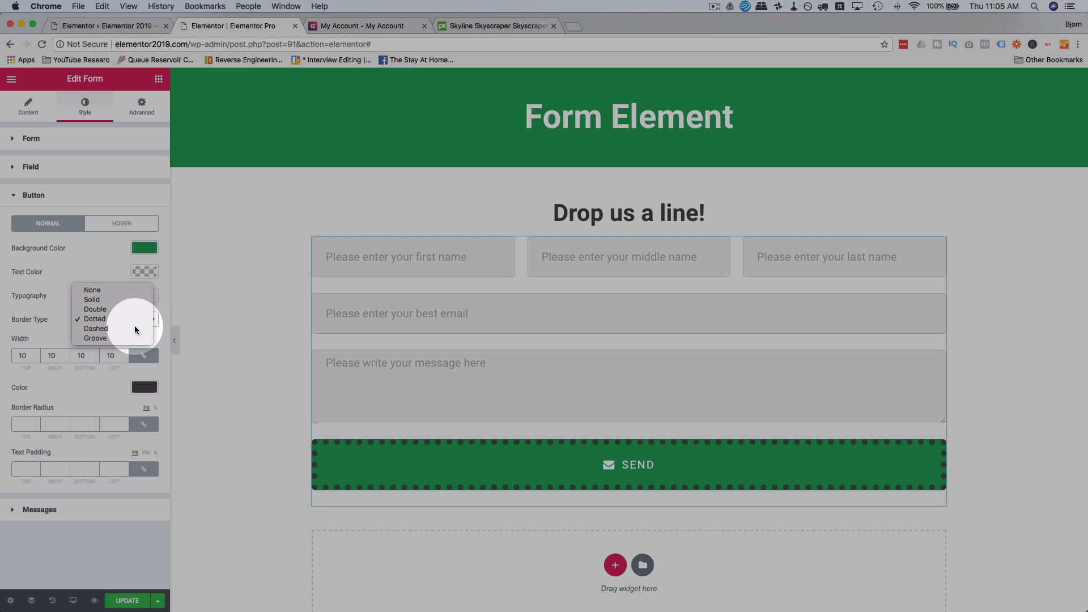
click(95, 318)
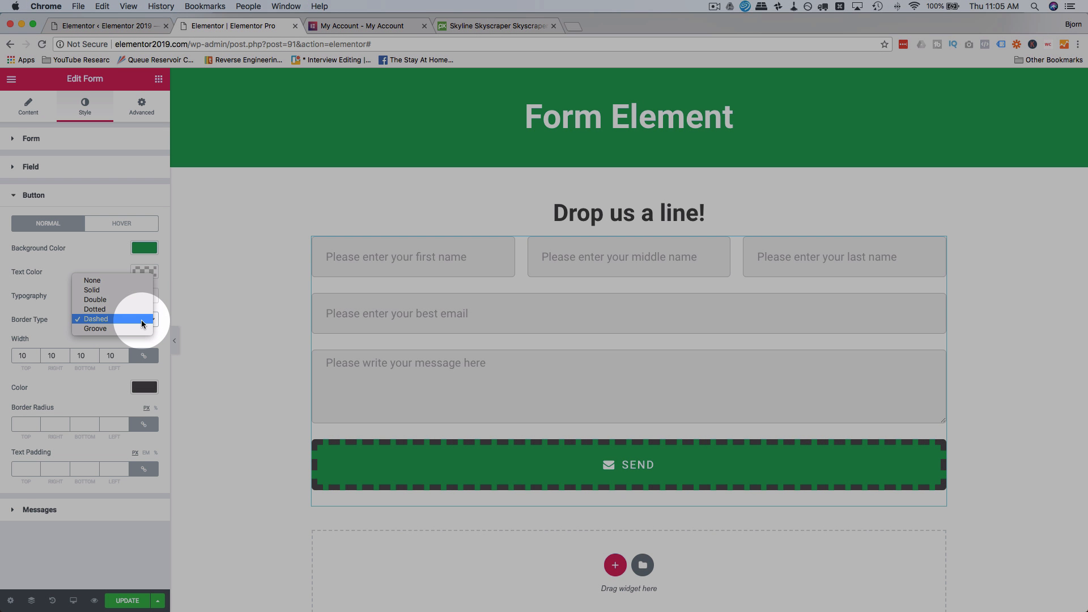
click(96, 329)
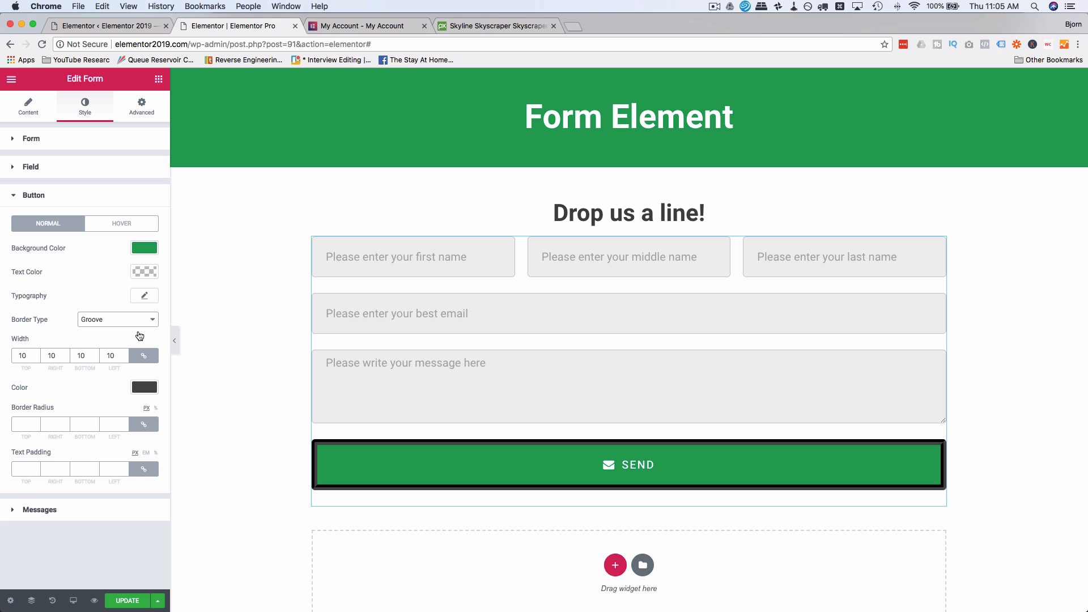
mouse_move(135, 334)
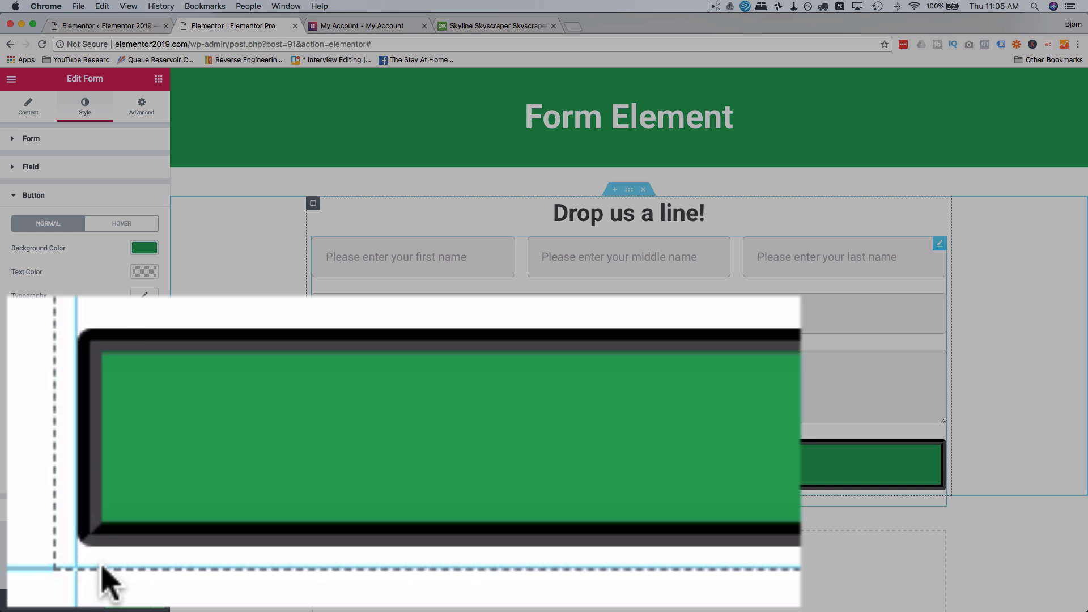
mouse_move(104, 562)
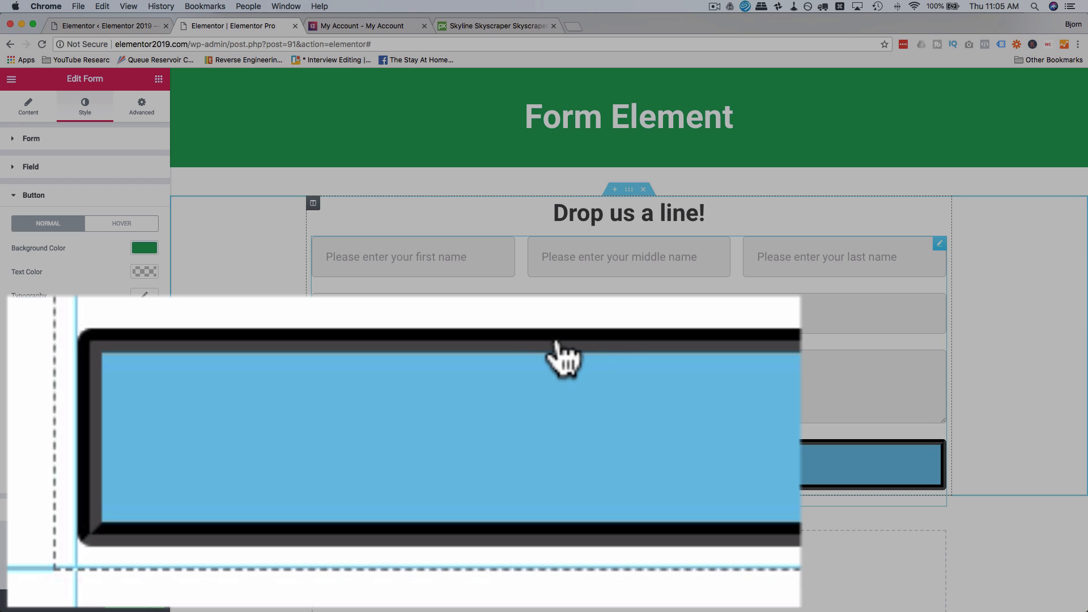
mouse_move(163, 350)
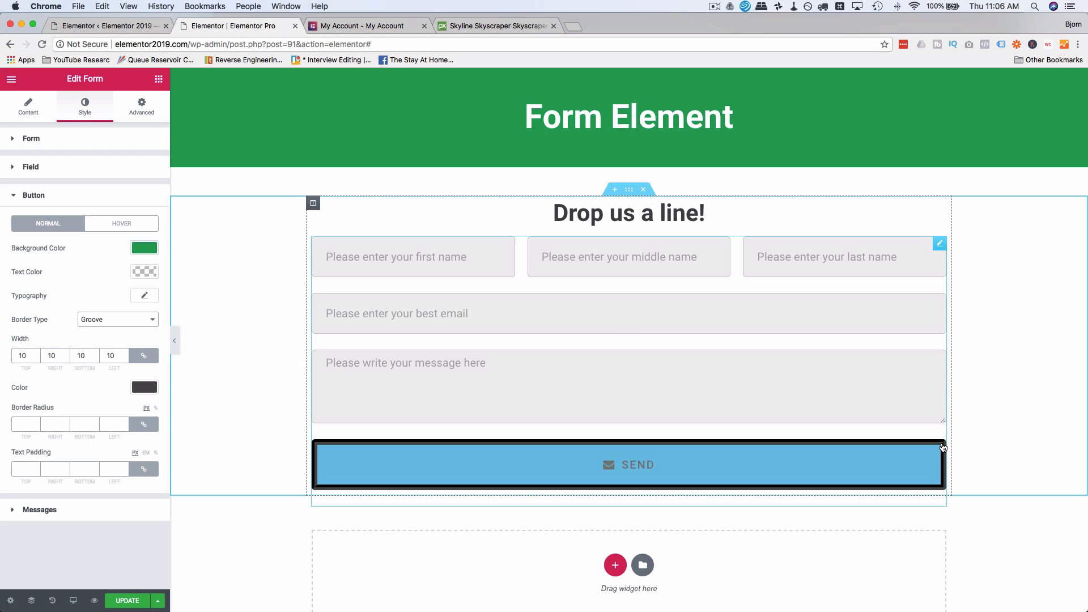
click(117, 320)
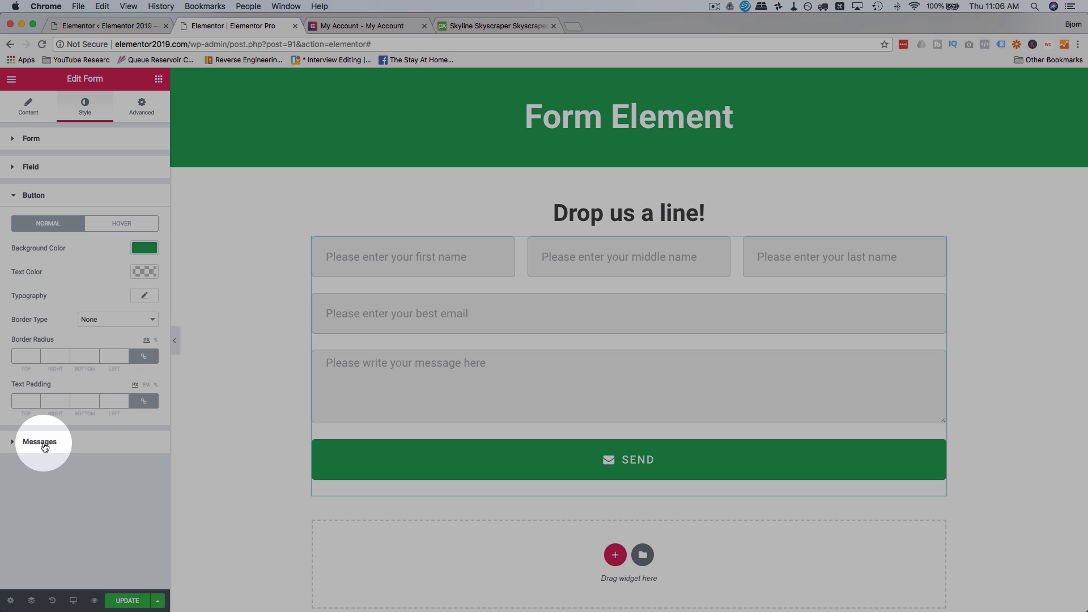
Step: Colour the success message green and the error and inline messages red
click(40, 442)
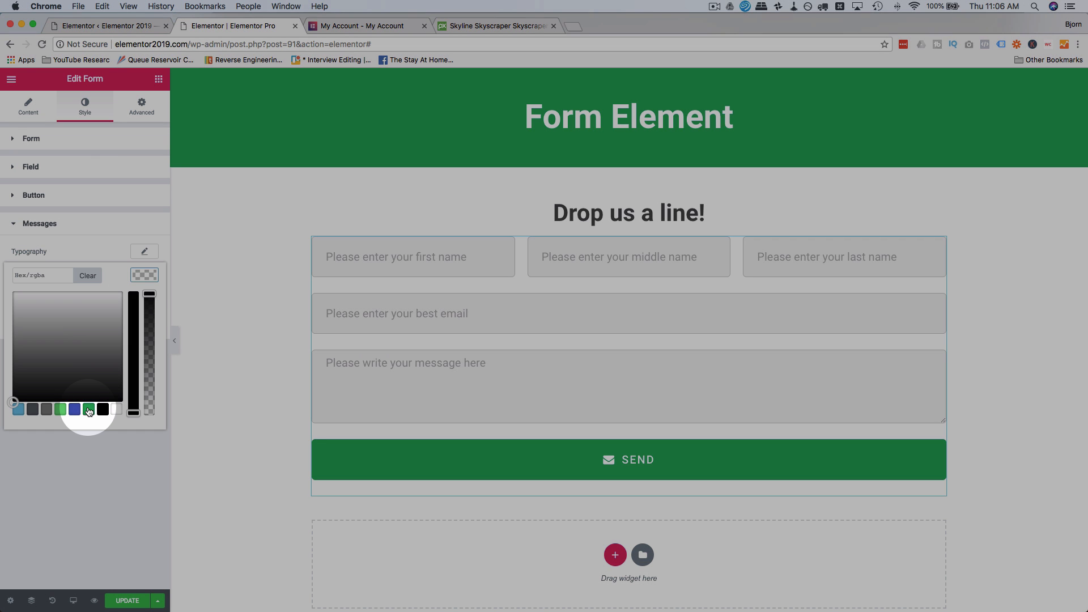
click(89, 410)
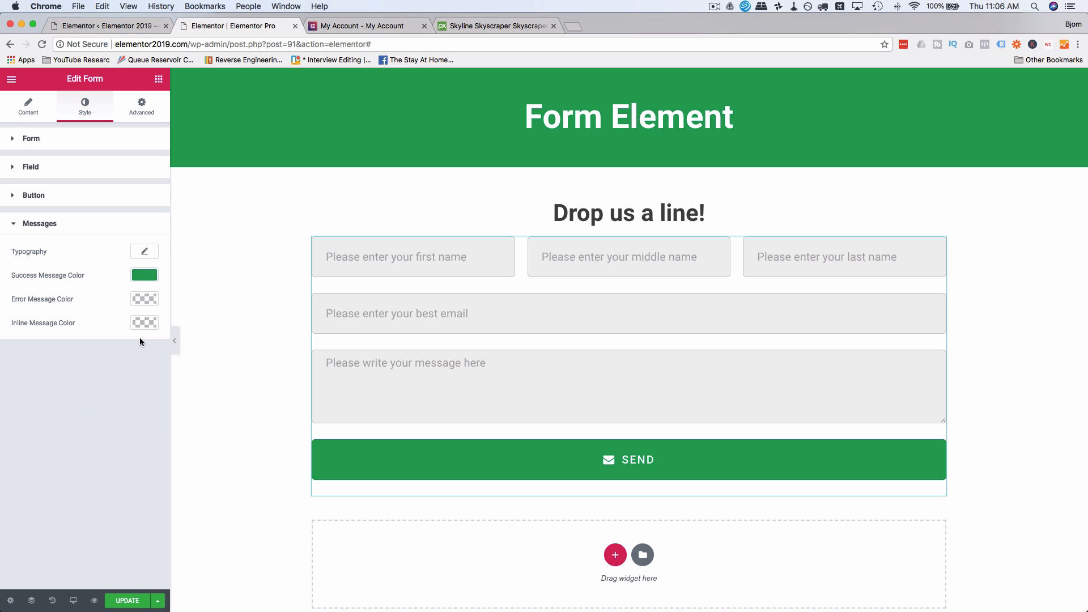
click(144, 274)
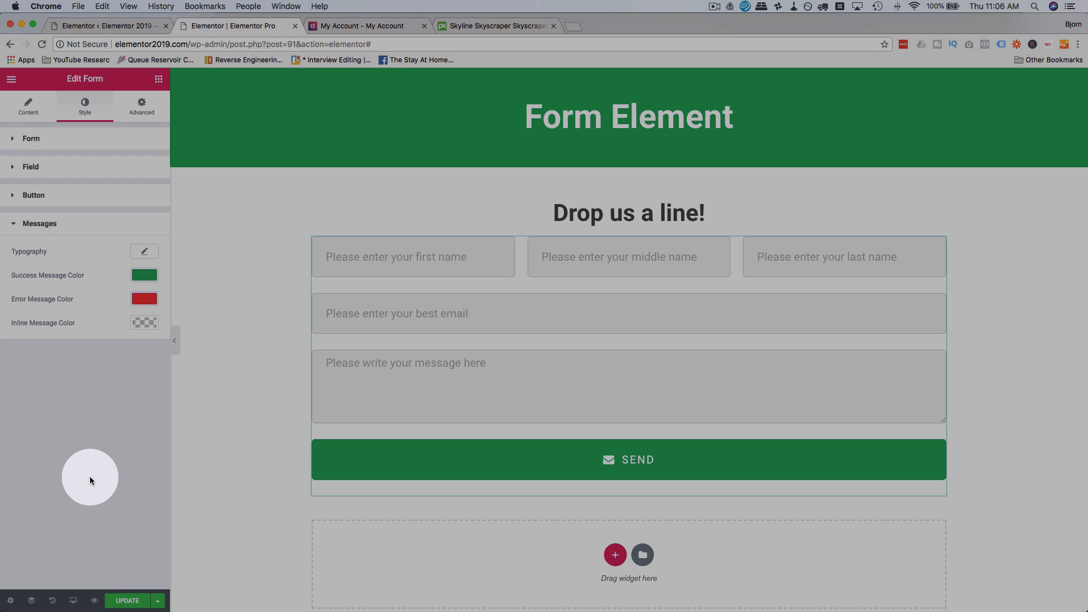
click(144, 323)
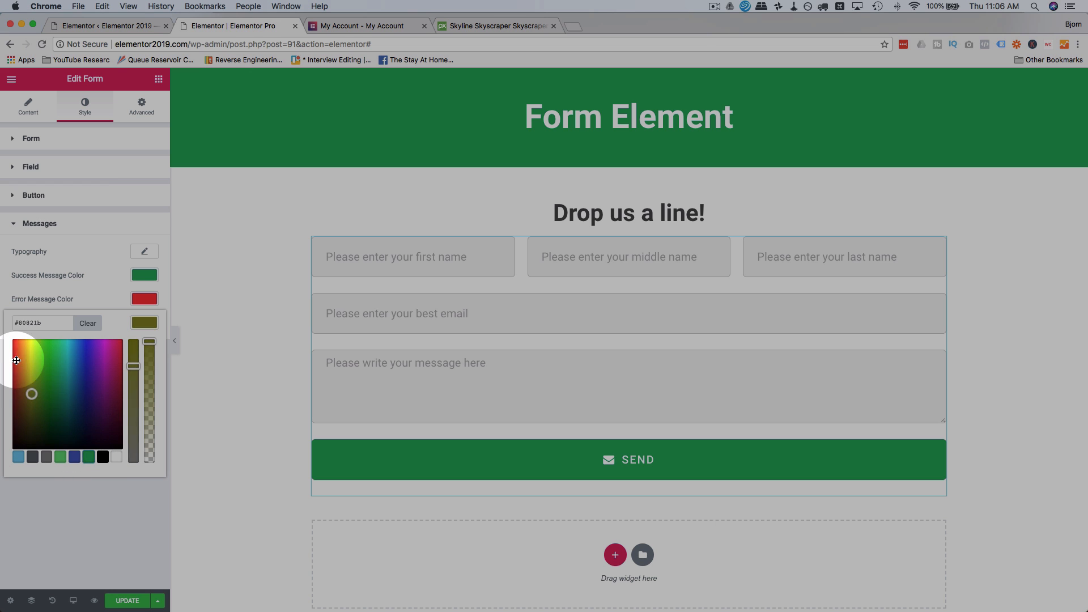
click(144, 323)
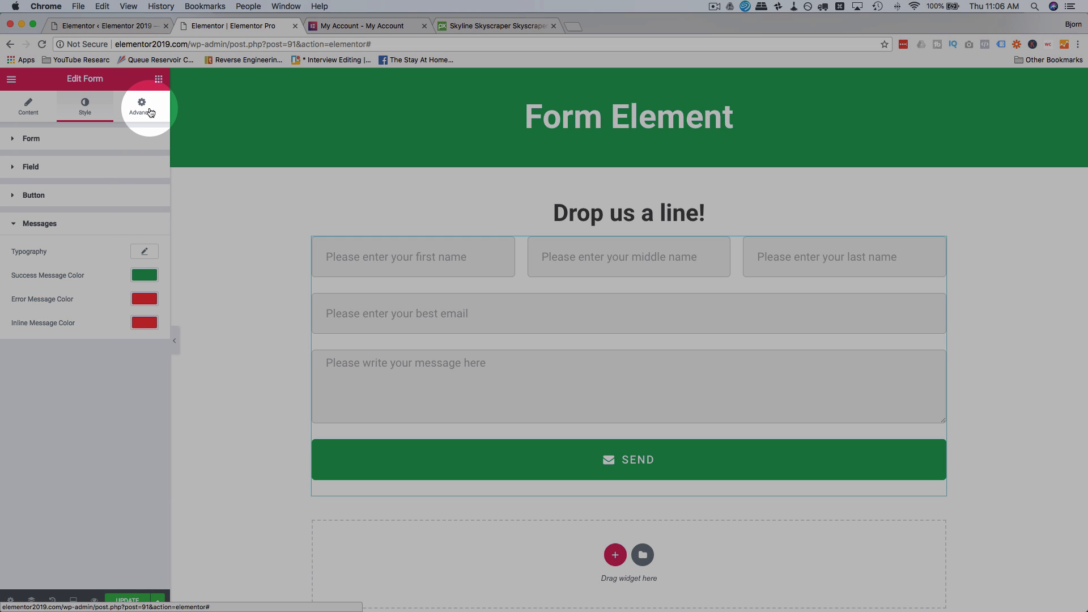
Step: Show the form's Advanced tab with its margin, padding and custom CSS settings
click(141, 105)
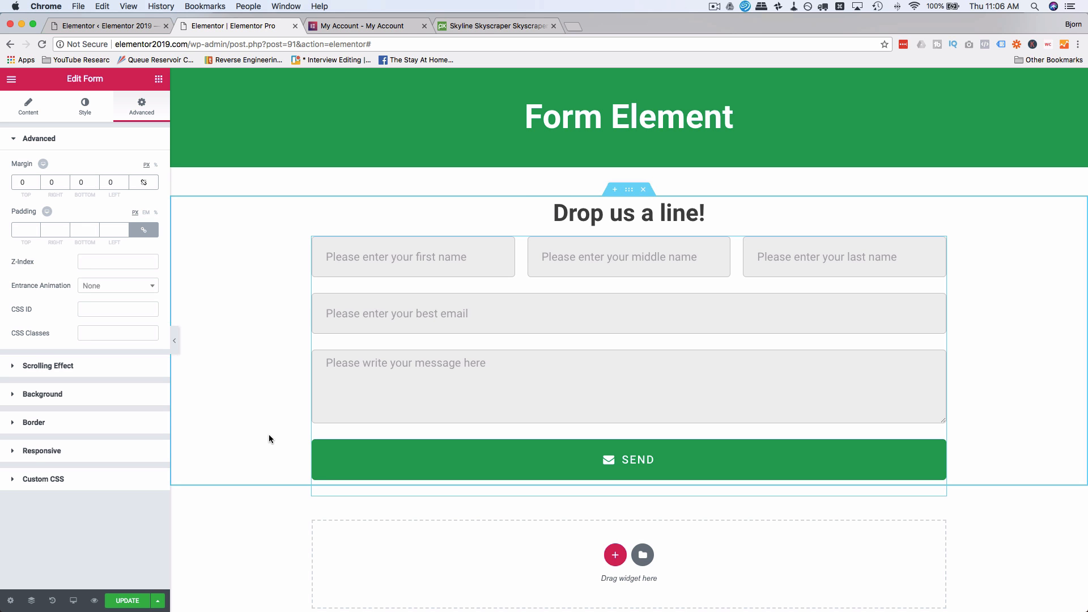
scroll(down, 3)
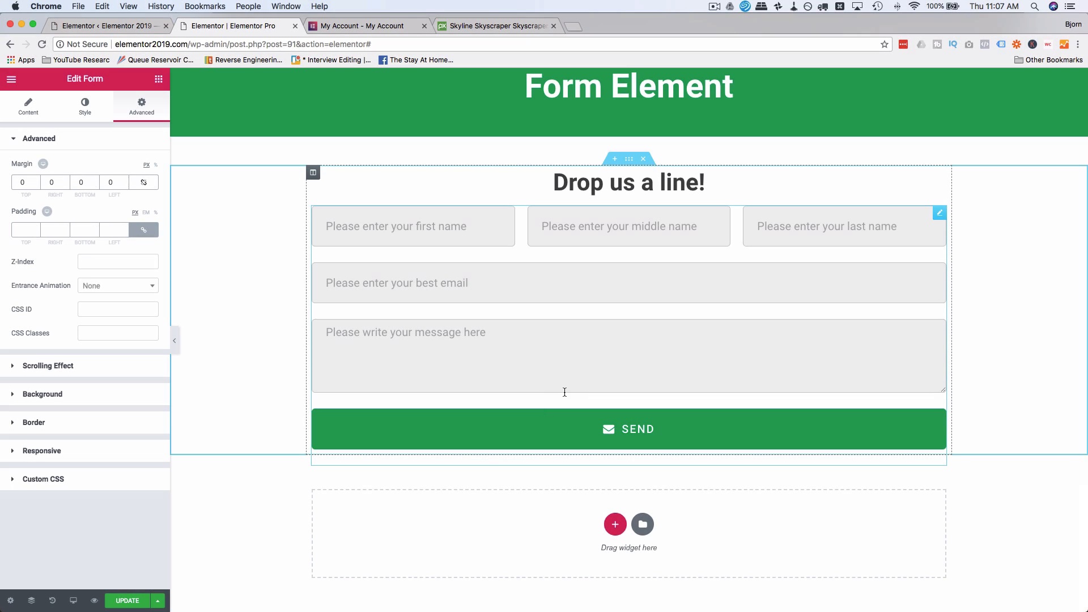